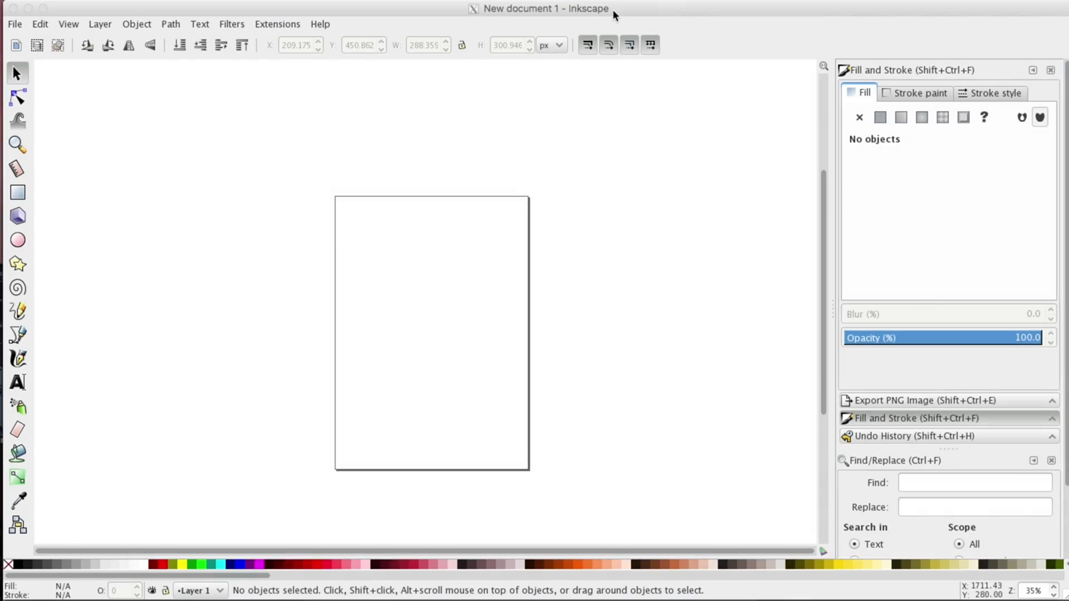
{"action": "mouse_move", "coordinate": [703, 194]}
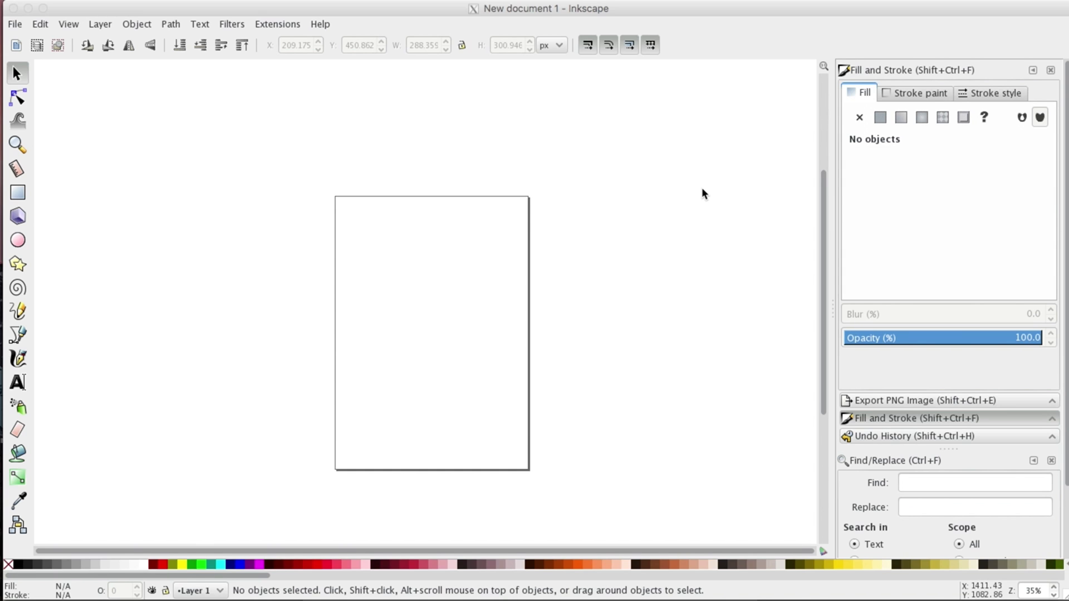
{"action": "mouse_move", "coordinate": [593, 182]}
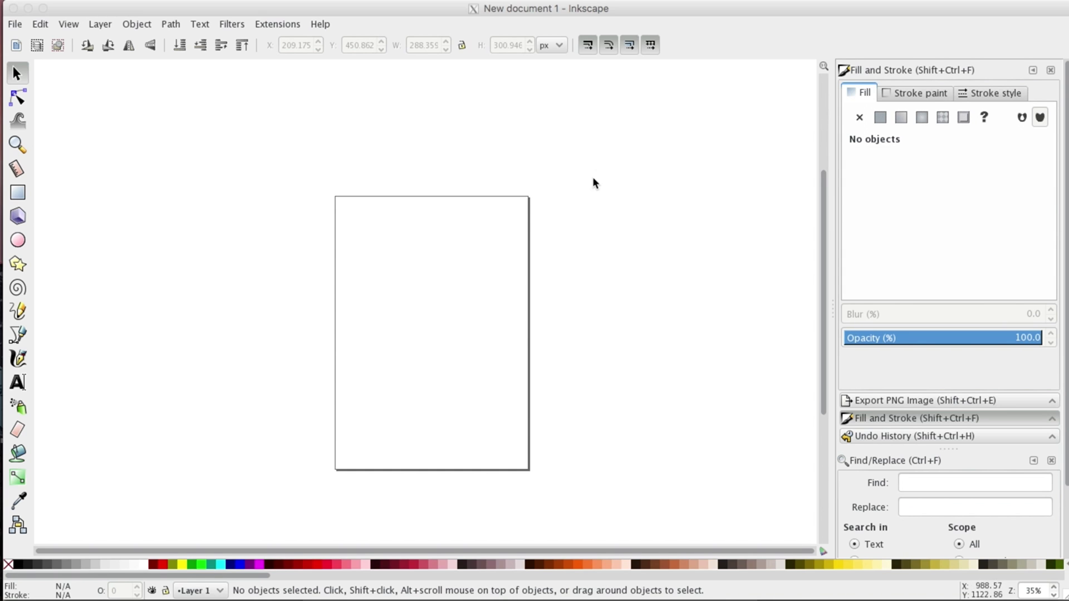
{"action": "mouse_move", "coordinate": [14, 27]}
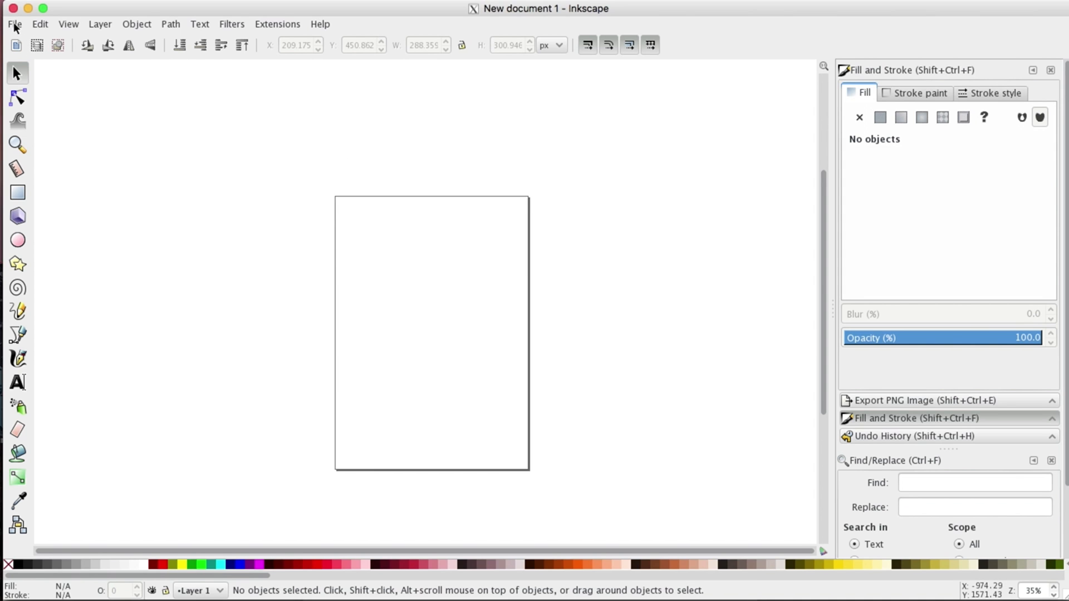
- Import scan258.tif from the PrimerScanning folder
{"action": "left_click", "coordinate": [14, 24]}
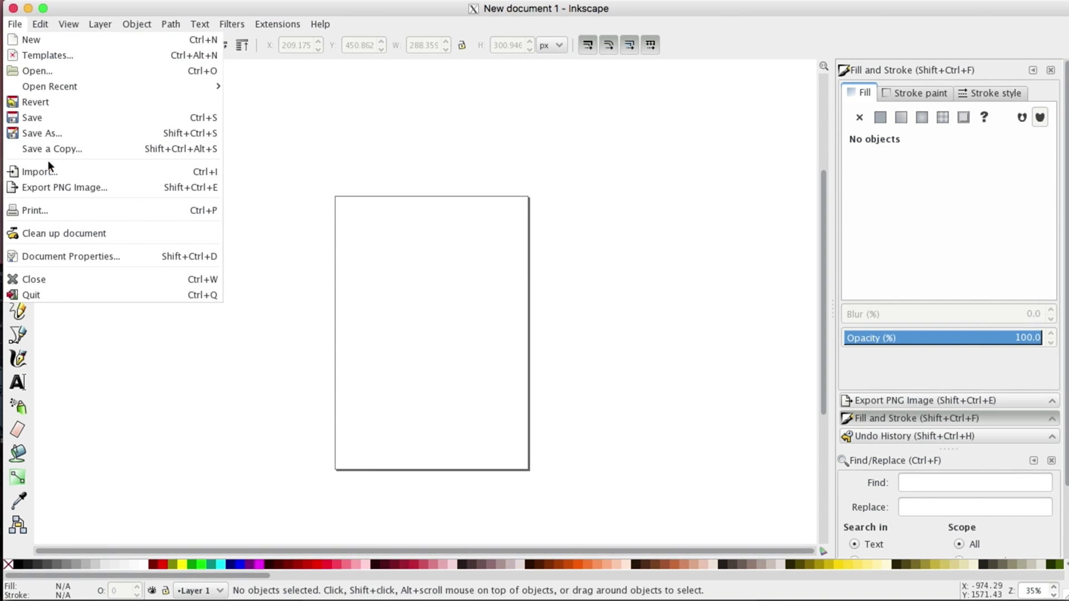
{"action": "left_click", "coordinate": [39, 171]}
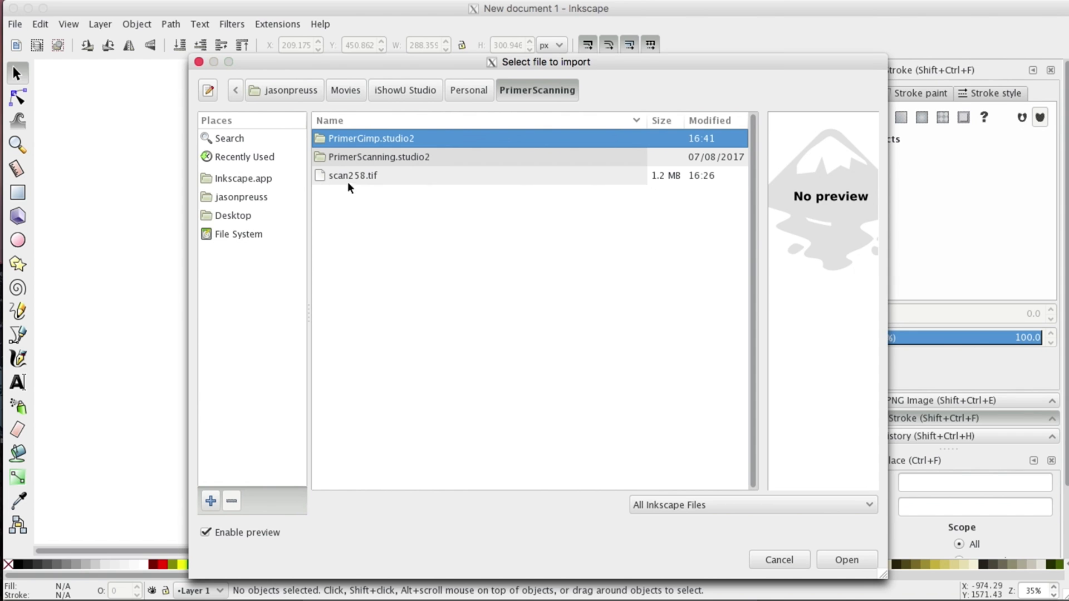
{"action": "left_click", "coordinate": [353, 175]}
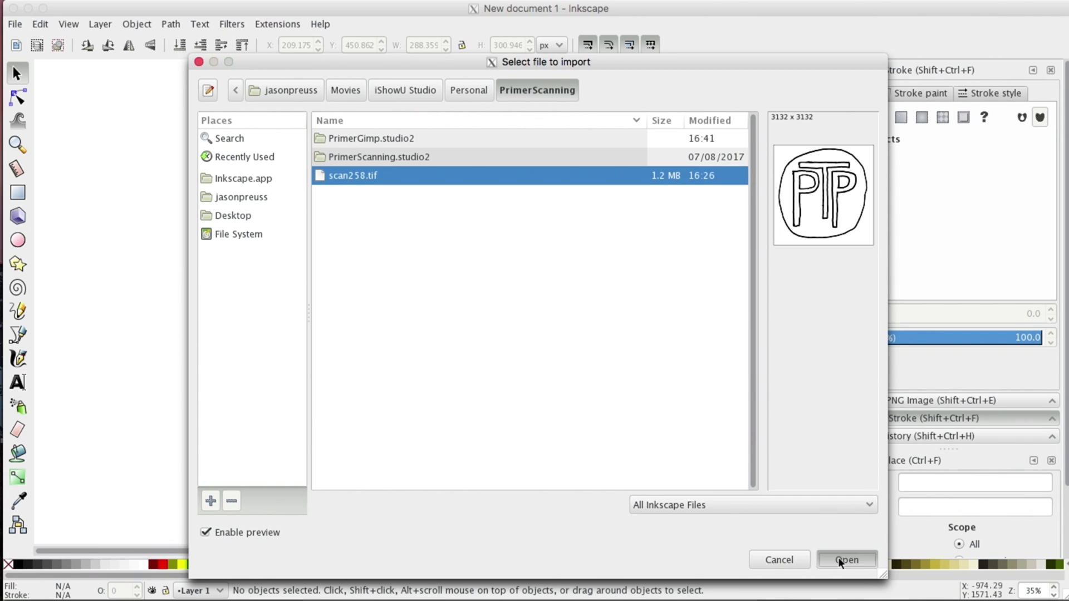
{"action": "left_click", "coordinate": [848, 560]}
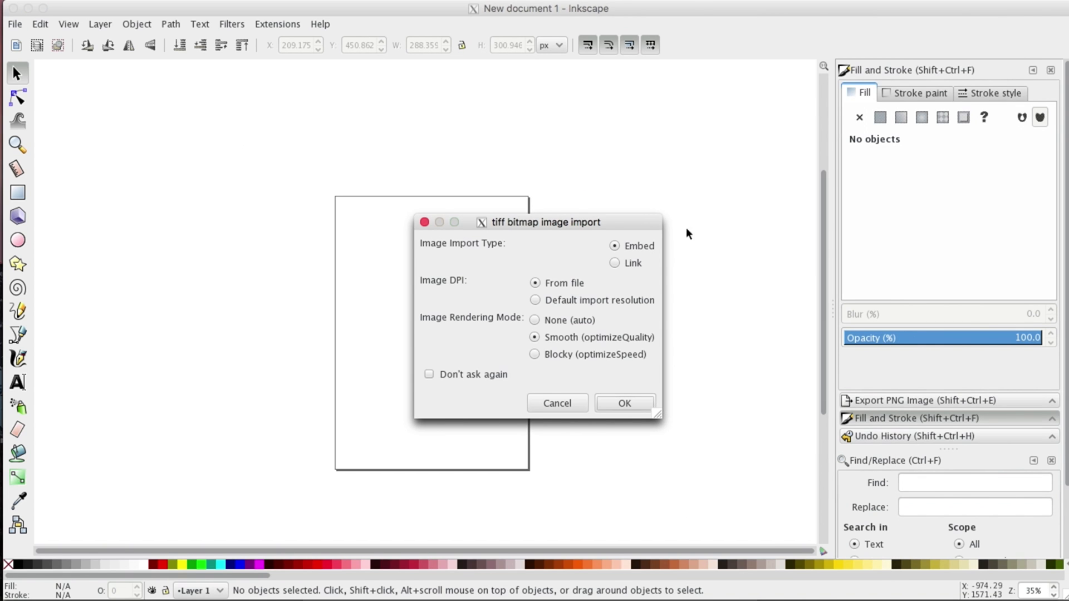
{"action": "mouse_move", "coordinate": [707, 219]}
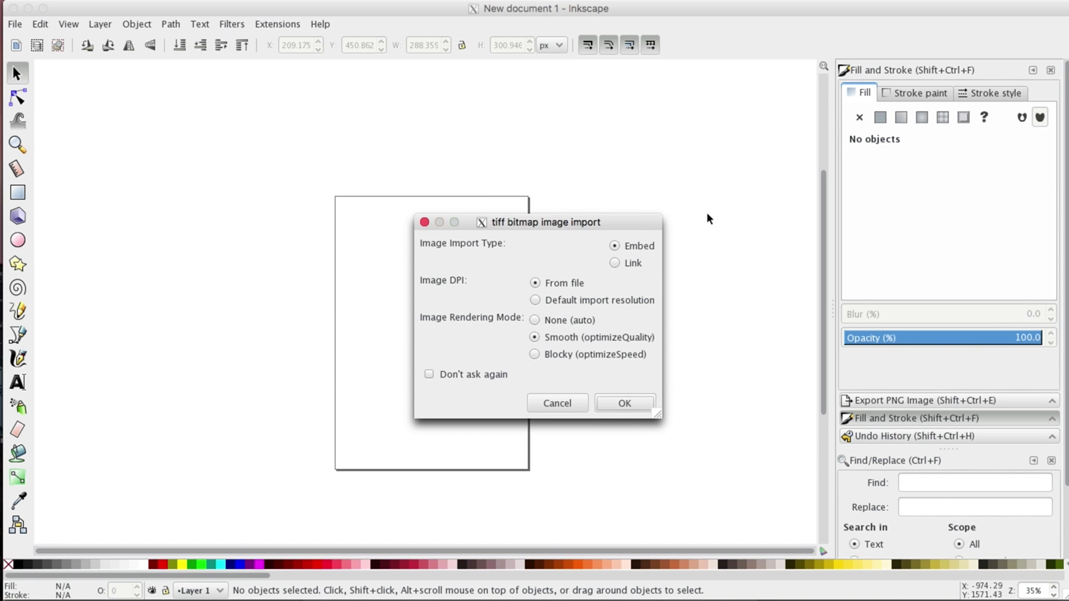
{"action": "mouse_move", "coordinate": [723, 274]}
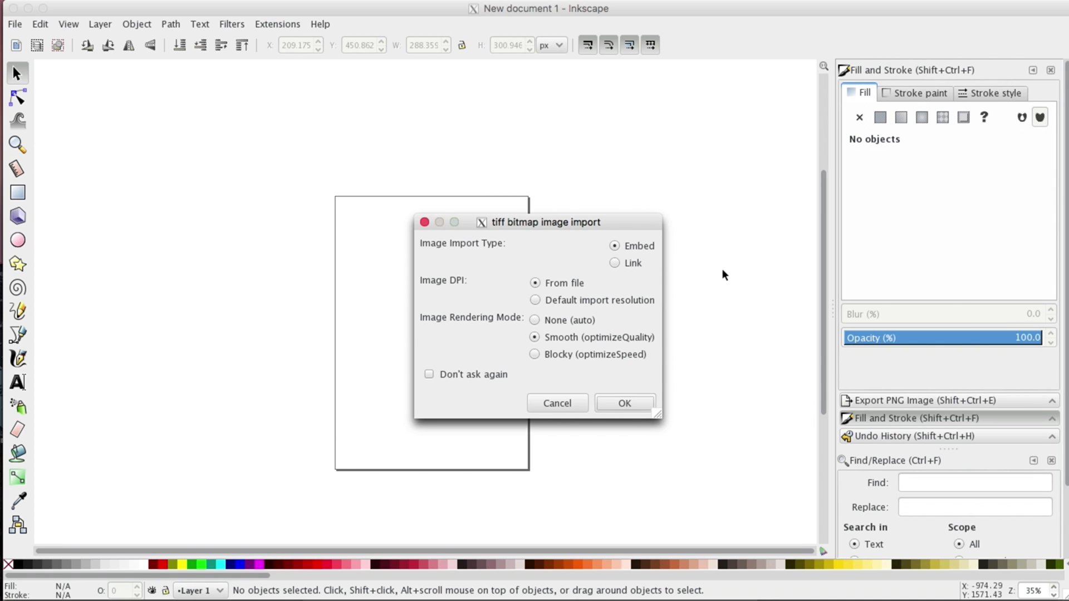
{"action": "mouse_move", "coordinate": [729, 292]}
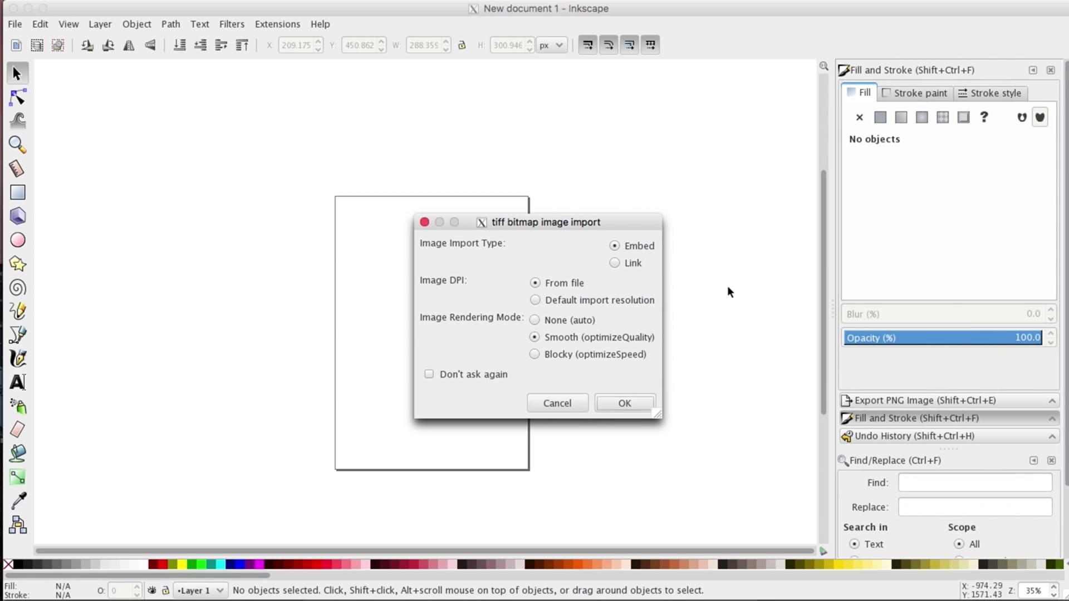
{"action": "mouse_move", "coordinate": [635, 423]}
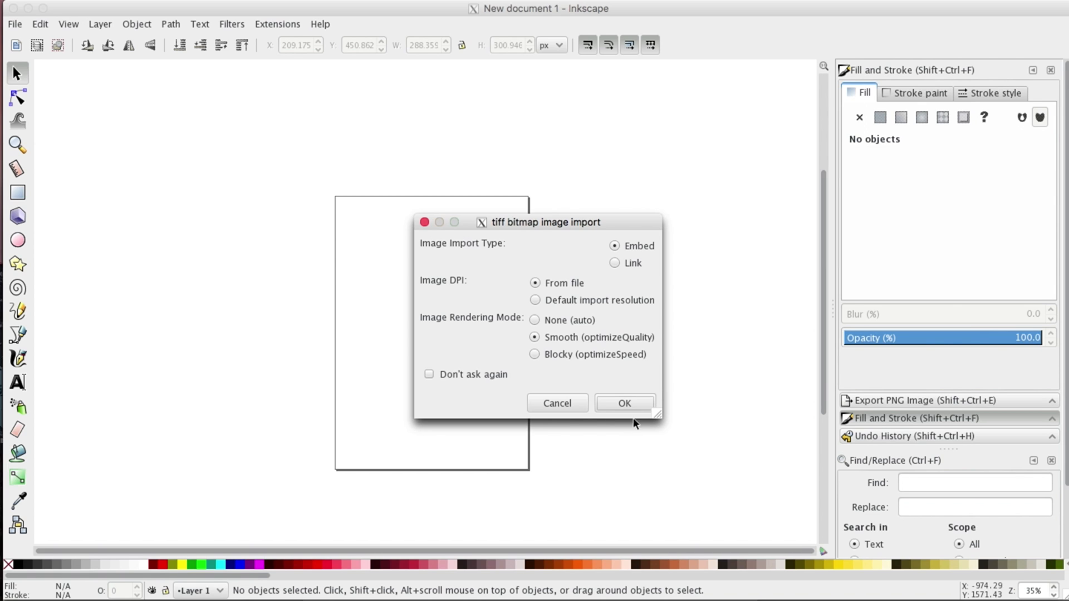
- Embed the imported PTP logo scan and place it on the page
{"action": "left_click", "coordinate": [623, 403]}
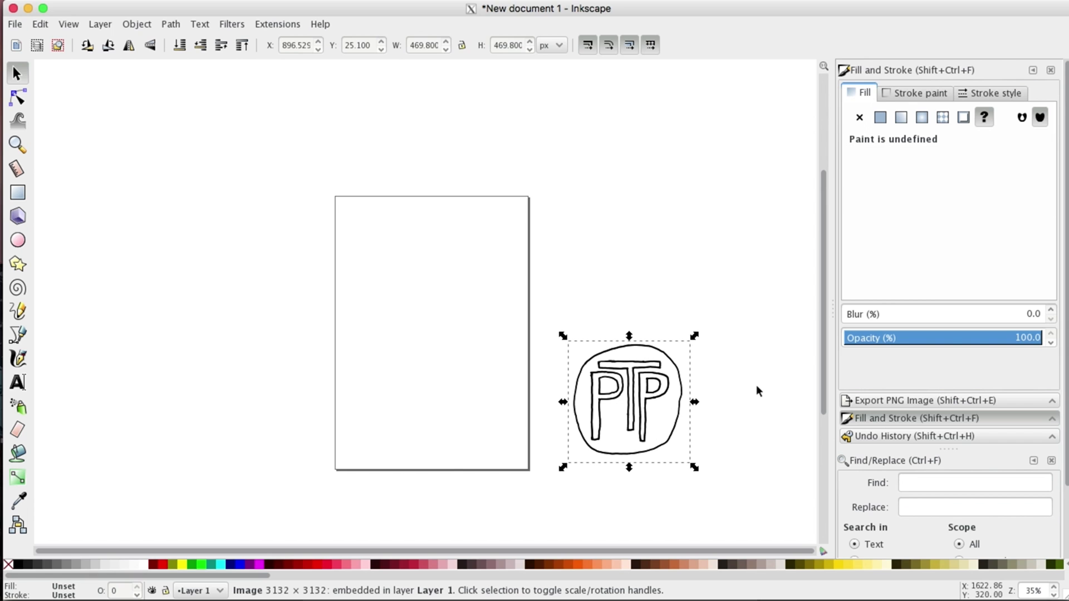
{"action": "left_click", "coordinate": [628, 401]}
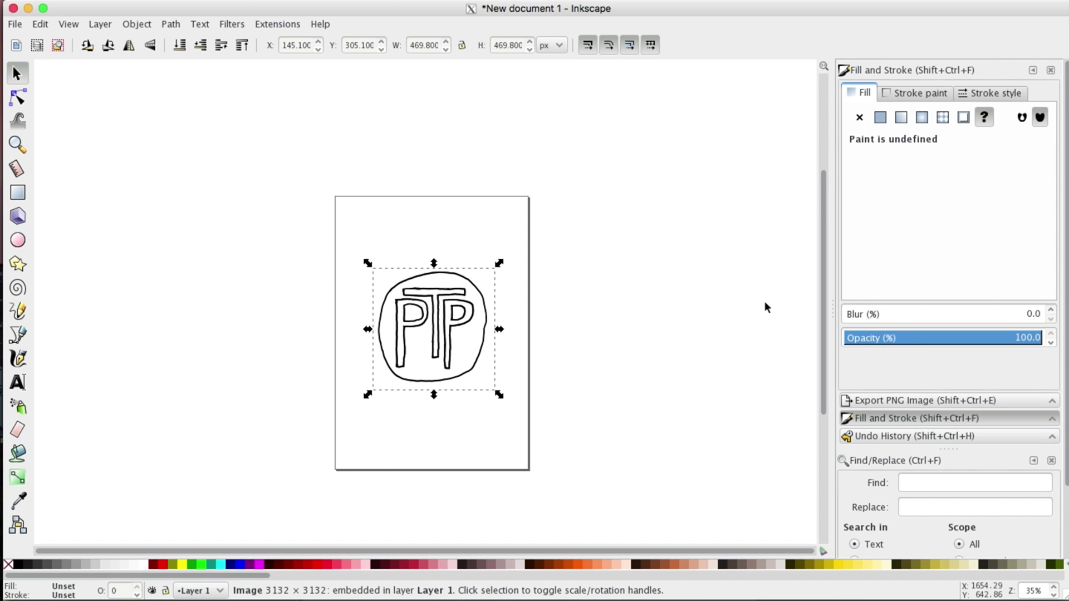
{"action": "mouse_move", "coordinate": [1027, 571]}
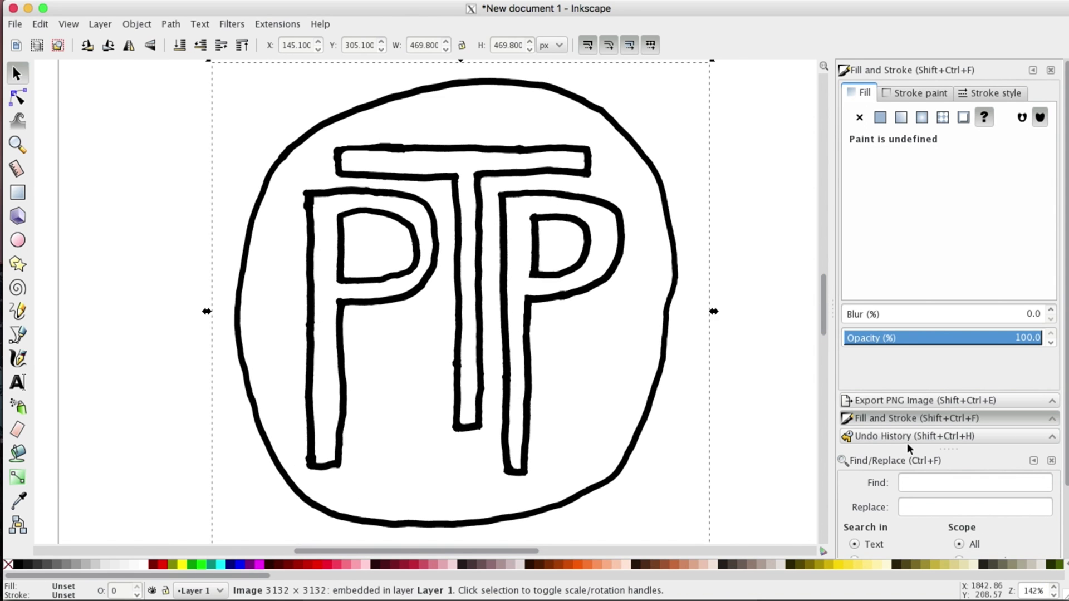
{"action": "mouse_move", "coordinate": [817, 198]}
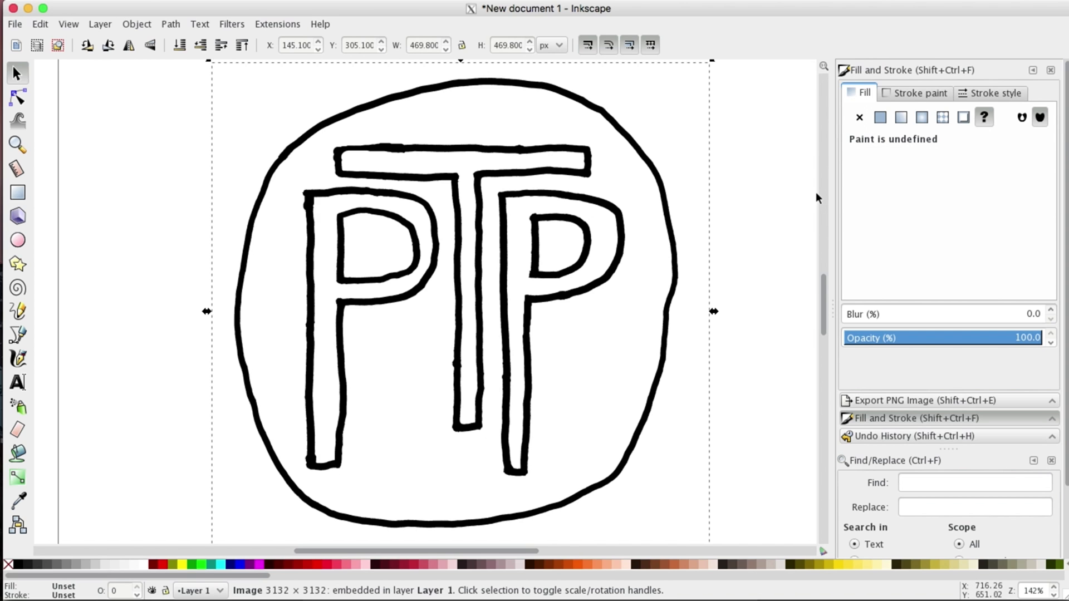
{"action": "mouse_move", "coordinate": [117, 166]}
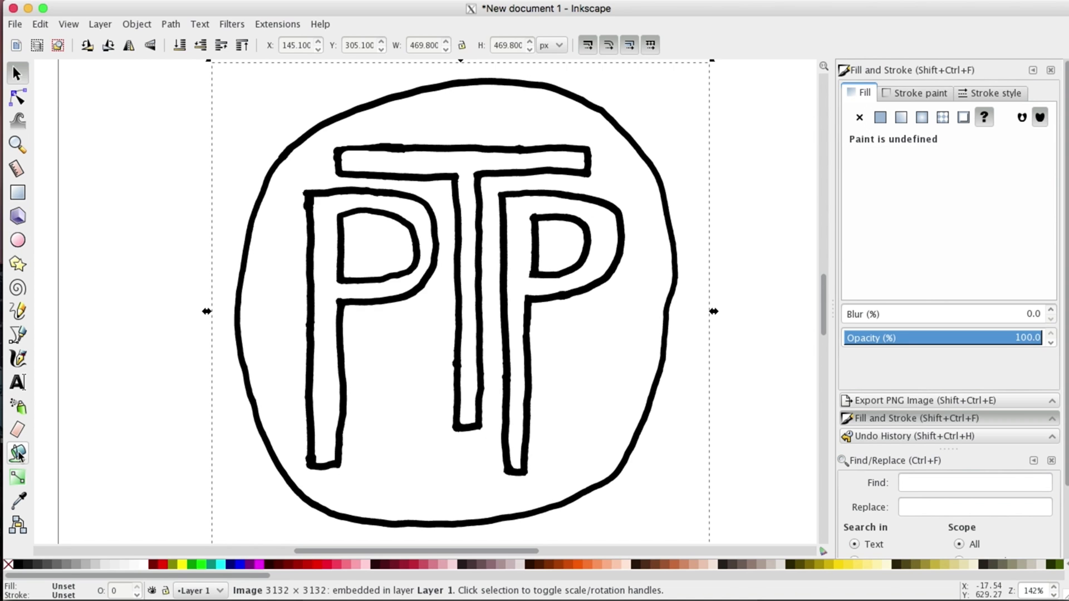
{"action": "left_click", "coordinate": [18, 452]}
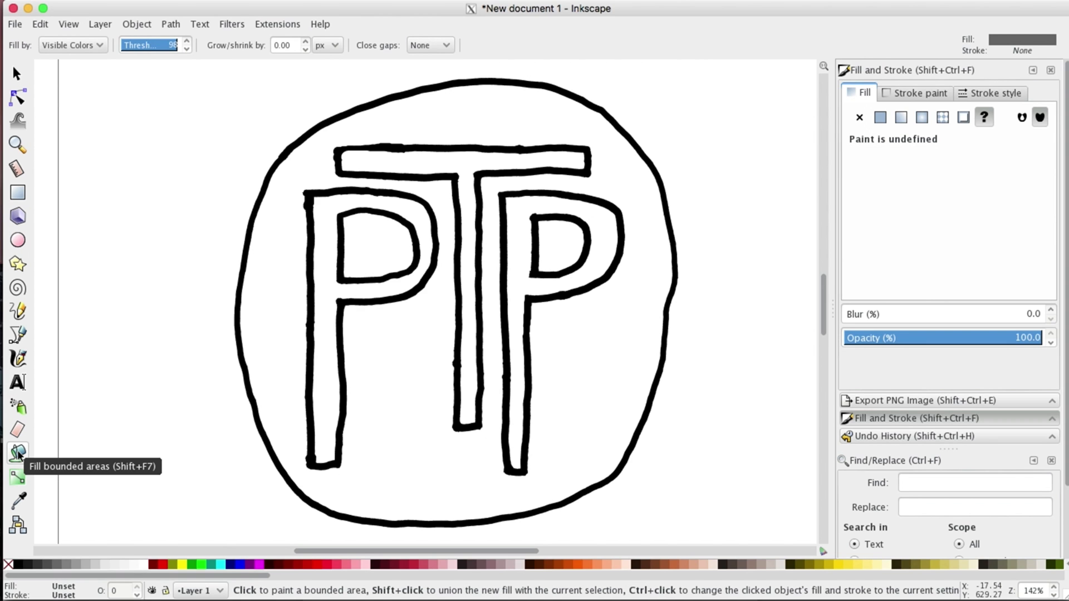
{"action": "mouse_move", "coordinate": [782, 359]}
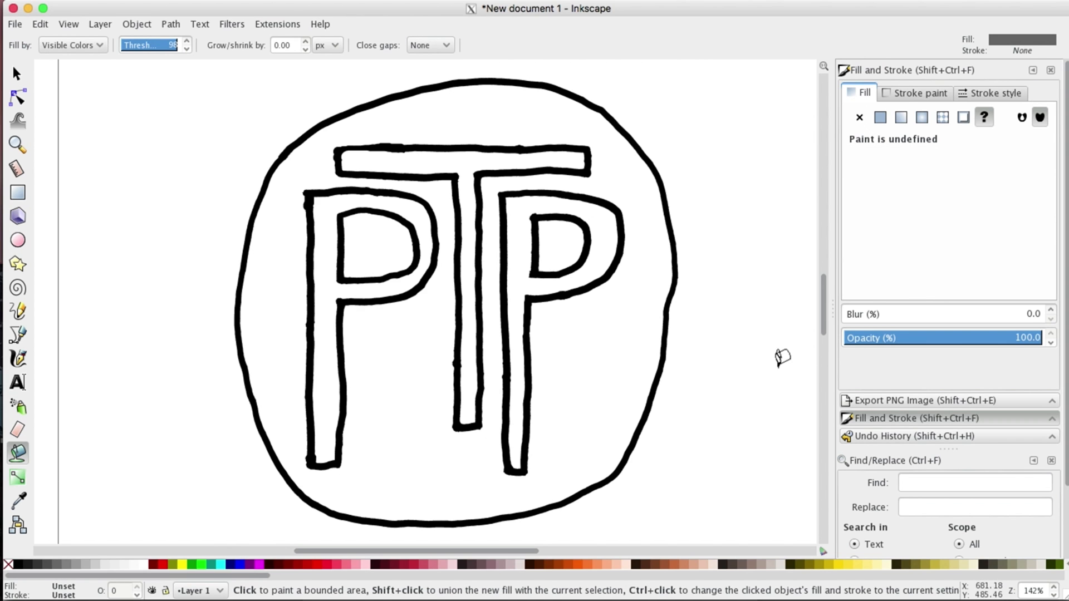
{"action": "mouse_move", "coordinate": [718, 480]}
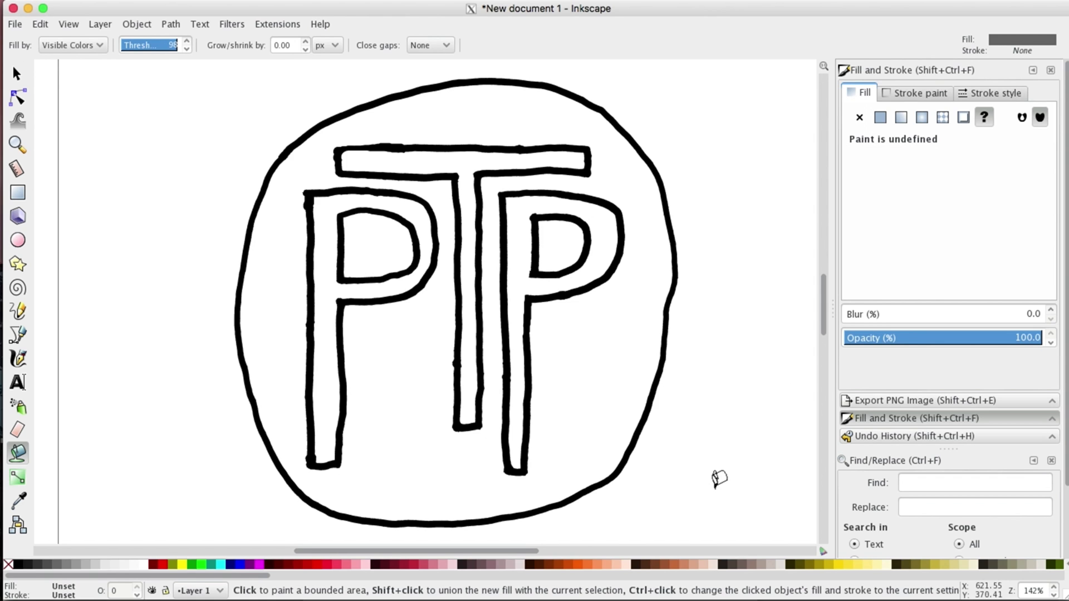
{"action": "mouse_move", "coordinate": [927, 93]}
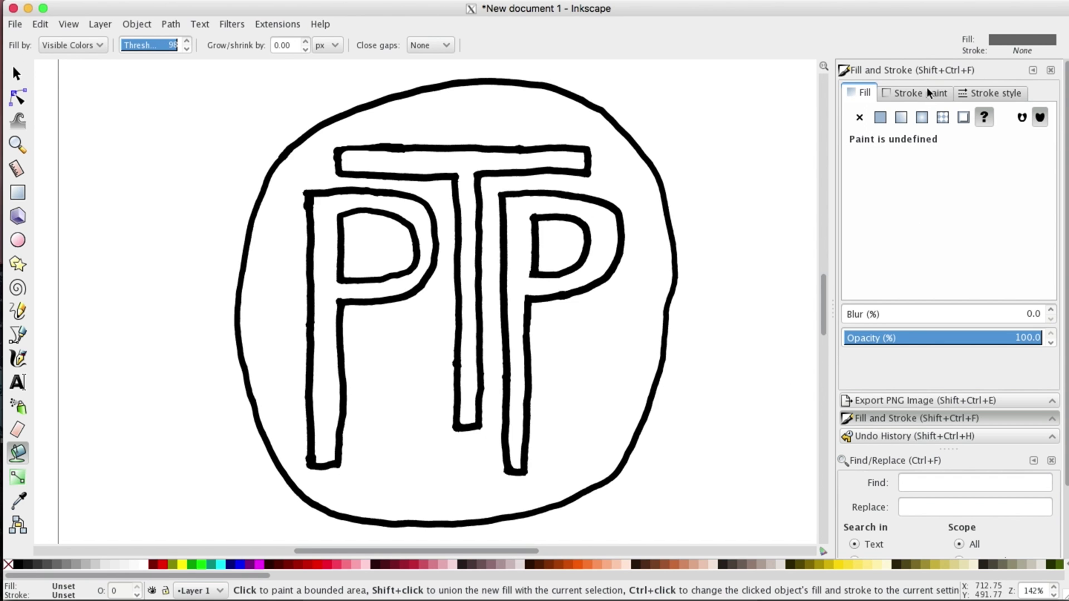
{"action": "left_click", "coordinate": [917, 93]}
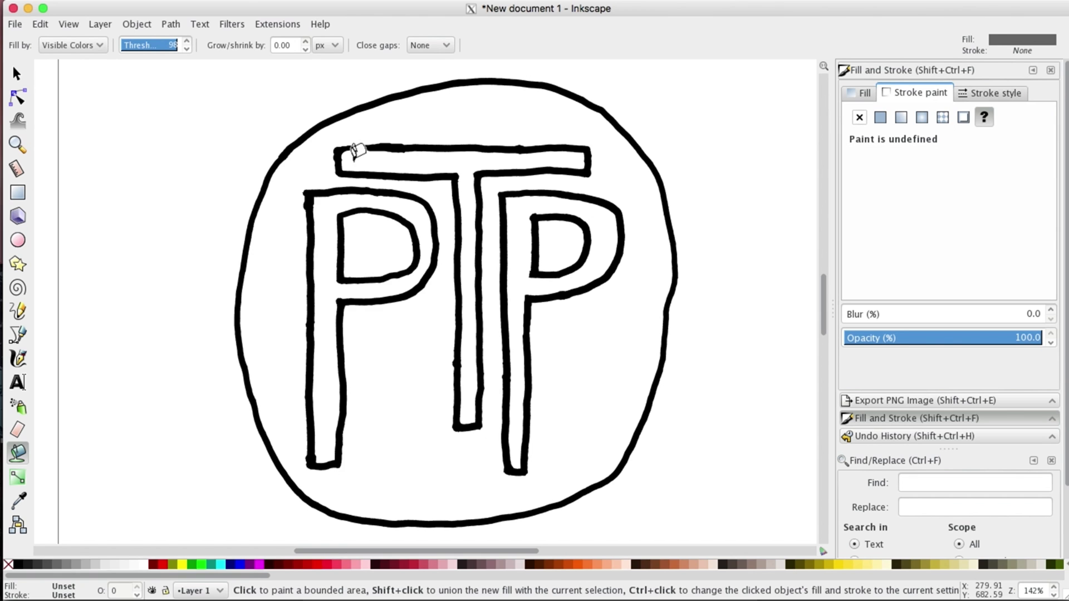
{"action": "mouse_move", "coordinate": [413, 178]}
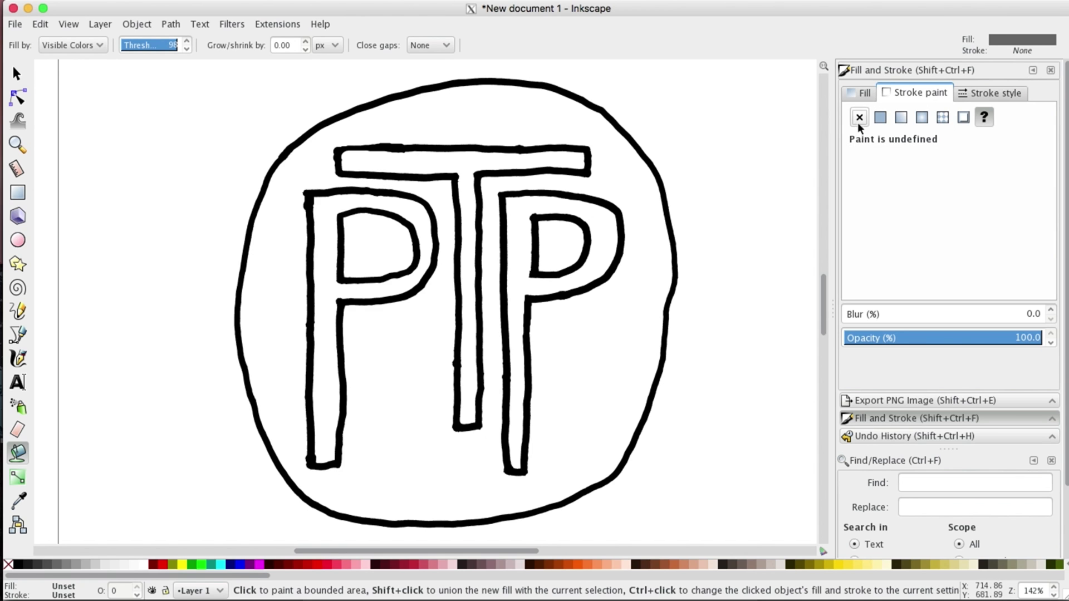
{"action": "mouse_move", "coordinate": [860, 119]}
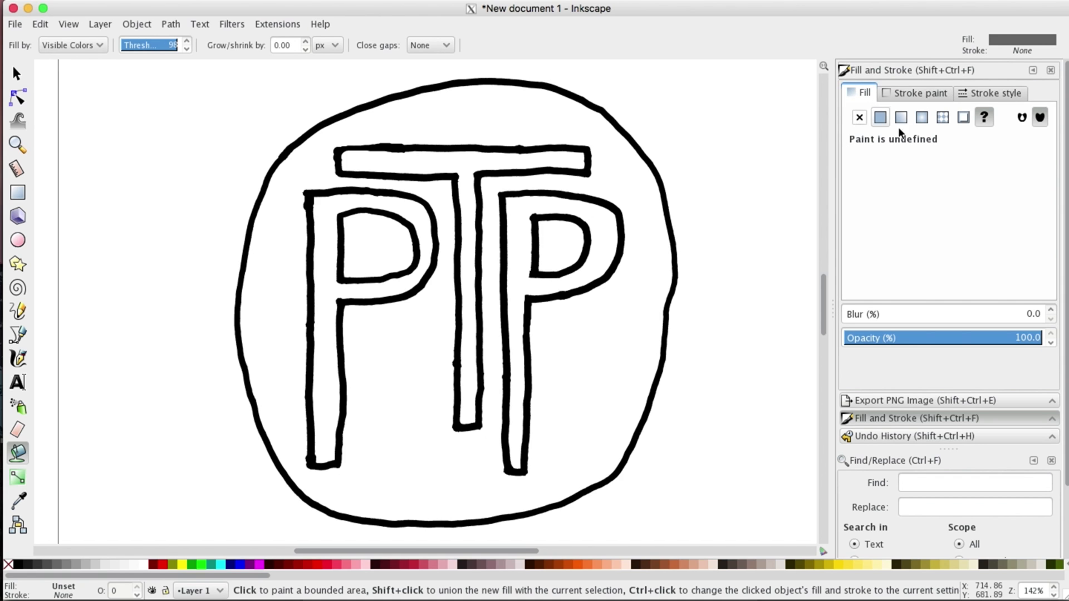
{"action": "mouse_move", "coordinate": [896, 202]}
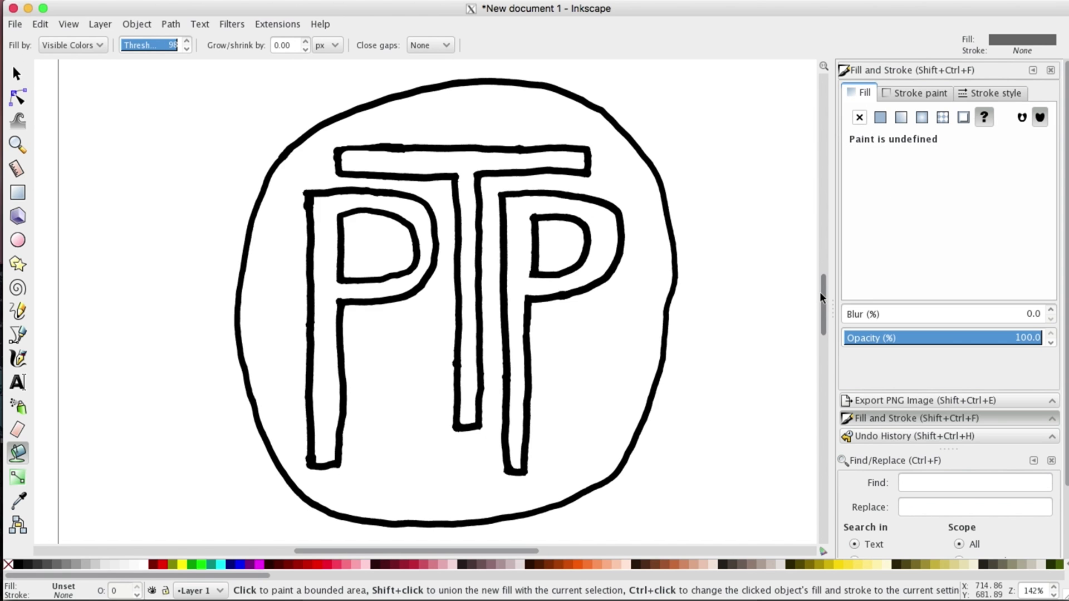
{"action": "mouse_move", "coordinate": [705, 335]}
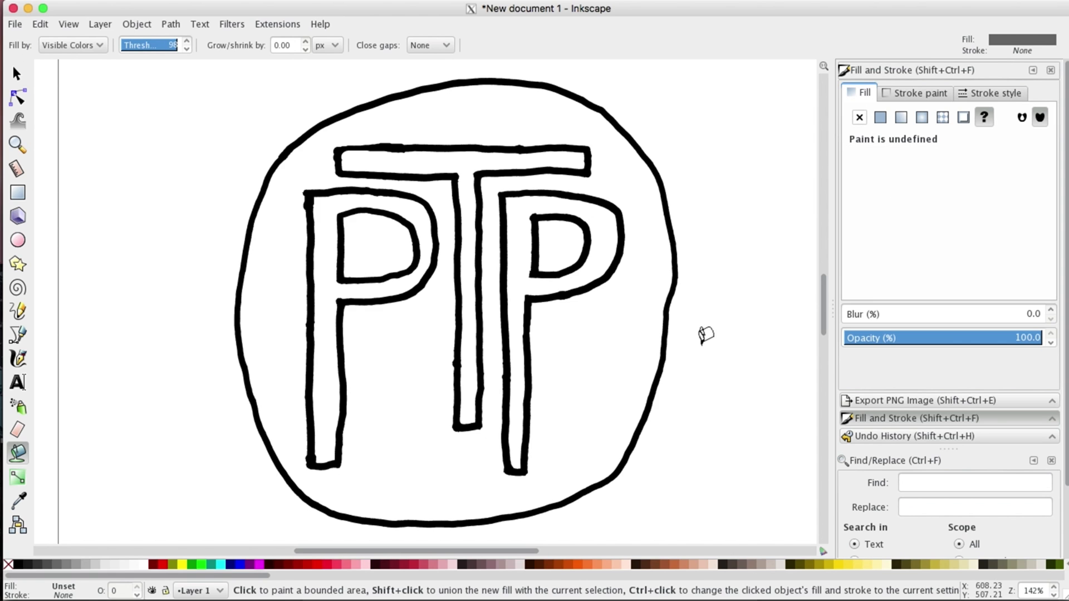
{"action": "mouse_move", "coordinate": [776, 352]}
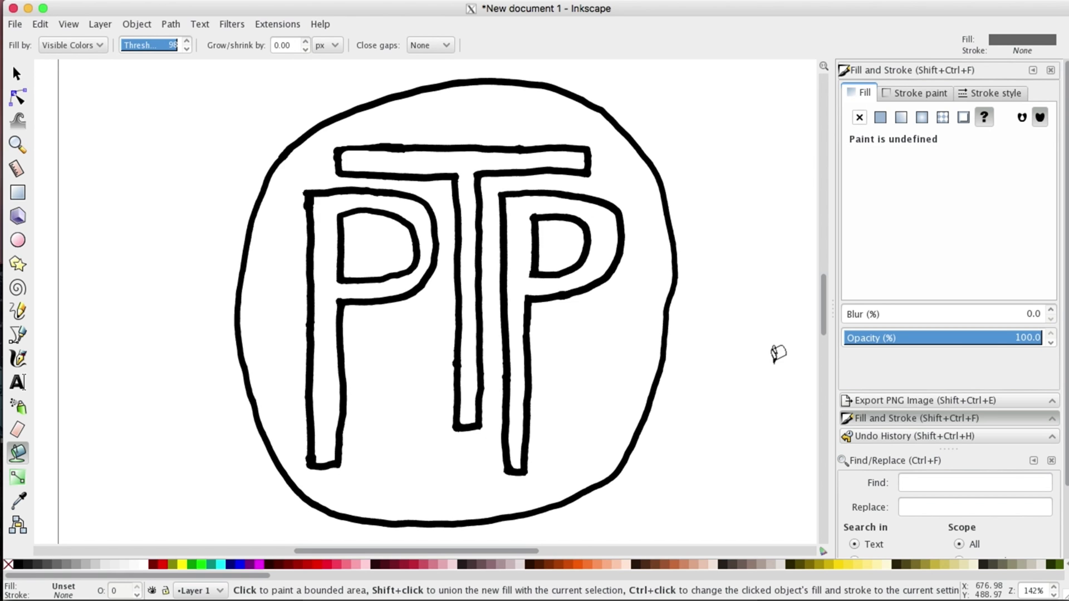
{"action": "mouse_move", "coordinate": [184, 129]}
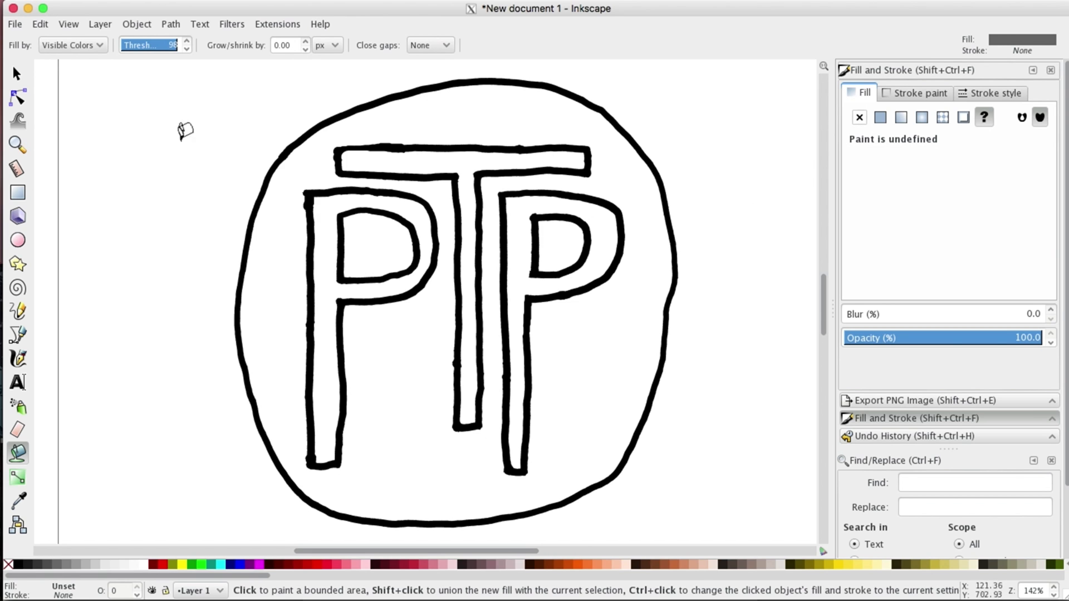
{"action": "mouse_move", "coordinate": [424, 73]}
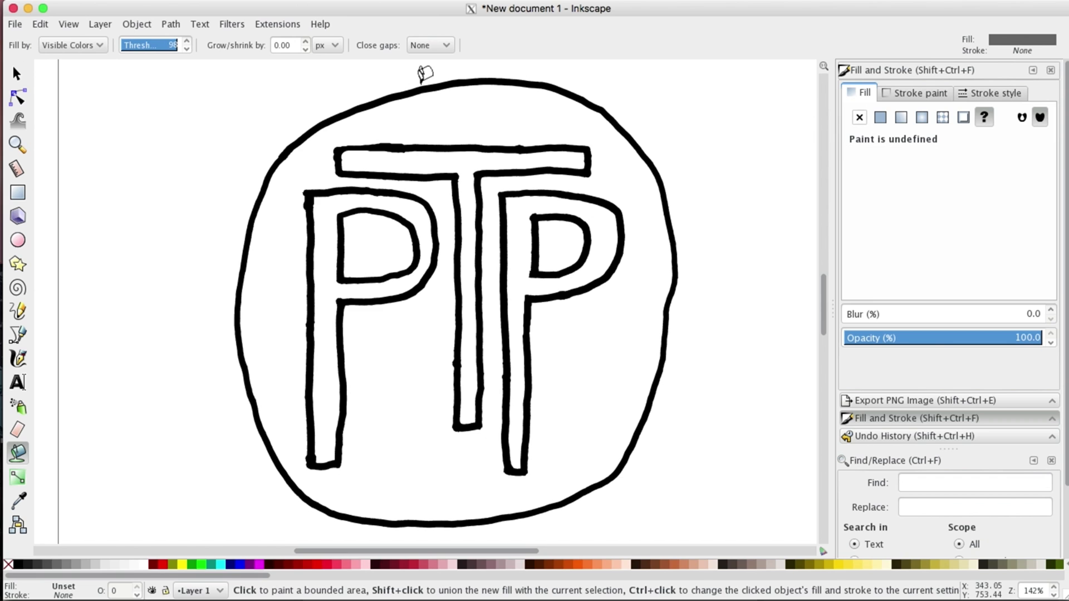
{"action": "mouse_move", "coordinate": [123, 82]}
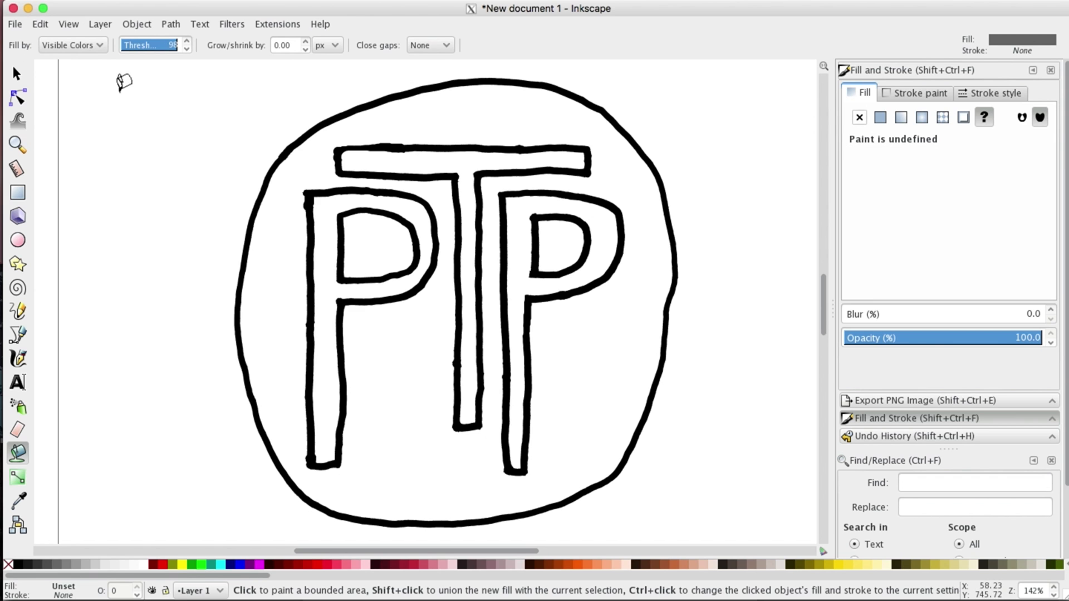
{"action": "left_click", "coordinate": [72, 45]}
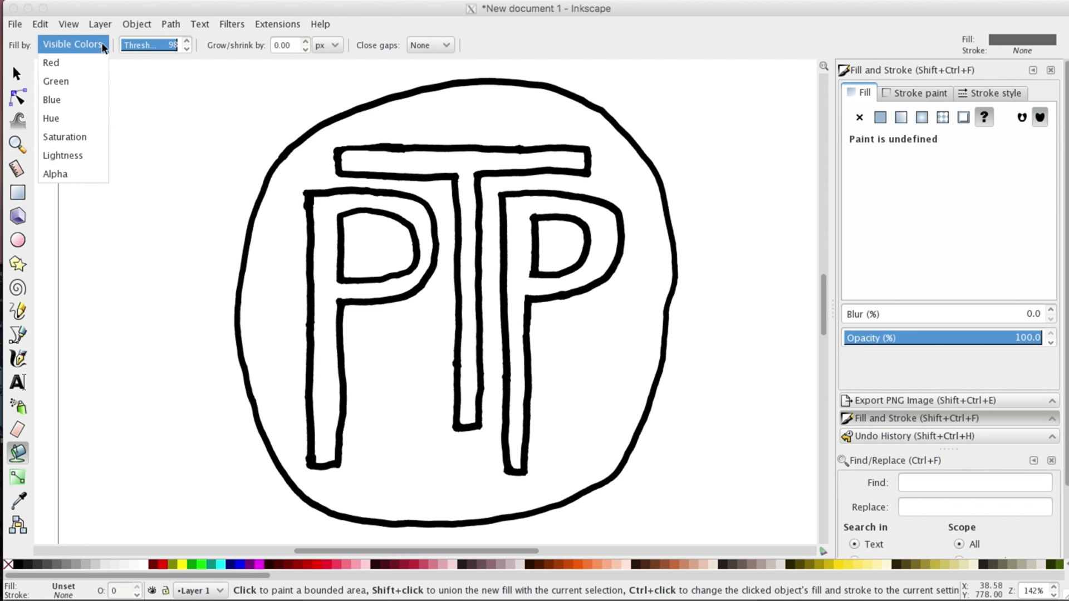
{"action": "left_click", "coordinate": [237, 130]}
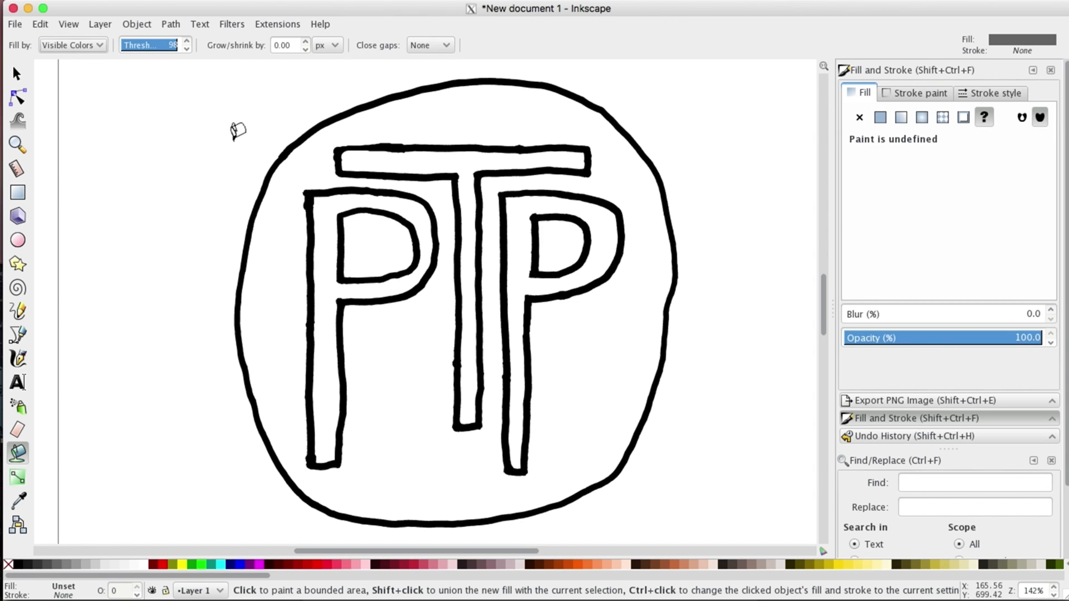
{"action": "mouse_move", "coordinate": [201, 85]}
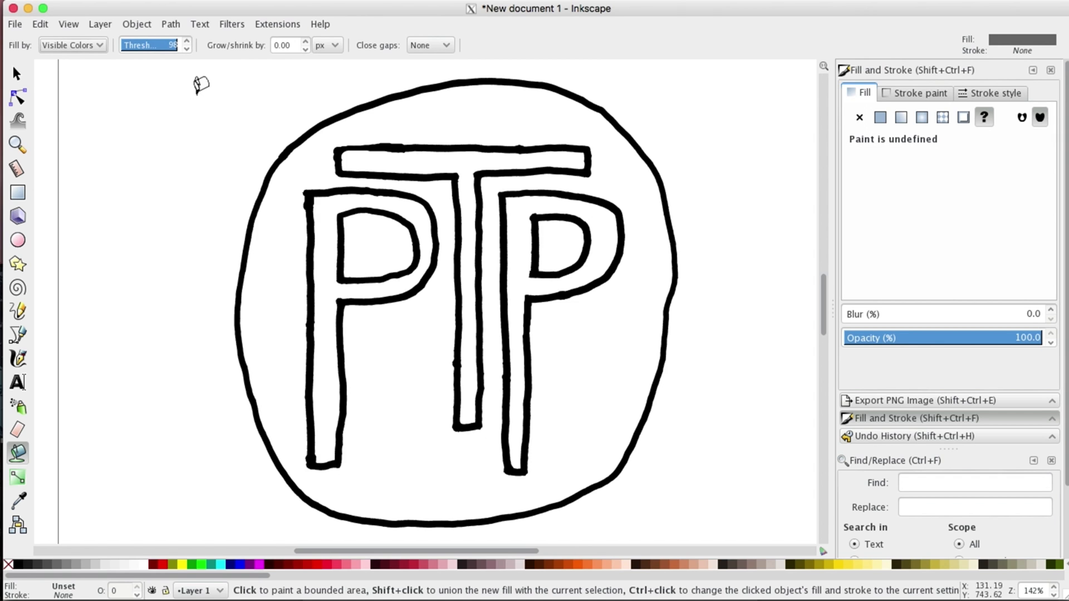
{"action": "mouse_move", "coordinate": [280, 64]}
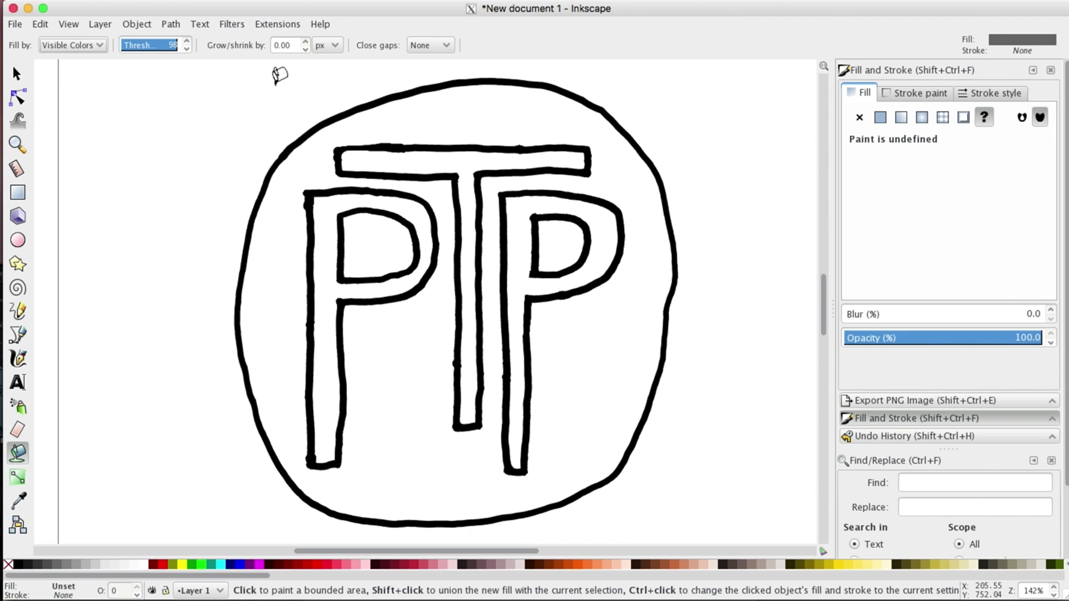
{"action": "mouse_move", "coordinate": [327, 193]}
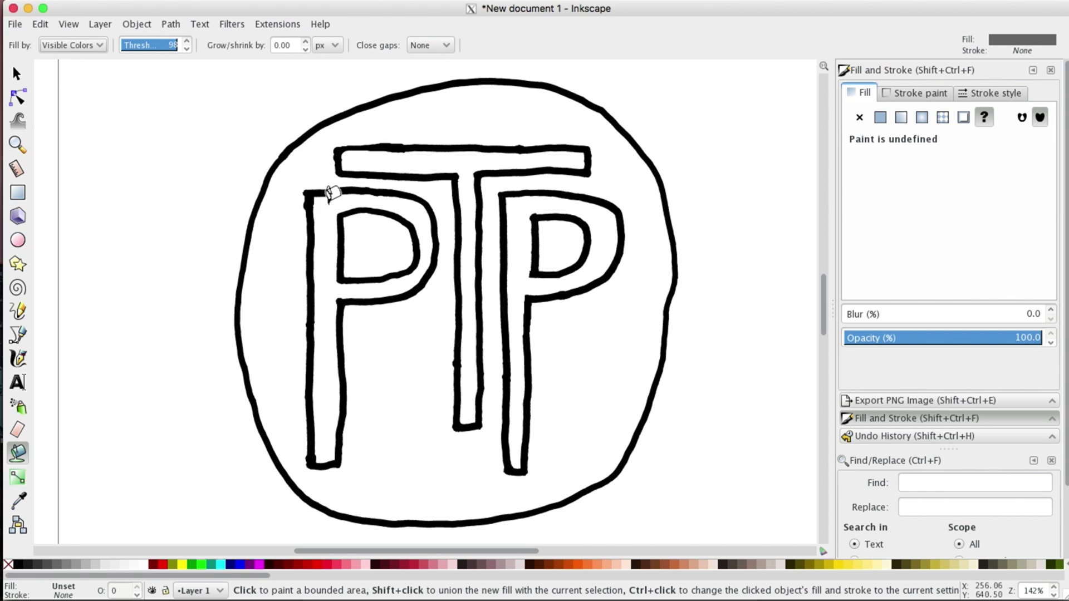
{"action": "left_click", "coordinate": [329, 195]}
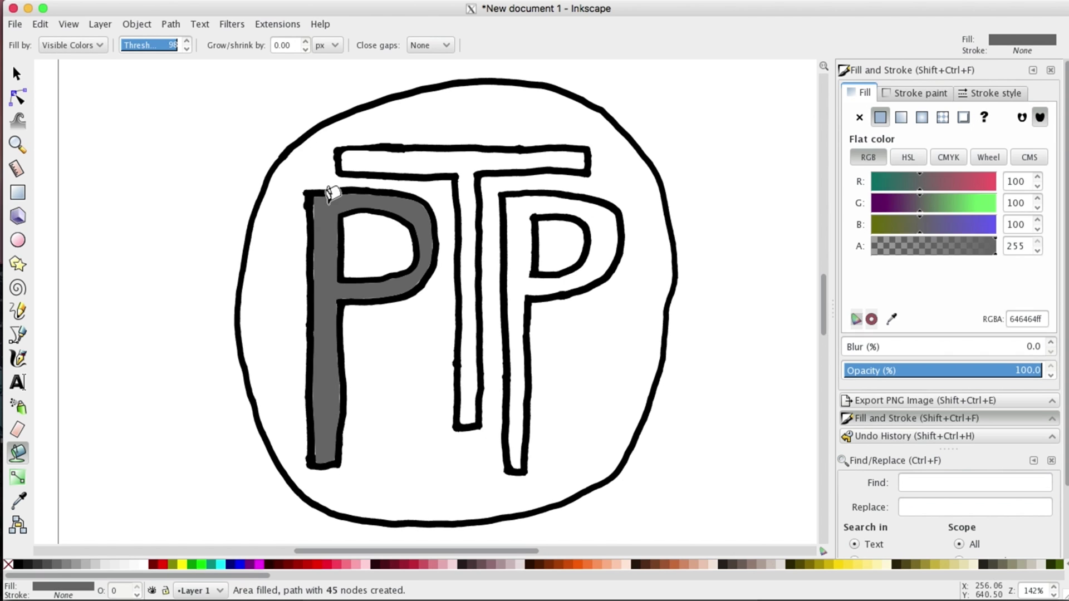
{"action": "mouse_move", "coordinate": [329, 208]}
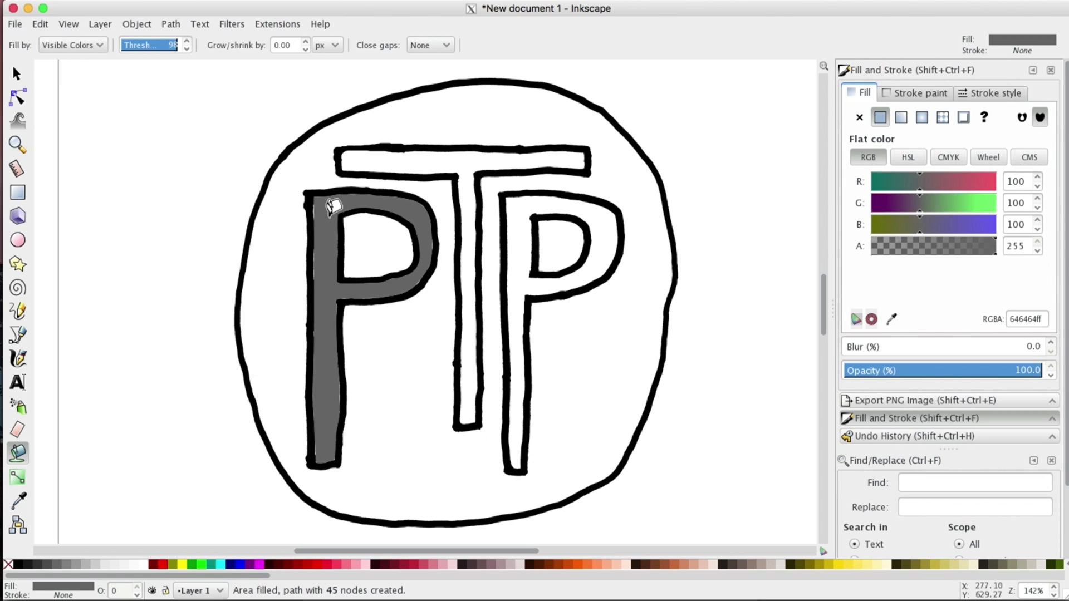
{"action": "mouse_move", "coordinate": [330, 194]}
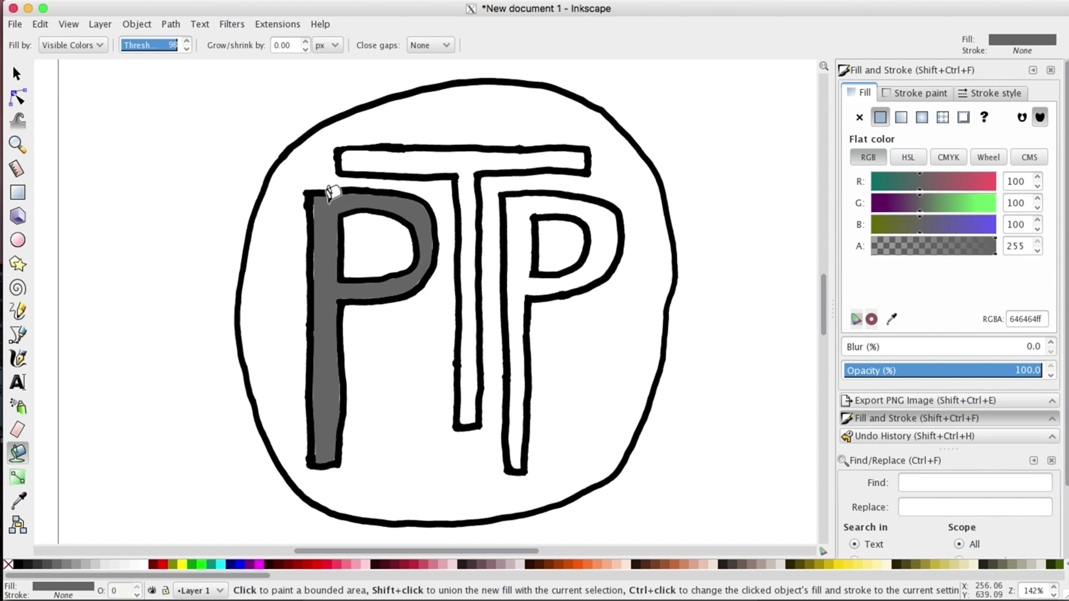
{"action": "mouse_move", "coordinate": [304, 111]}
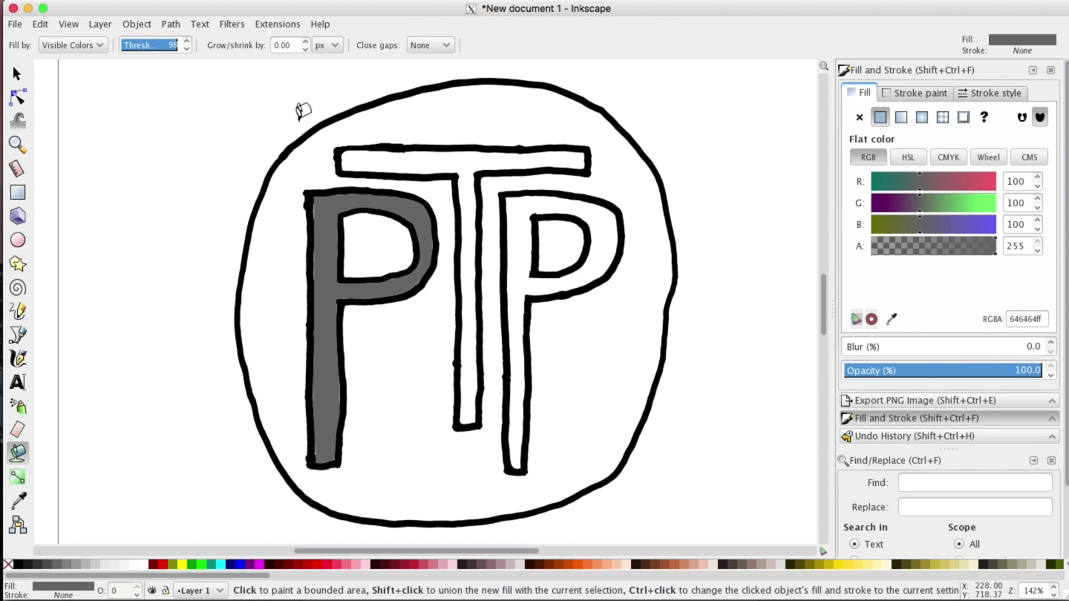
{"action": "left_click", "coordinate": [39, 24]}
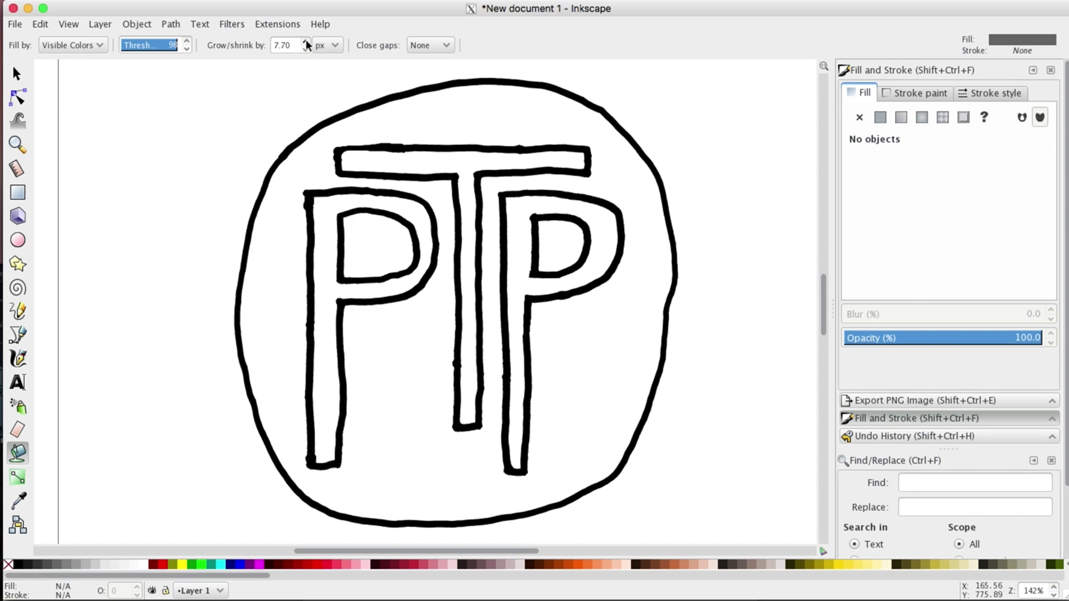
{"action": "left_click", "coordinate": [304, 48]}
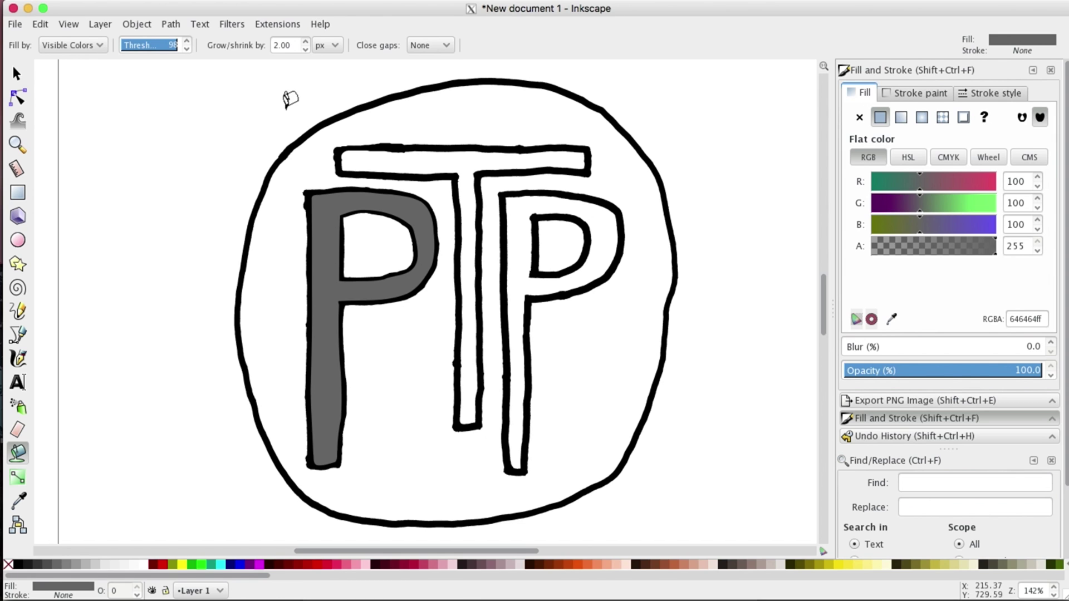
{"action": "mouse_move", "coordinate": [44, 32]}
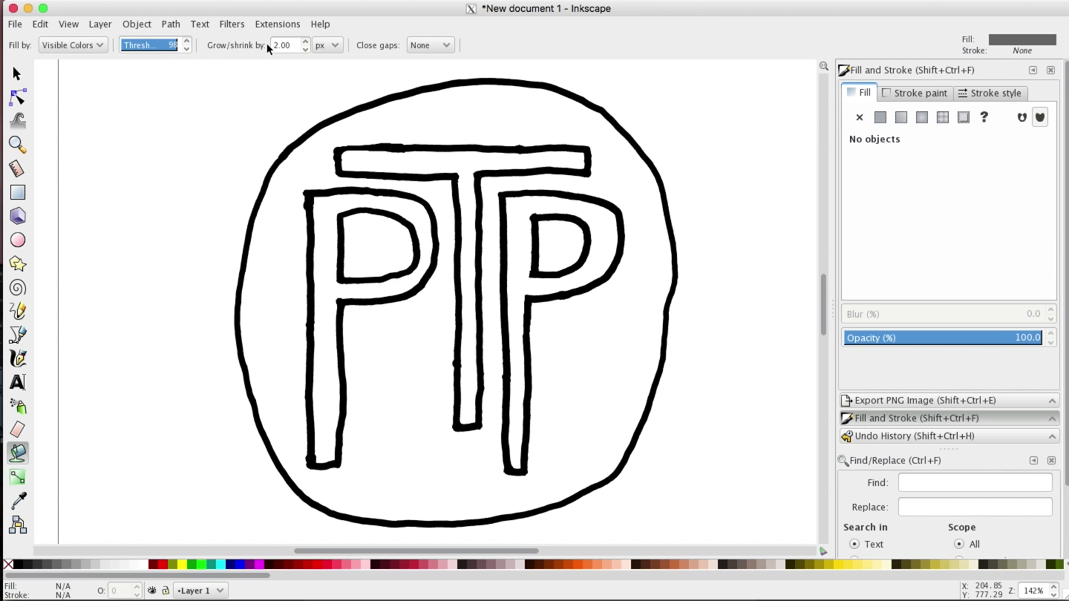
{"action": "left_click", "coordinate": [305, 49]}
{"action": "type", "text": "-2"}
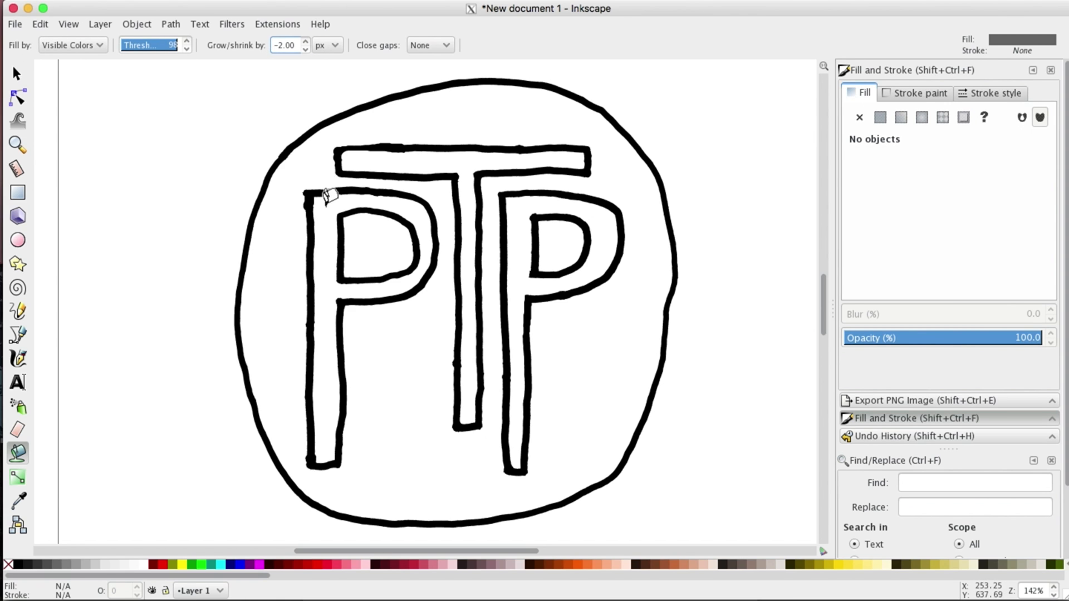
{"action": "left_click", "coordinate": [325, 198]}
{"action": "type", "text": "0"}
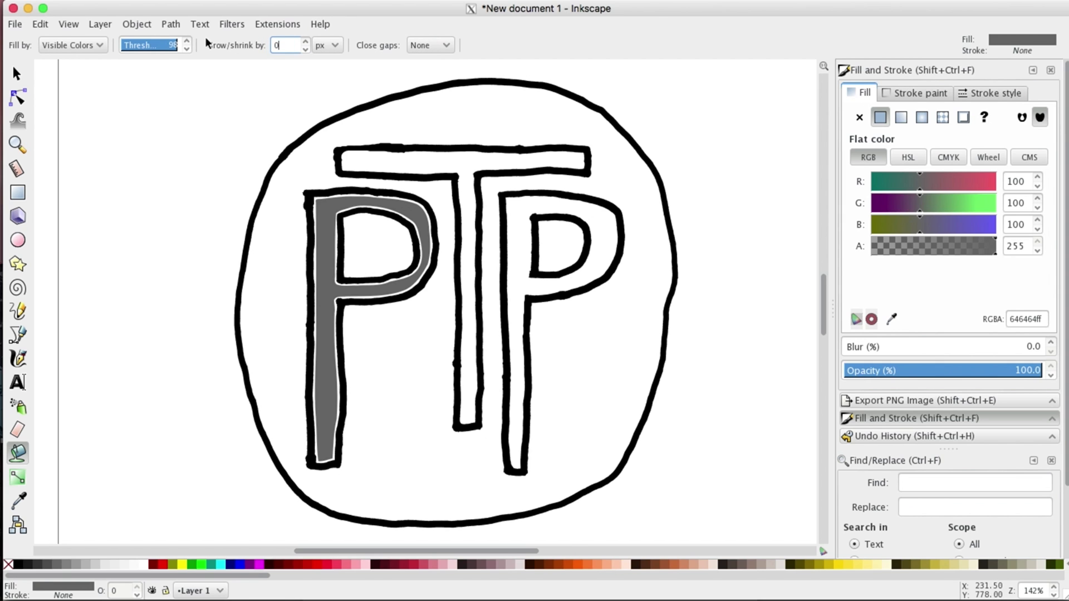
{"action": "left_click", "coordinate": [39, 23]}
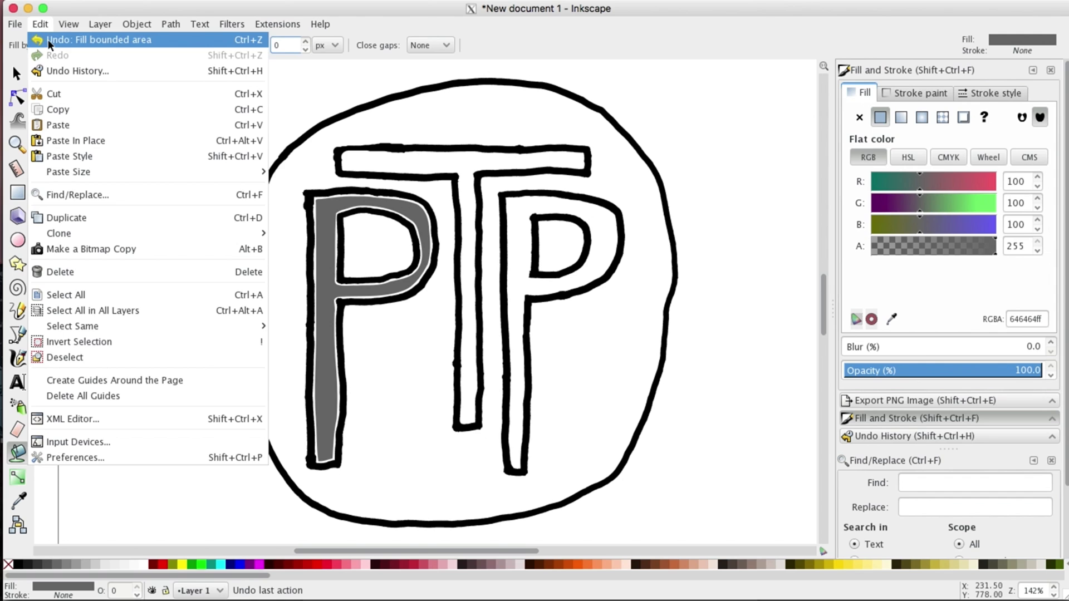
{"action": "left_click", "coordinate": [98, 40]}
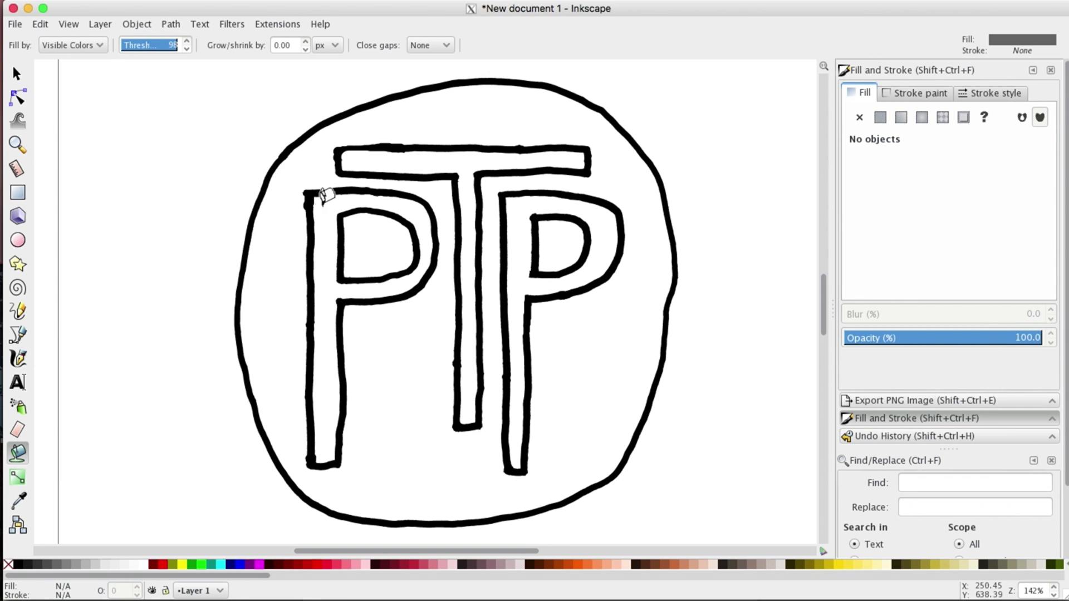
- Try a Paint Bucket fill inside the left P at threshold 79
{"action": "left_click", "coordinate": [324, 196]}
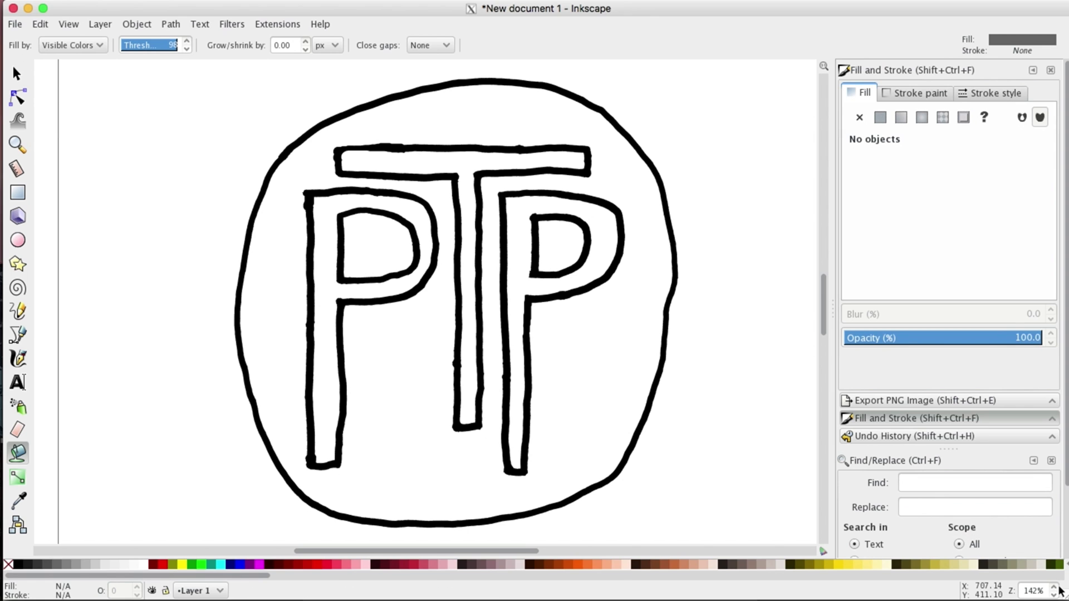
{"action": "mouse_move", "coordinate": [1056, 592]}
{"action": "type", "text": "79"}
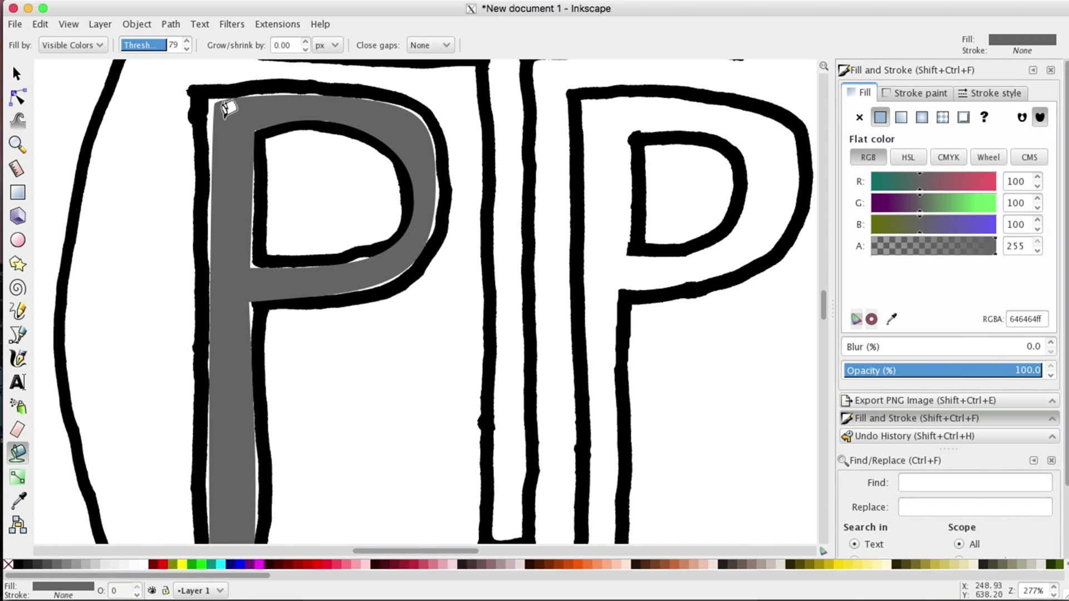
{"action": "mouse_move", "coordinate": [240, 119]}
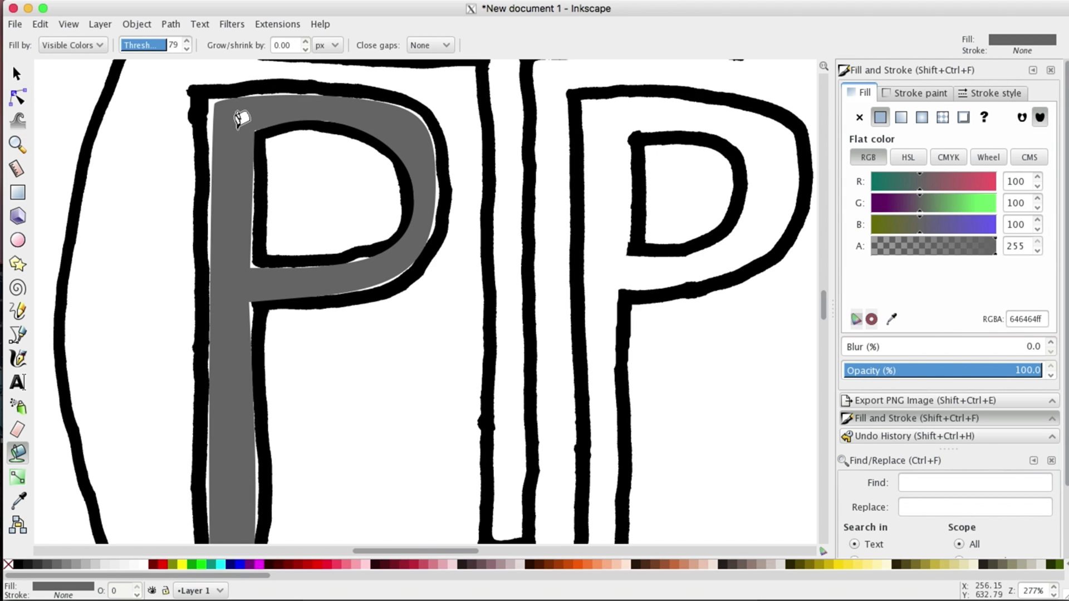
{"action": "mouse_move", "coordinate": [221, 95]}
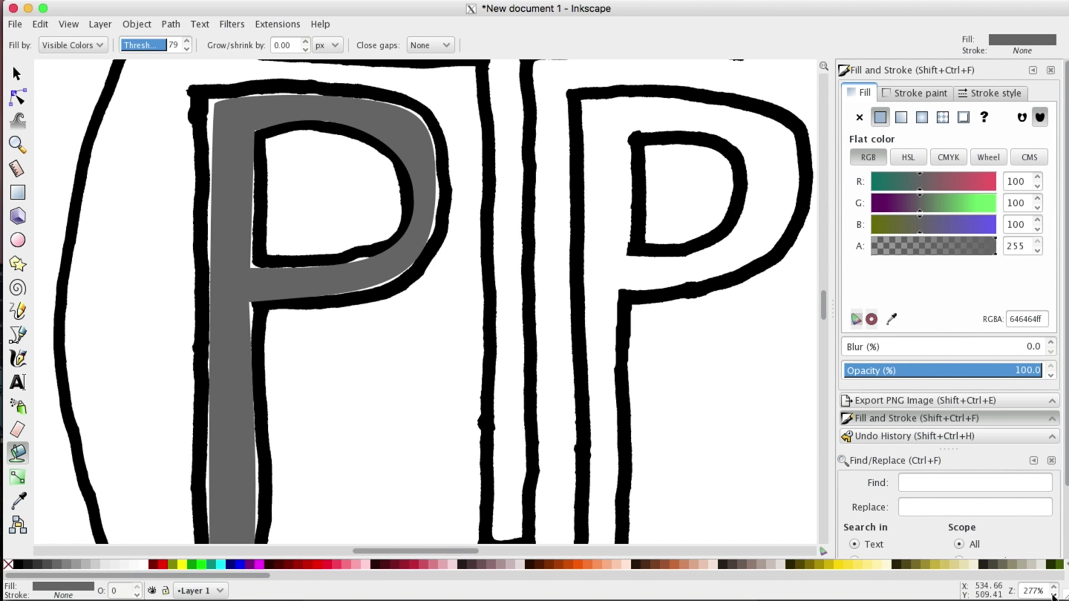
- Try a closer grey fill of the left P, then undo it
{"action": "scroll", "scroll_direction": "down", "scroll_amount": 3}
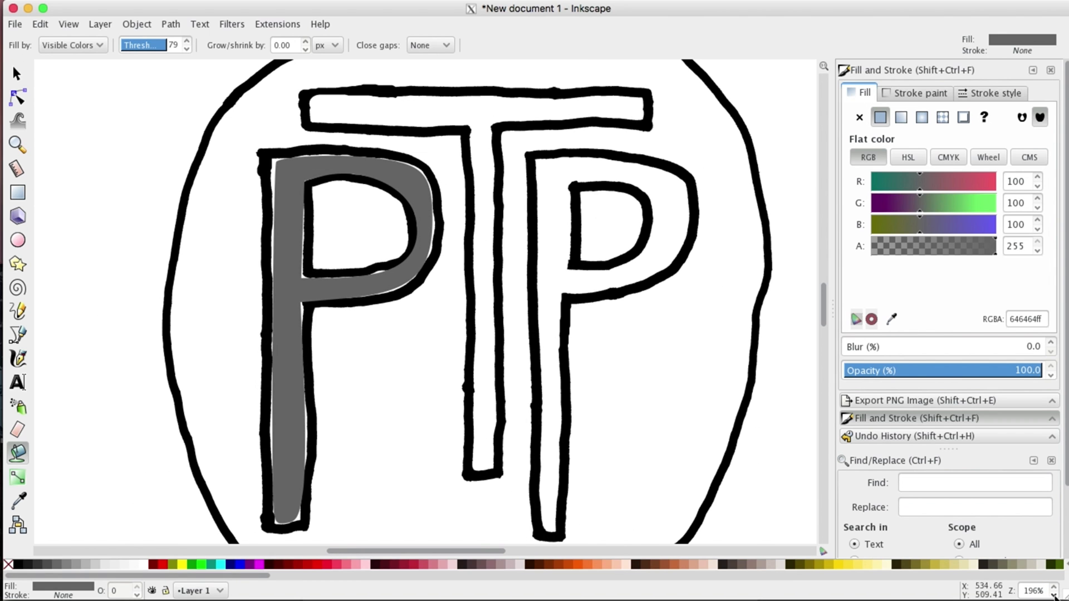
{"action": "left_click", "coordinate": [39, 24]}
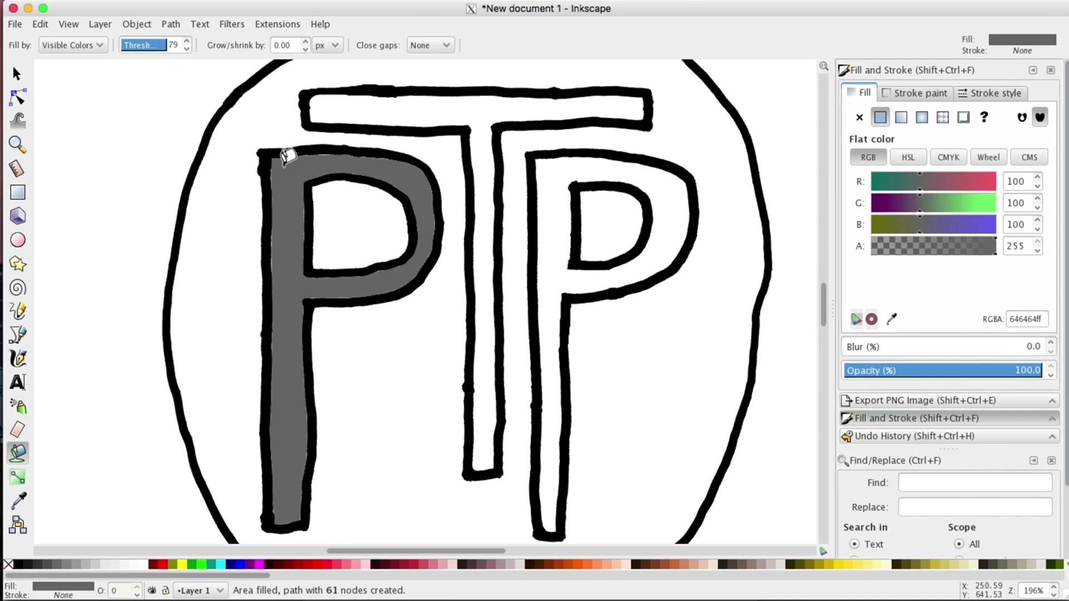
{"action": "mouse_move", "coordinate": [374, 176]}
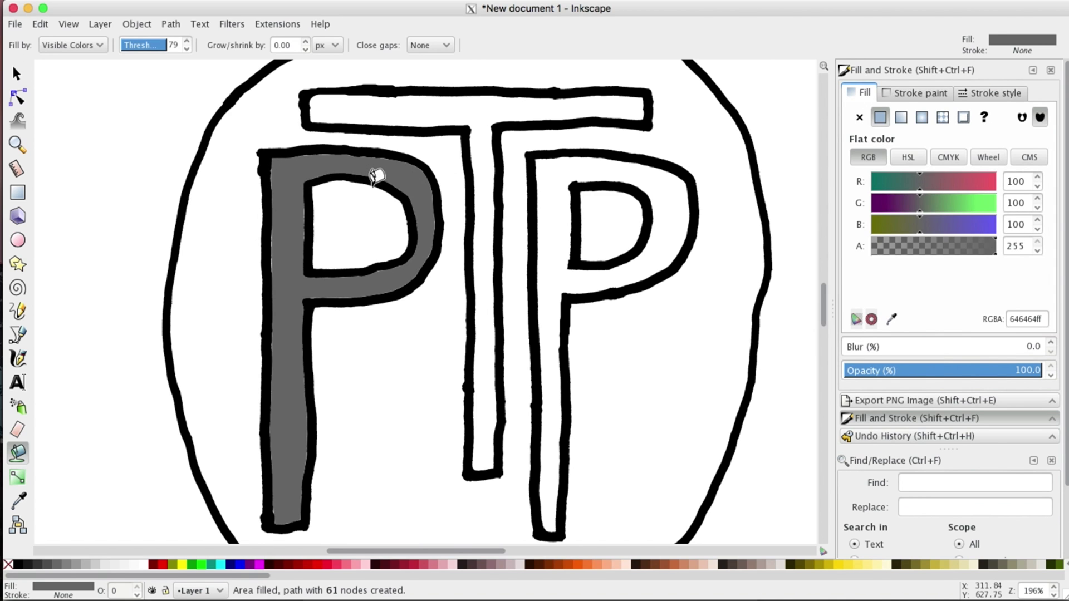
{"action": "mouse_move", "coordinate": [68, 70]}
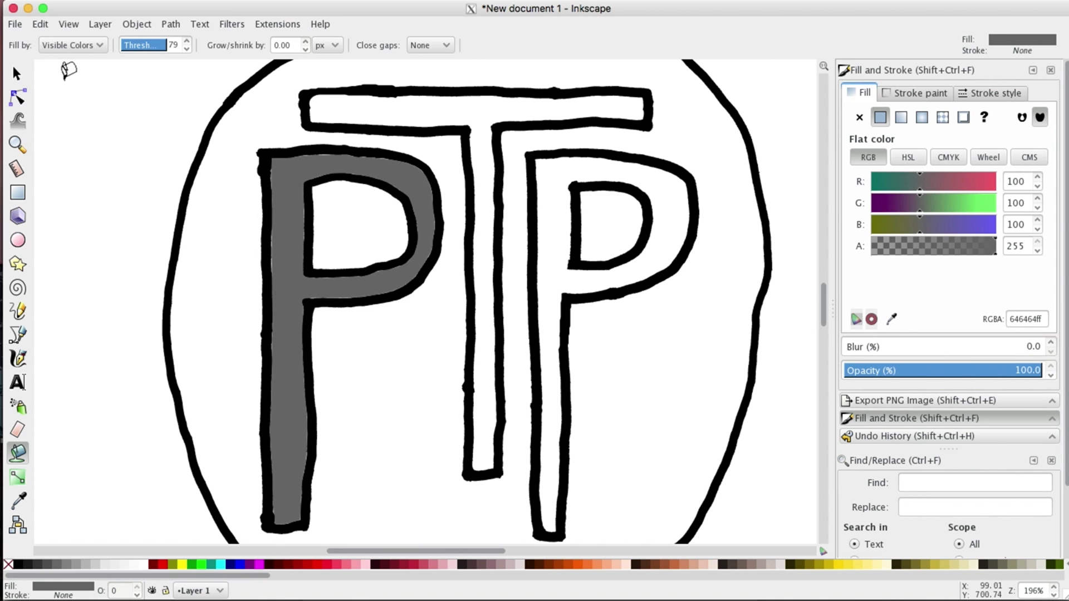
{"action": "left_click", "coordinate": [39, 24]}
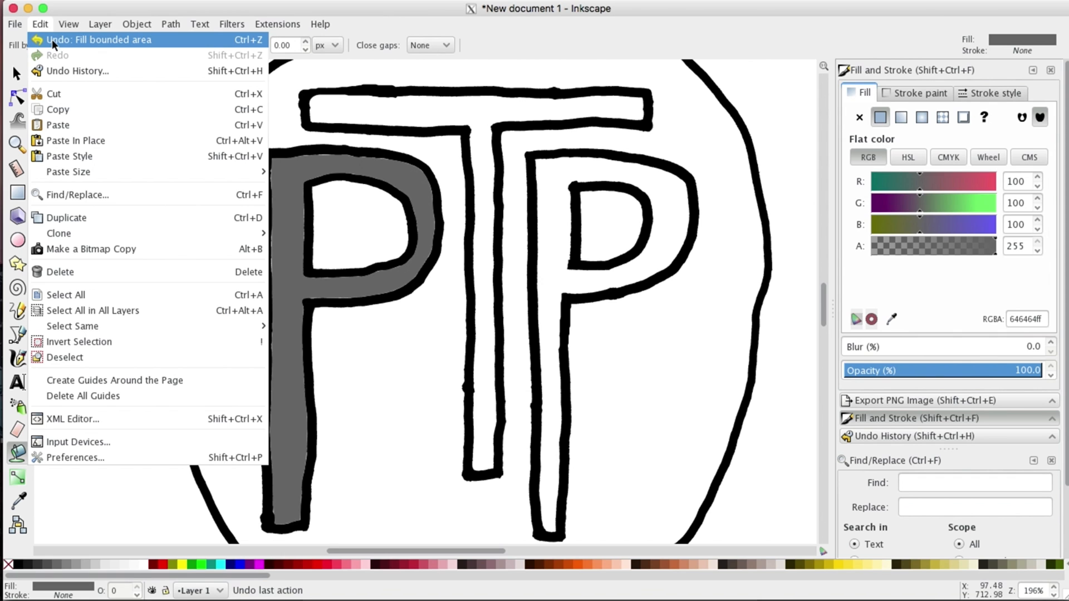
{"action": "left_click", "coordinate": [100, 39]}
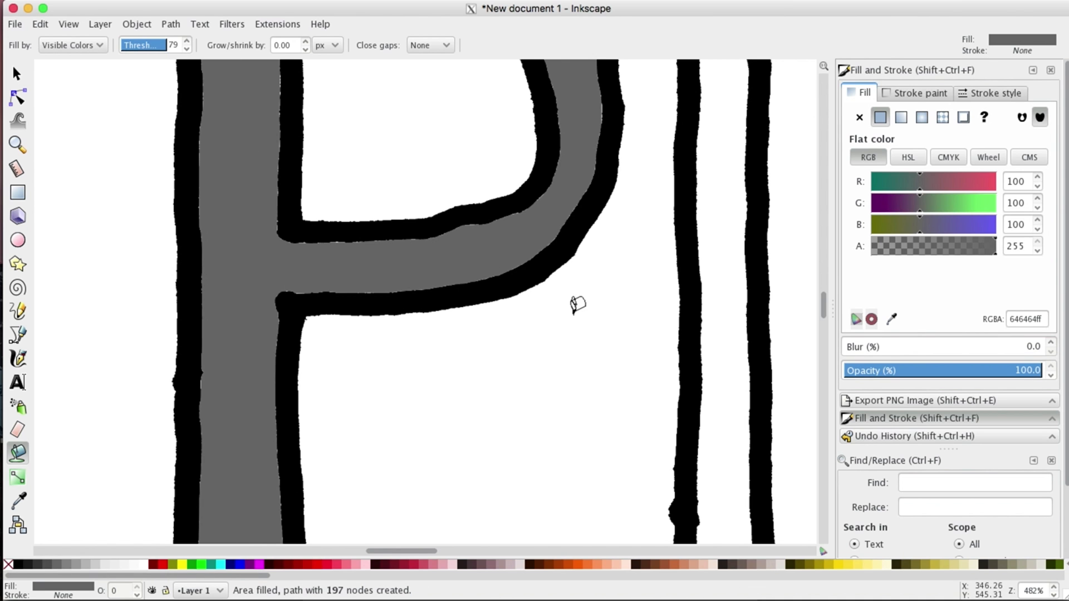
- Undo the remaining partial fill inside the letter outline
{"action": "scroll", "scroll_direction": "down", "scroll_amount": 3}
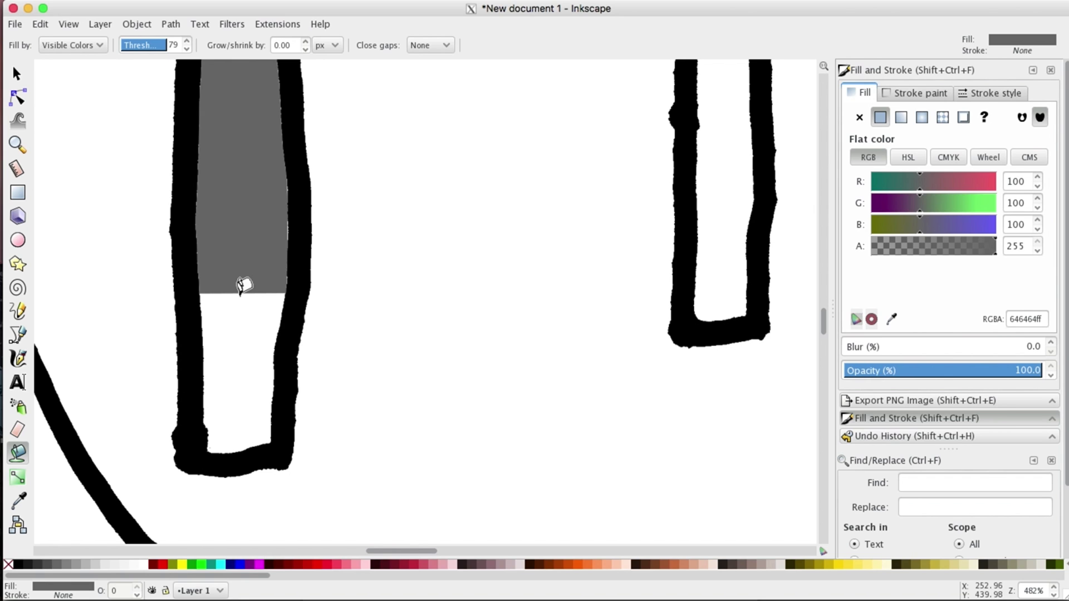
{"action": "mouse_move", "coordinate": [342, 267]}
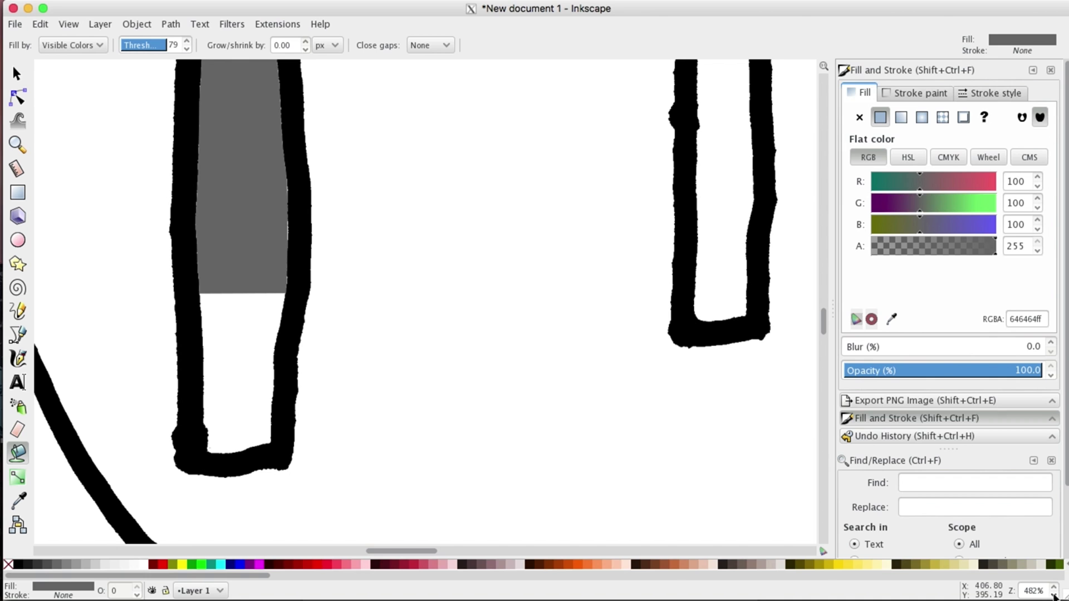
{"action": "left_click", "coordinate": [39, 24]}
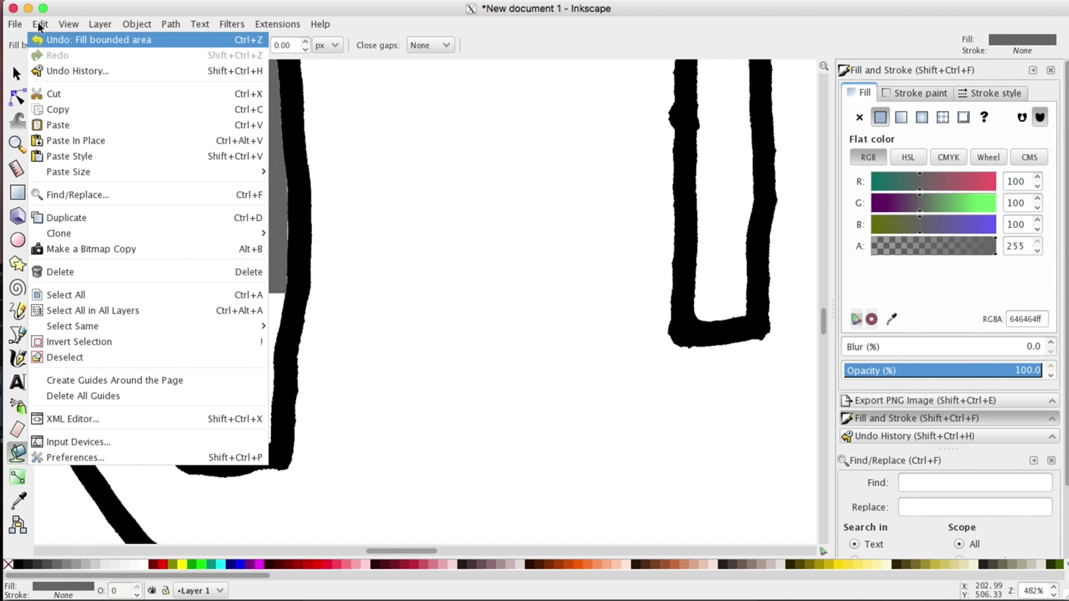
{"action": "left_click", "coordinate": [99, 40]}
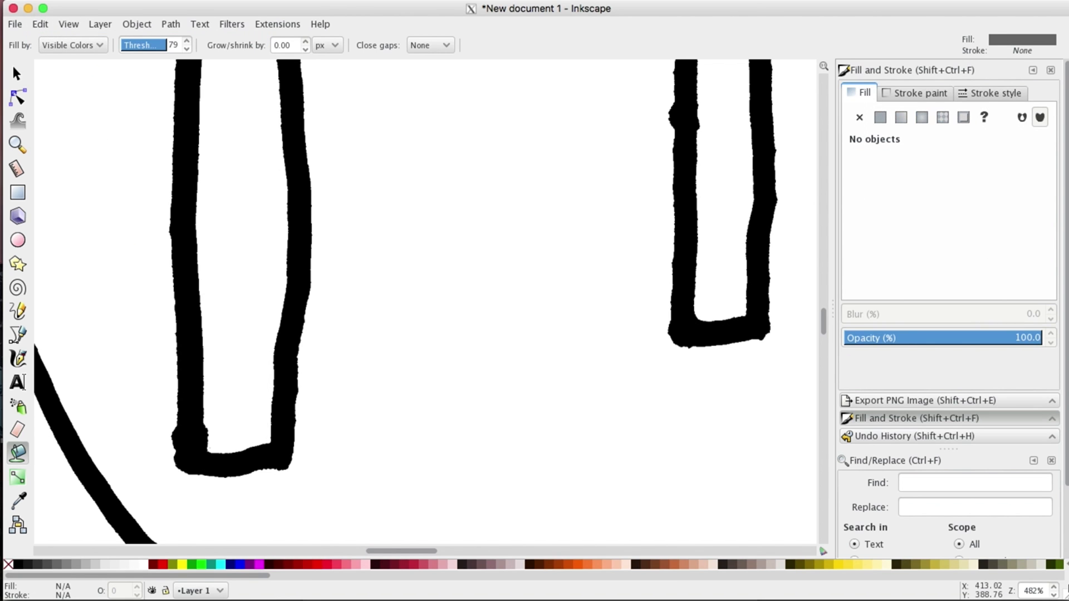
- Zoom out to view the whole PTP logo outline
{"action": "scroll", "scroll_direction": "down", "scroll_amount": 3}
{"action": "type", "text": "99"}
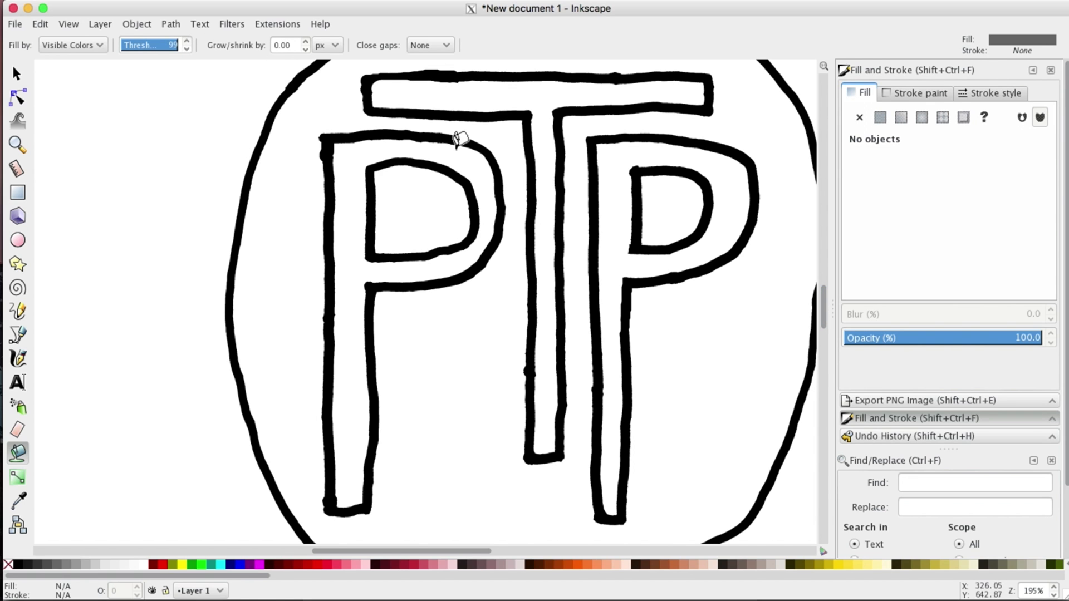
{"action": "mouse_move", "coordinate": [358, 147]}
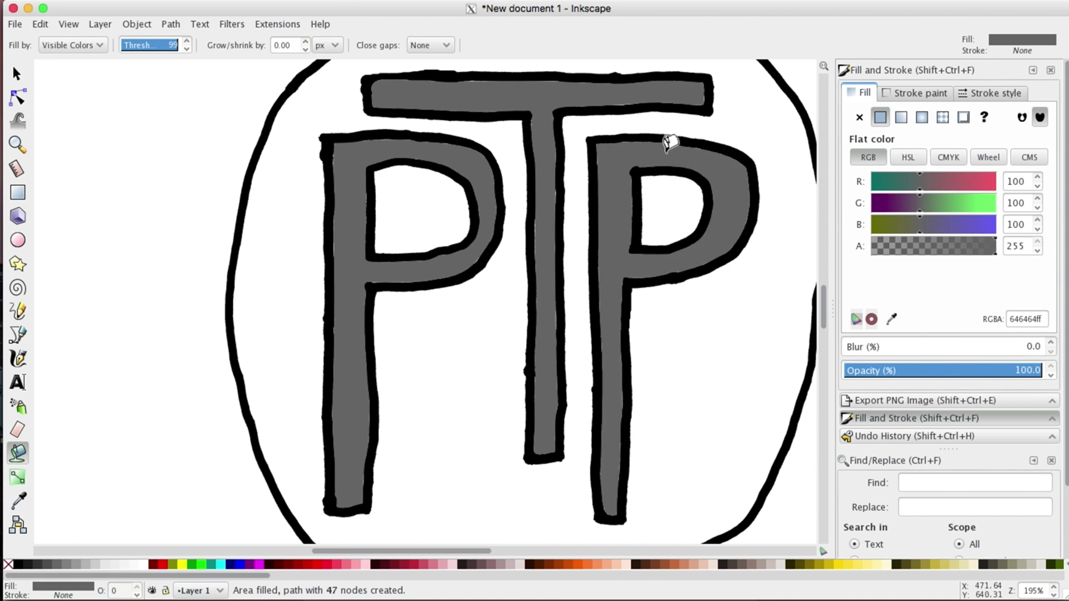
{"action": "mouse_move", "coordinate": [631, 194]}
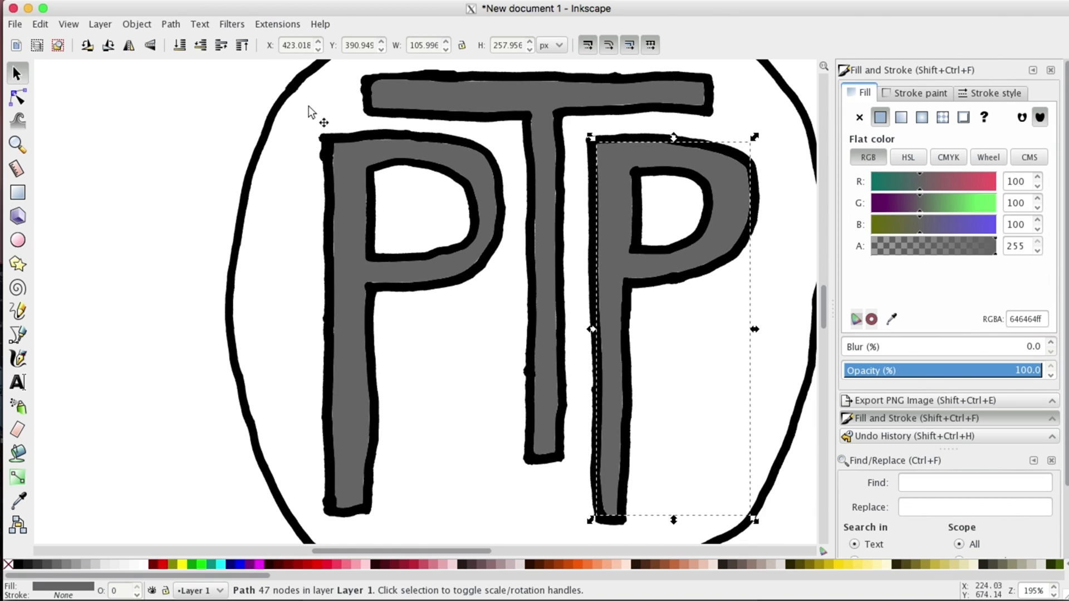
- Select the left P, T and right P grey fills and union them
{"action": "left_click", "coordinate": [436, 177]}
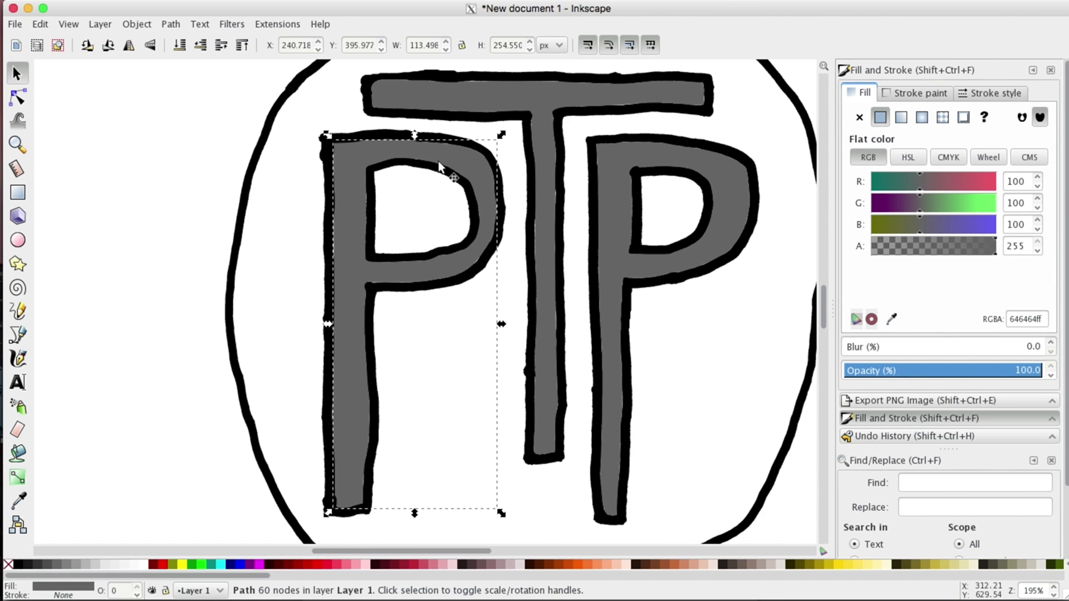
{"action": "mouse_move", "coordinate": [574, 124]}
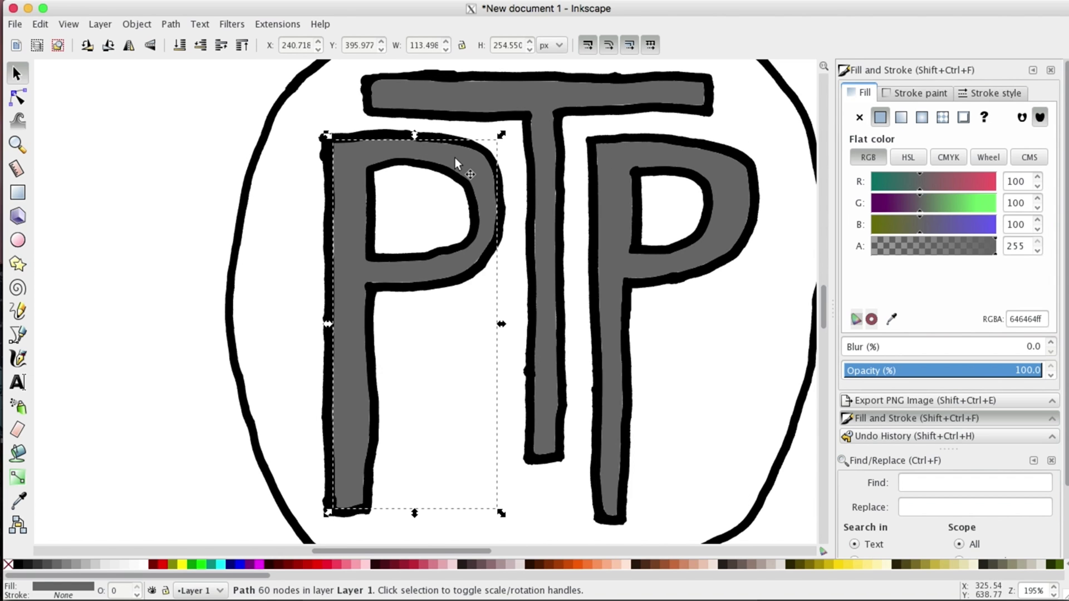
{"action": "mouse_move", "coordinate": [539, 95]}
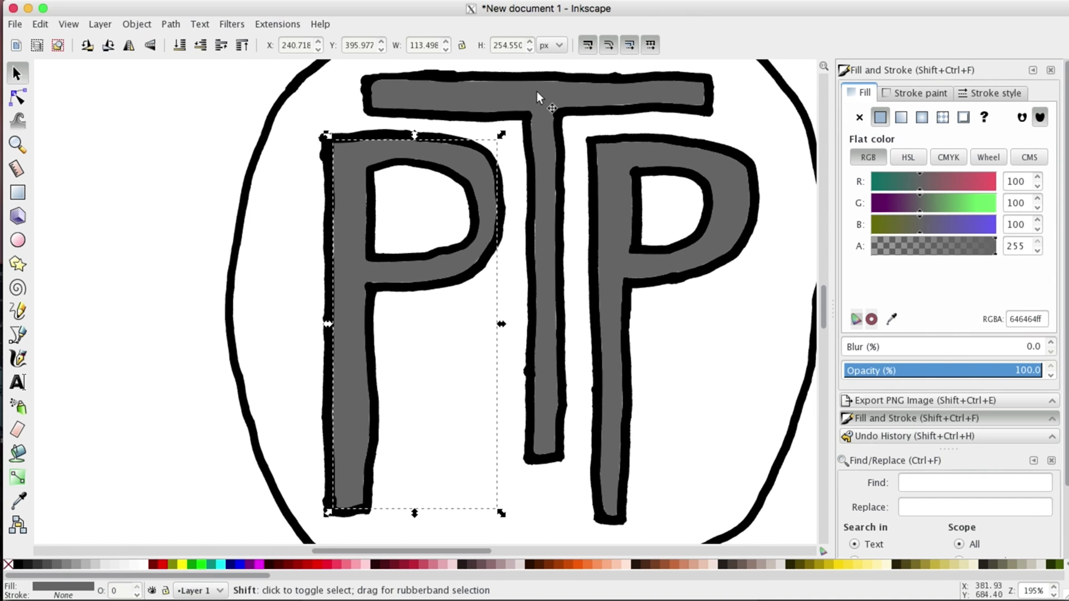
{"action": "left_click", "coordinate": [726, 170]}
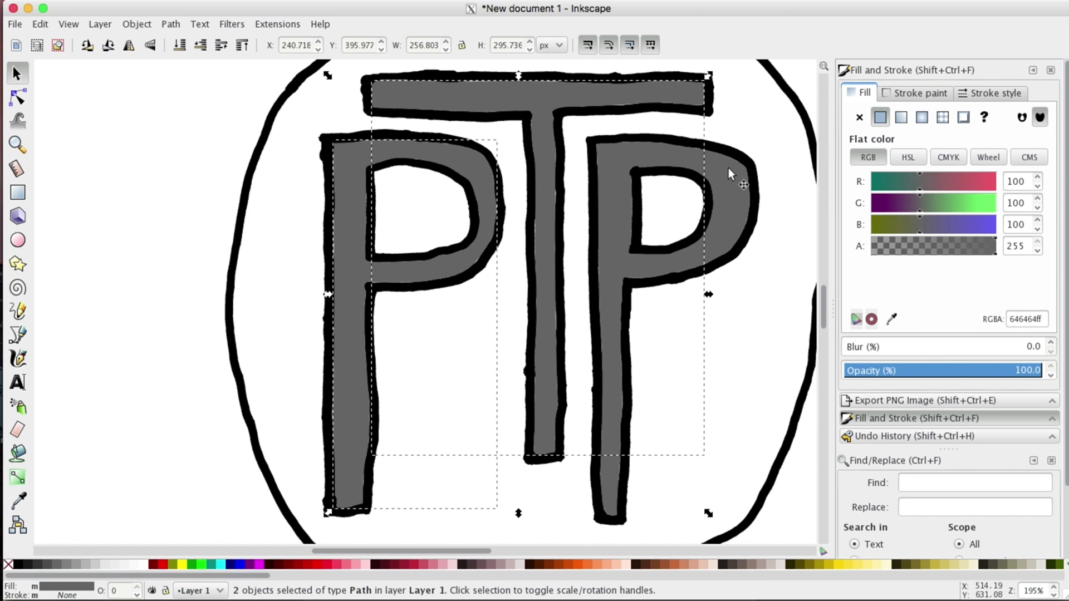
{"action": "left_click", "coordinate": [730, 170]}
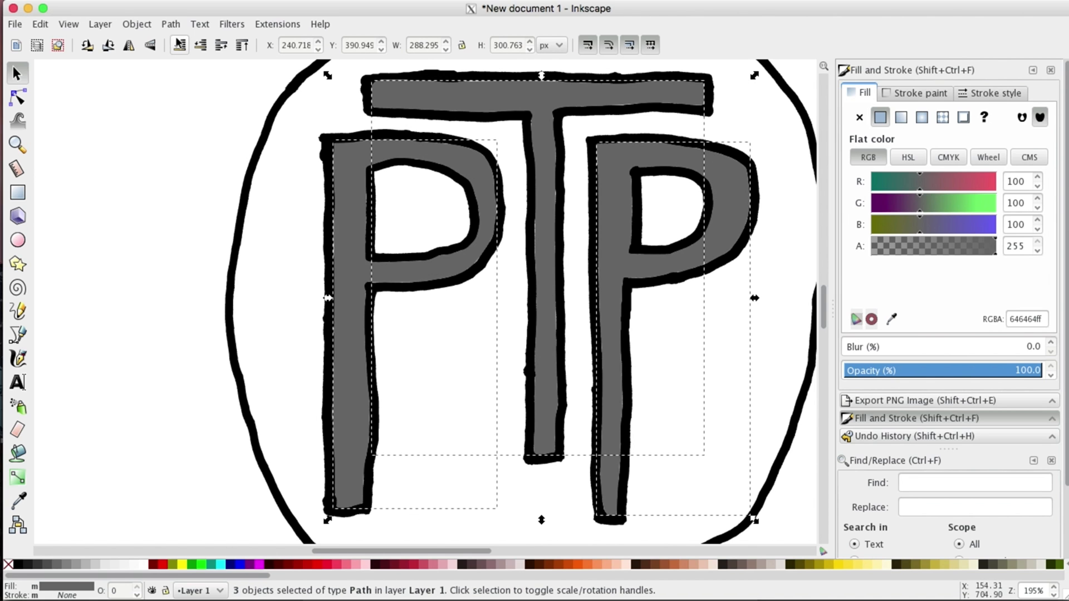
{"action": "left_click", "coordinate": [171, 24]}
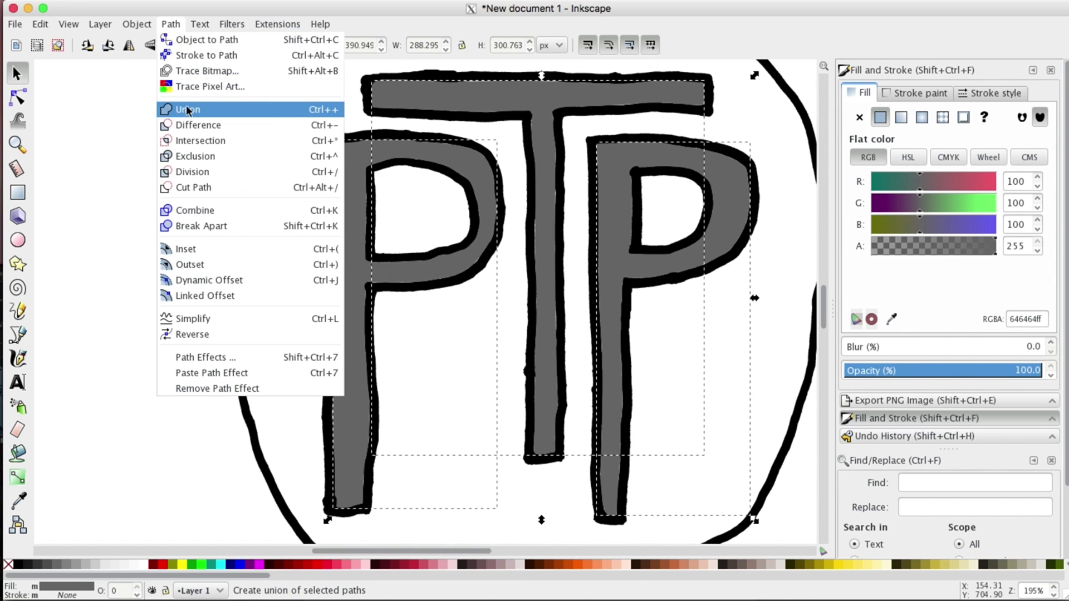
{"action": "left_click", "coordinate": [186, 109]}
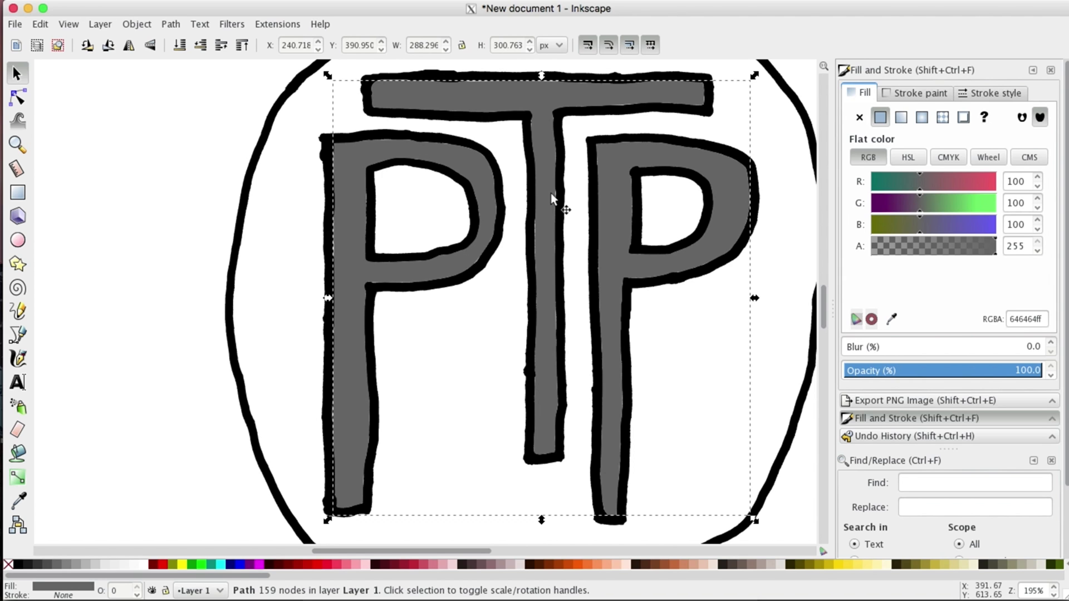
{"action": "mouse_move", "coordinate": [56, 103]}
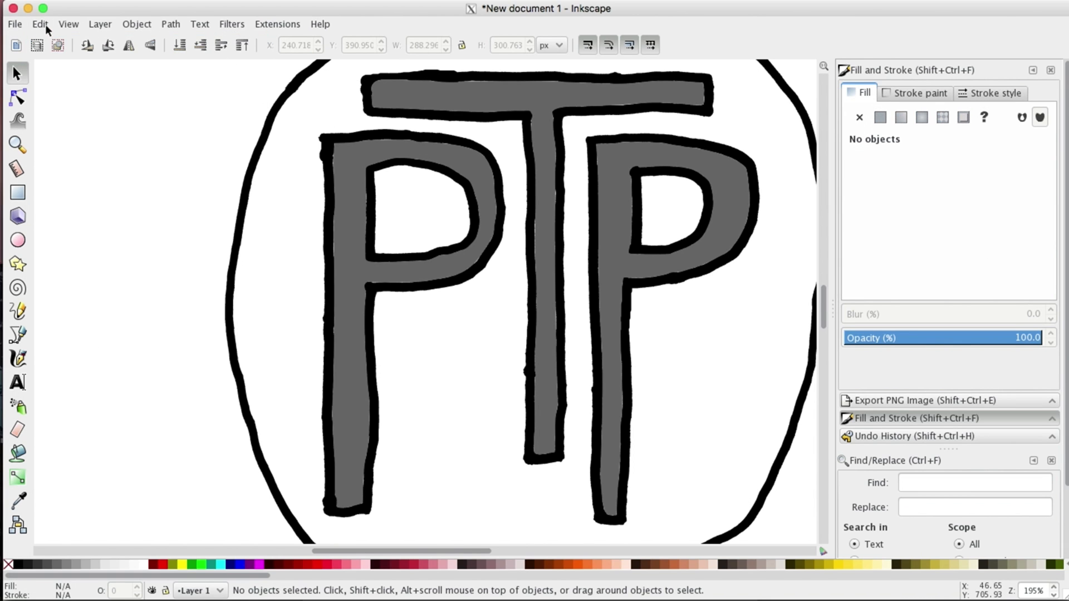
{"action": "left_click", "coordinate": [40, 24]}
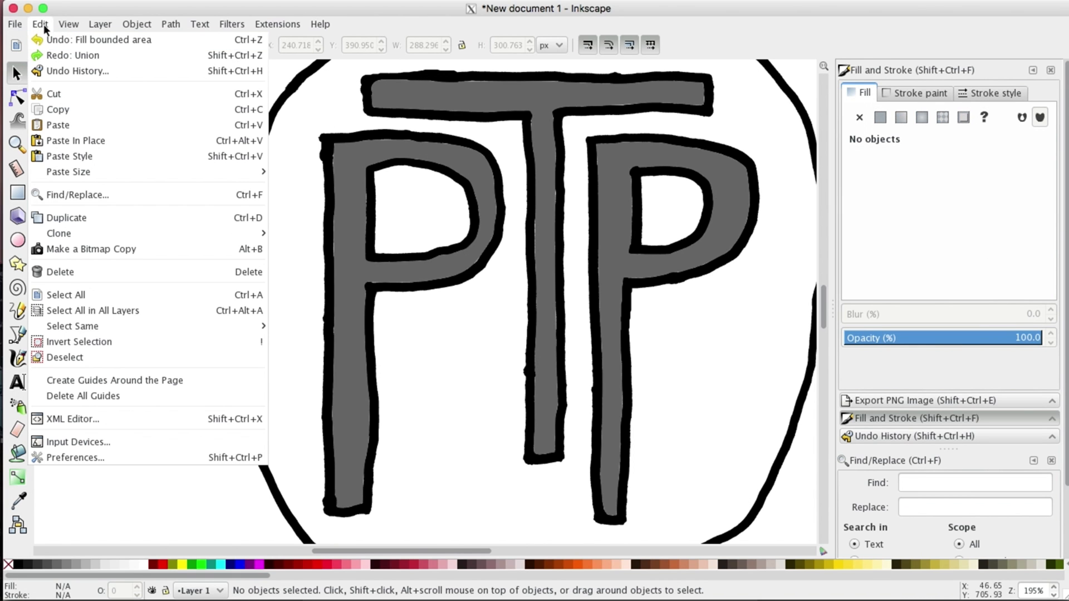
{"action": "mouse_move", "coordinate": [381, 152]}
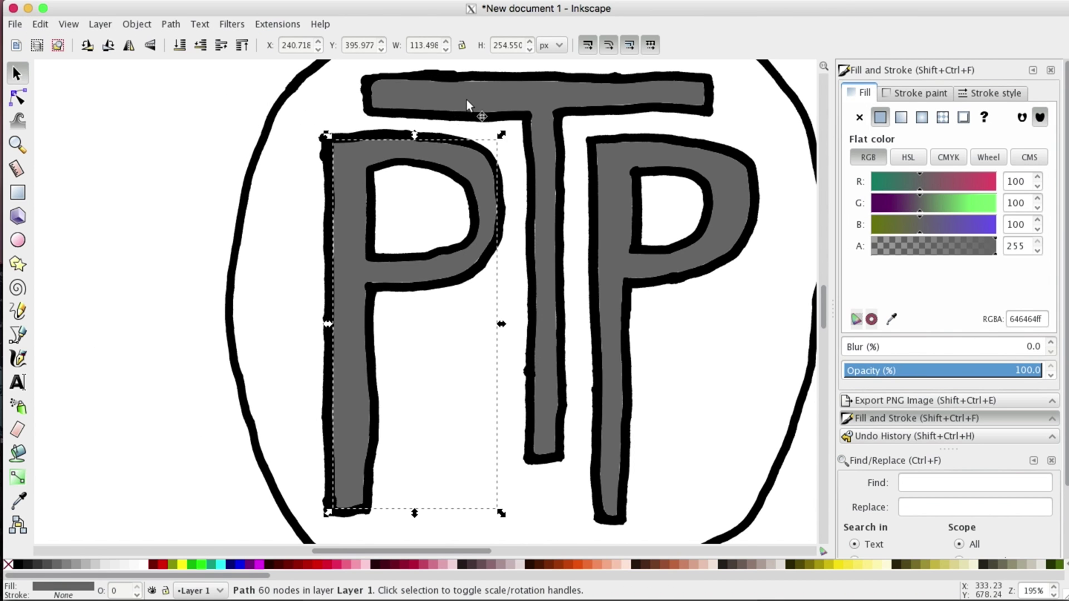
{"action": "mouse_move", "coordinate": [364, 182]}
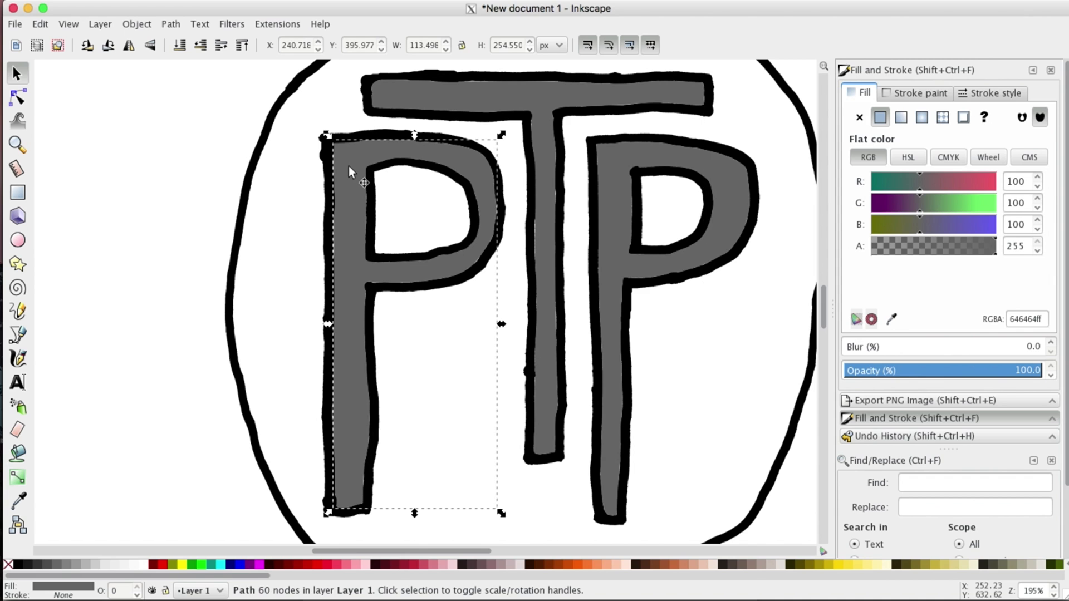
{"action": "mouse_move", "coordinate": [206, 121]}
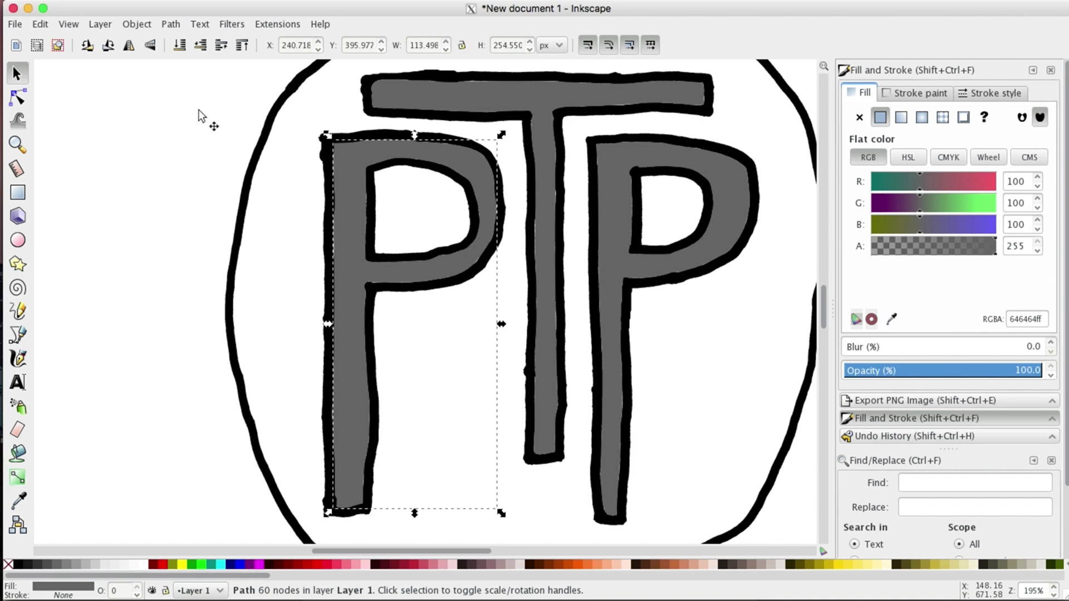
{"action": "mouse_move", "coordinate": [40, 27]}
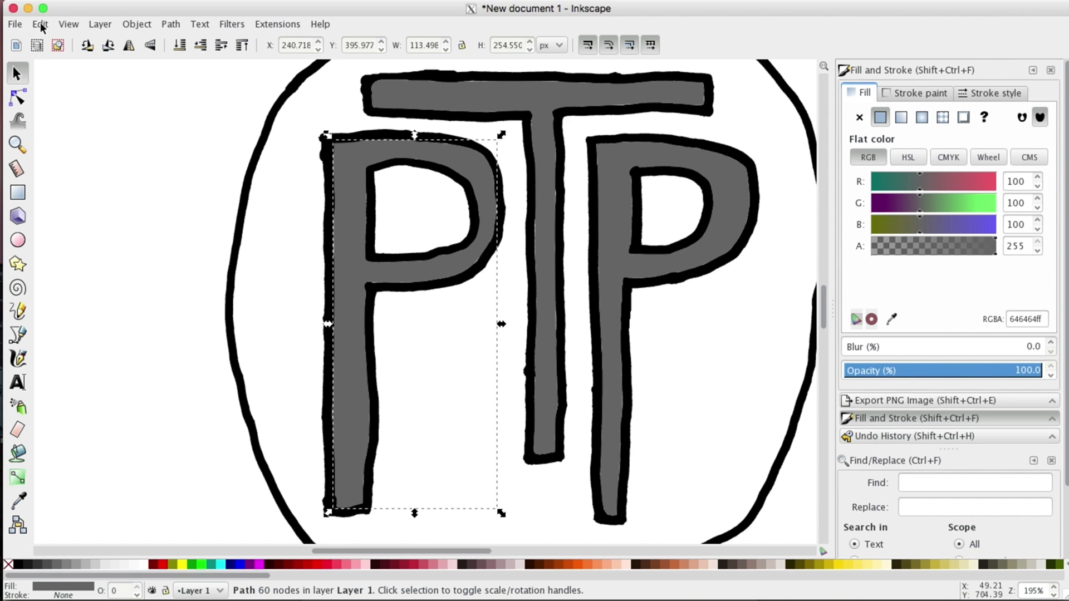
{"action": "left_click", "coordinate": [40, 24]}
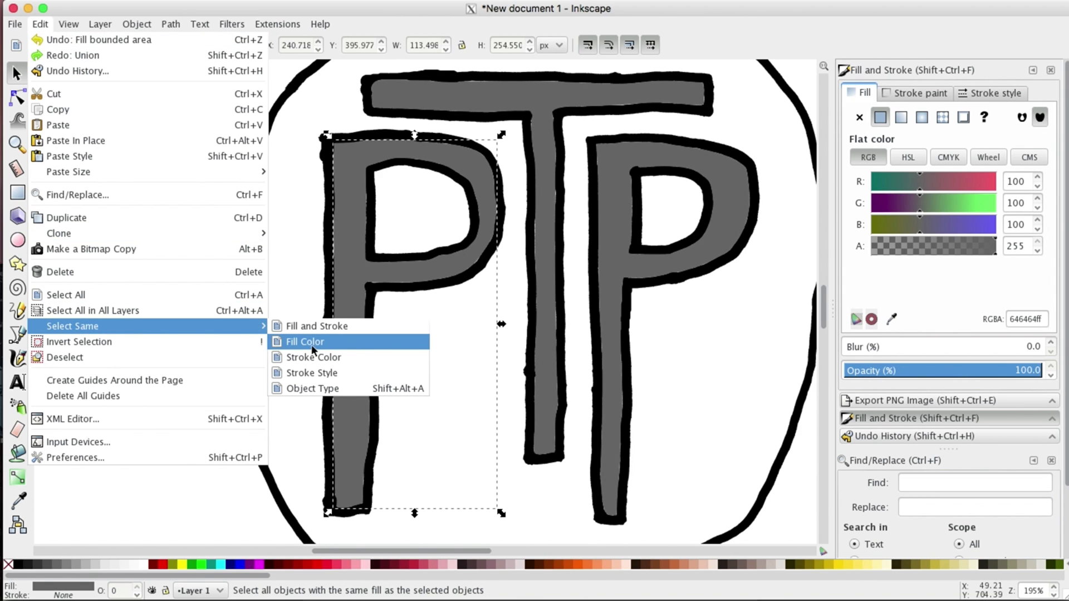
{"action": "left_click", "coordinate": [306, 341]}
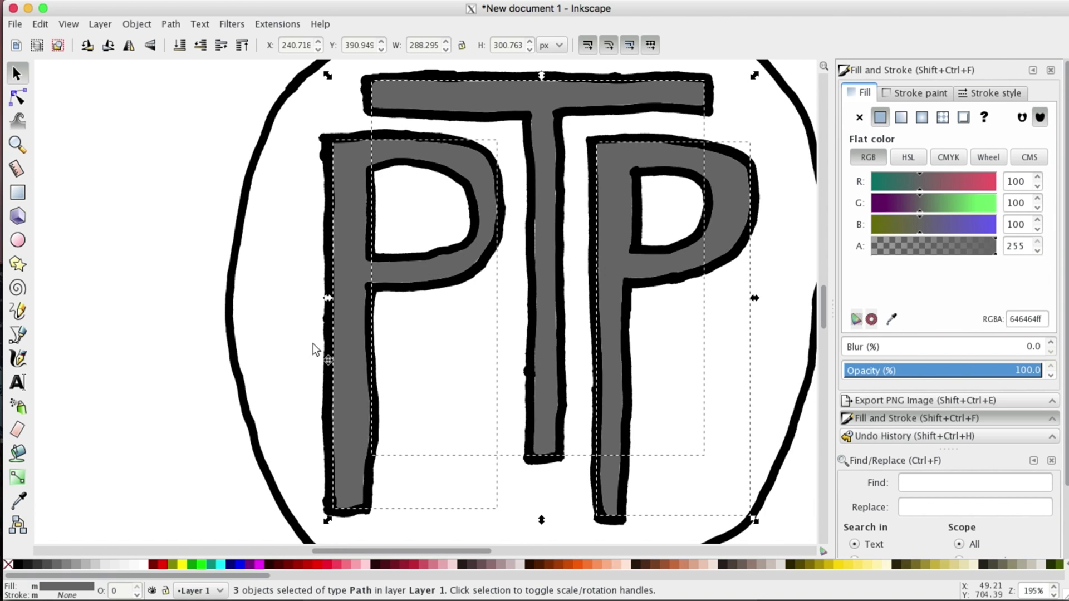
{"action": "left_click", "coordinate": [170, 24]}
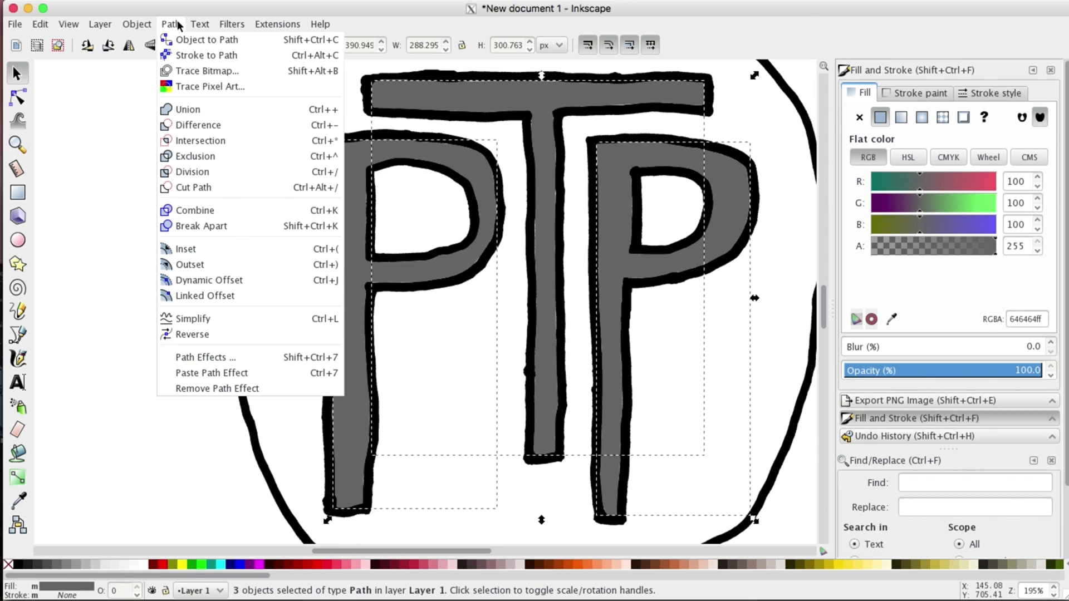
{"action": "left_click", "coordinate": [188, 109]}
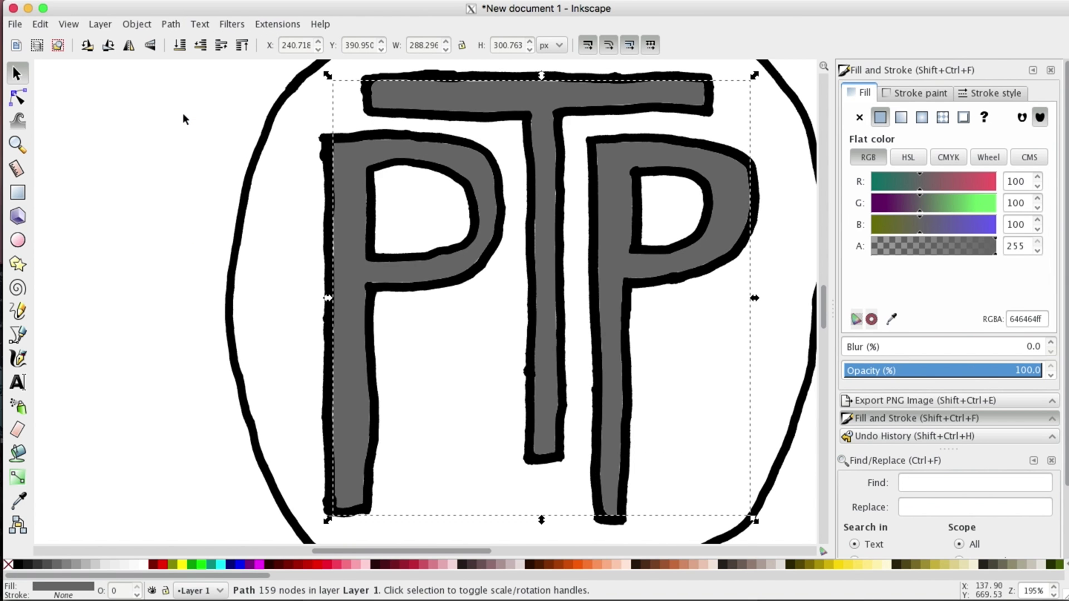
{"action": "mouse_move", "coordinate": [77, 149]}
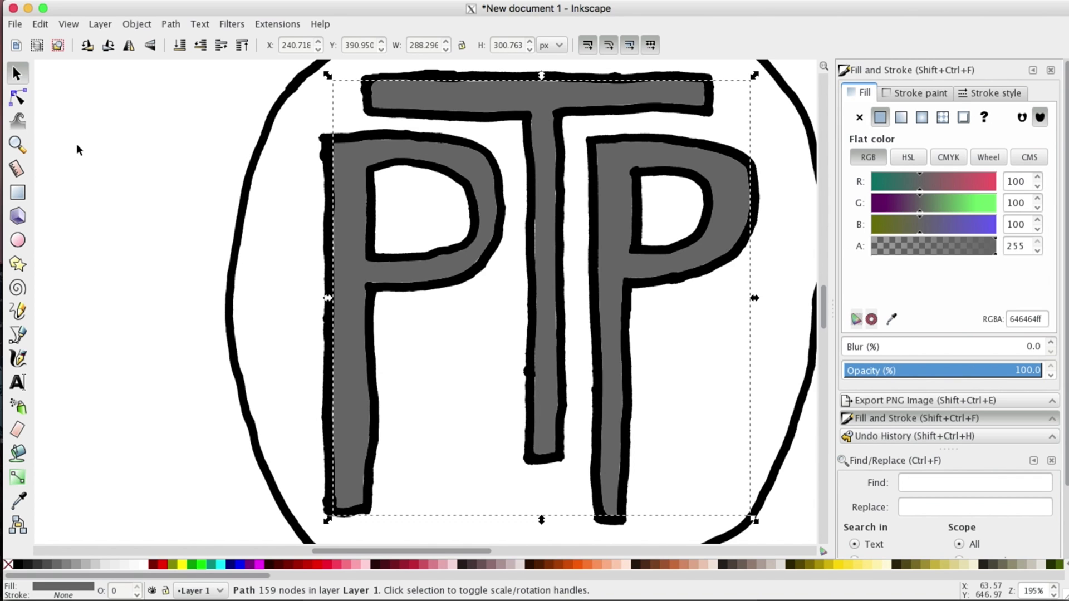
{"action": "mouse_move", "coordinate": [40, 100]}
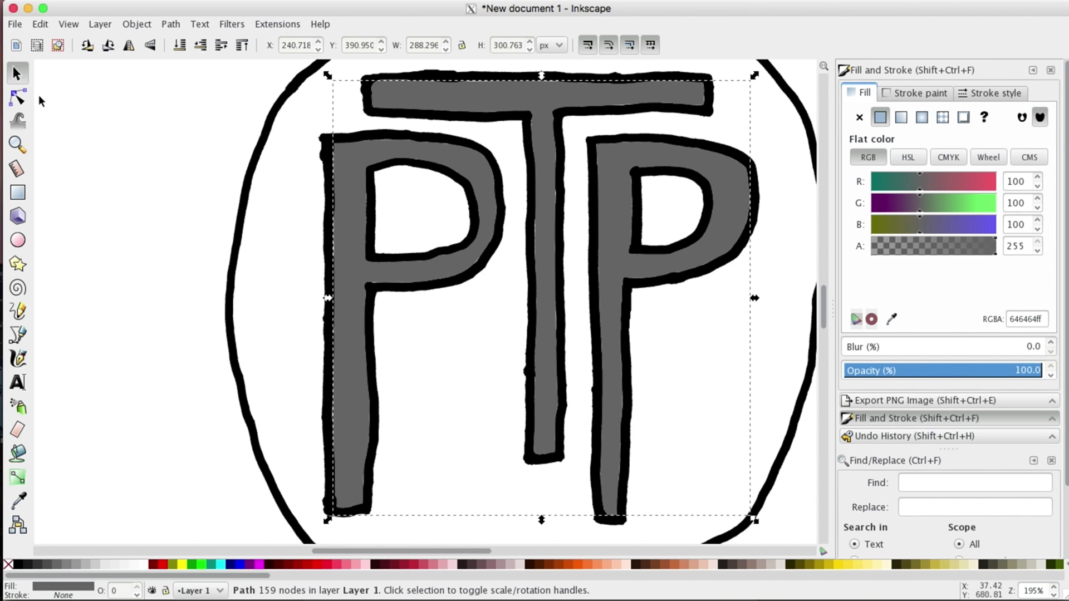
- Open the Extensions menu with the merged logo path selected
{"action": "left_click", "coordinate": [277, 24]}
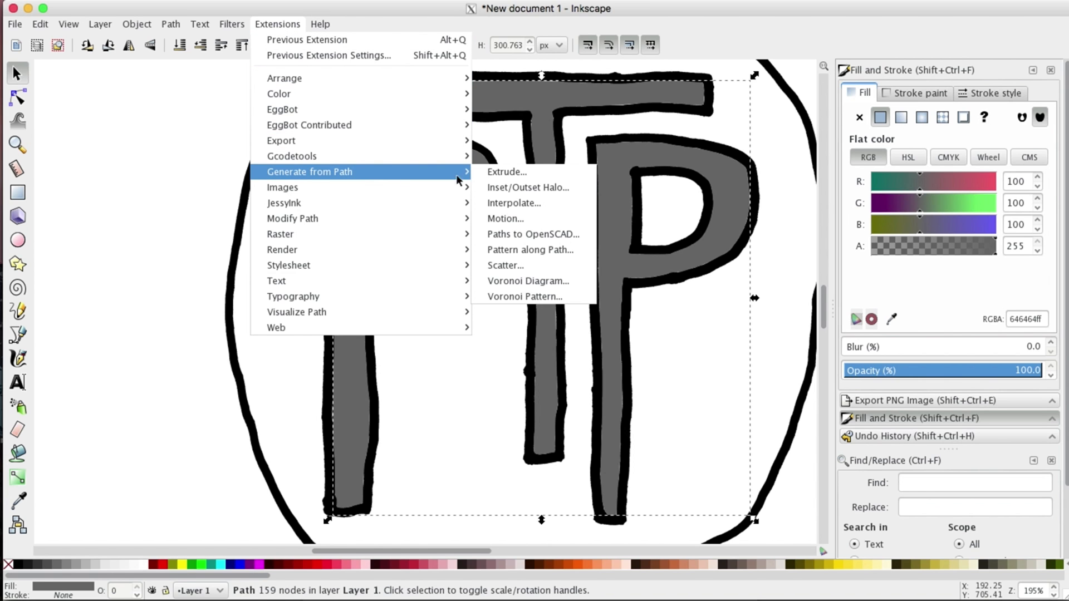
{"action": "mouse_move", "coordinate": [212, 172]}
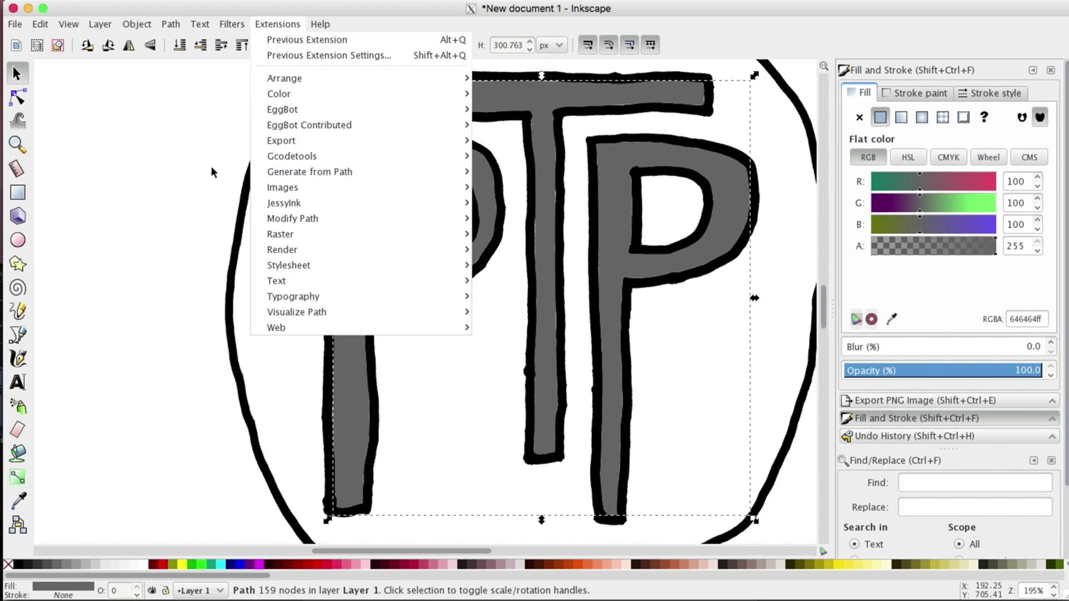
{"action": "mouse_move", "coordinate": [19, 165]}
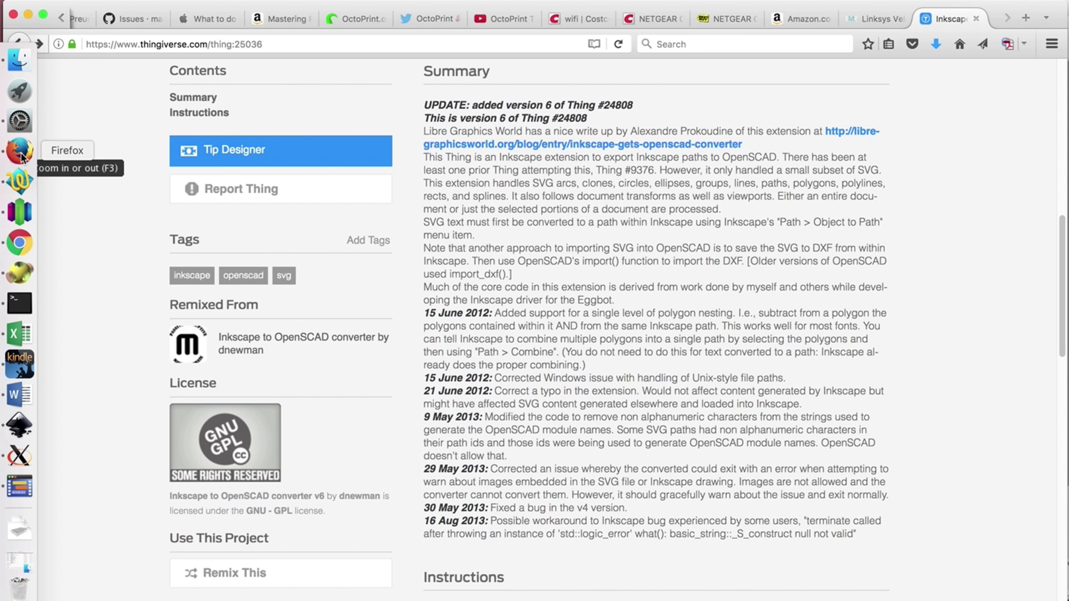
{"action": "scroll", "scroll_direction": "up", "scroll_amount": 3}
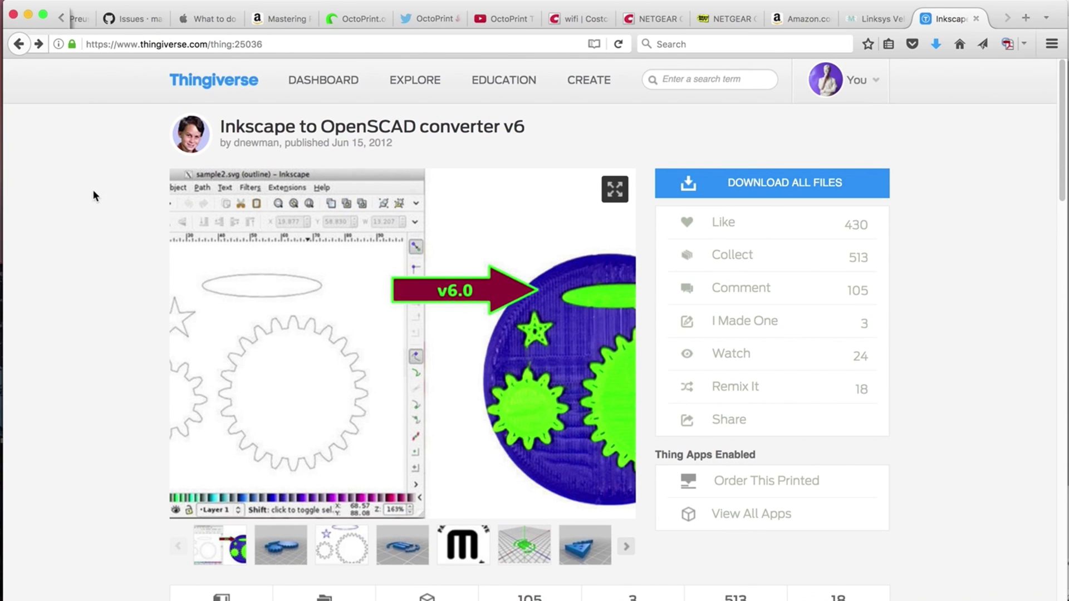
{"action": "mouse_move", "coordinate": [373, 136]}
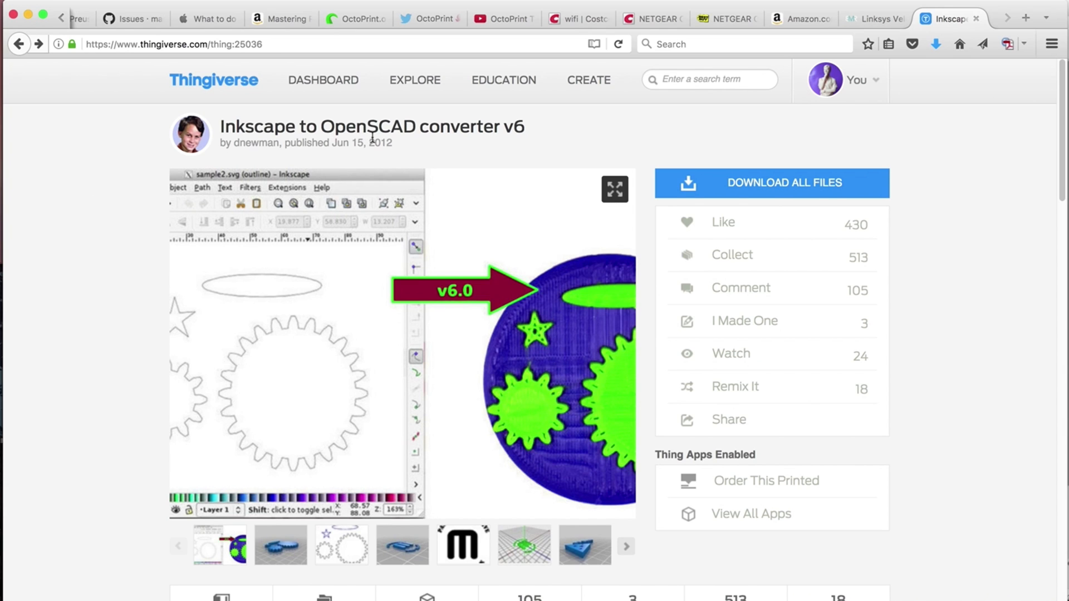
{"action": "mouse_move", "coordinate": [37, 207]}
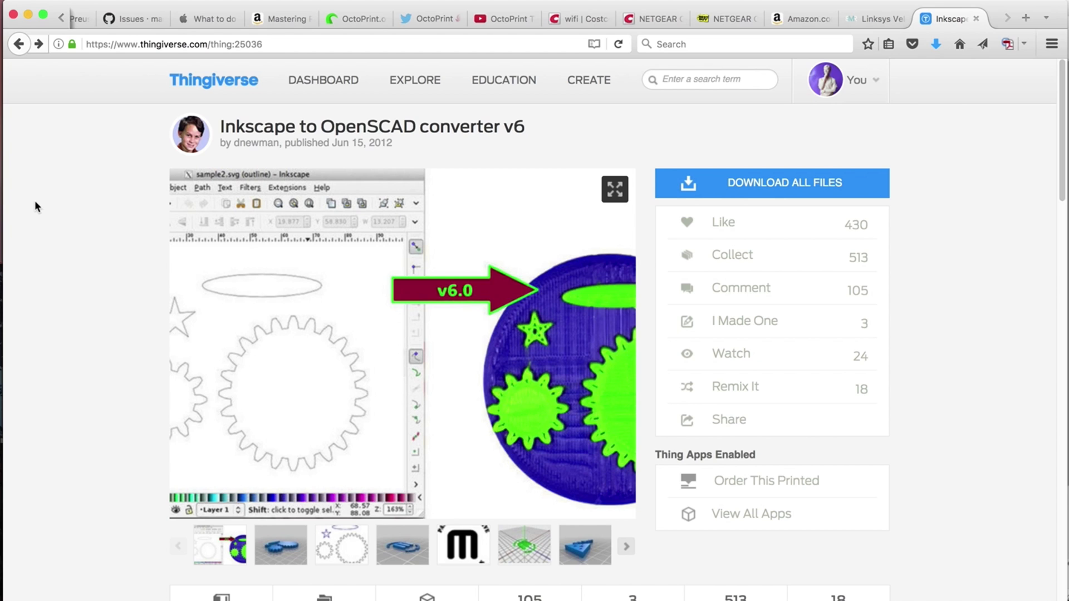
{"action": "mouse_move", "coordinate": [542, 147]}
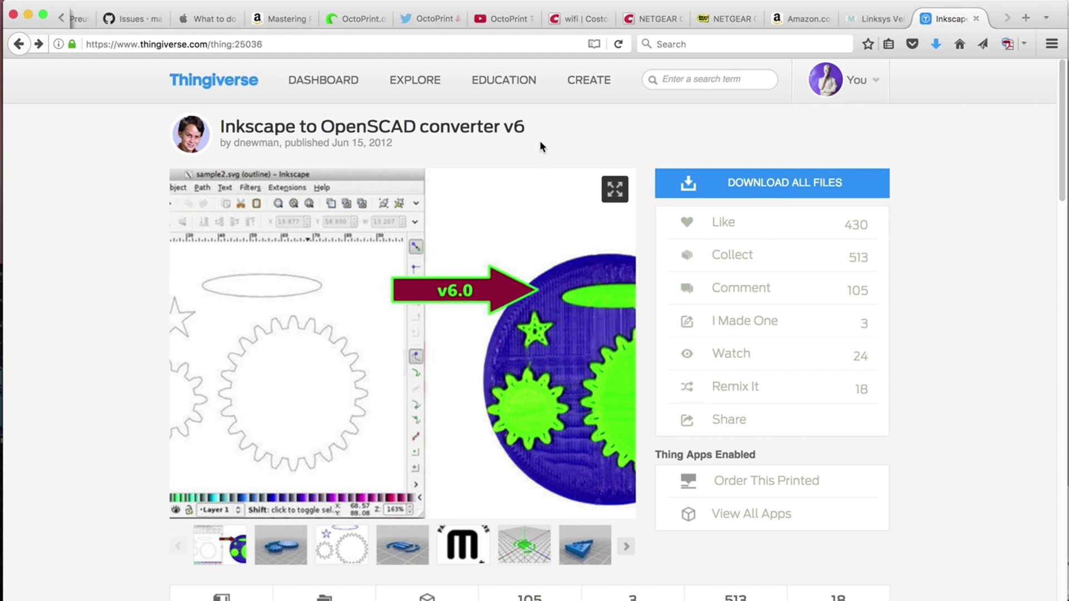
{"action": "mouse_move", "coordinate": [350, 103]}
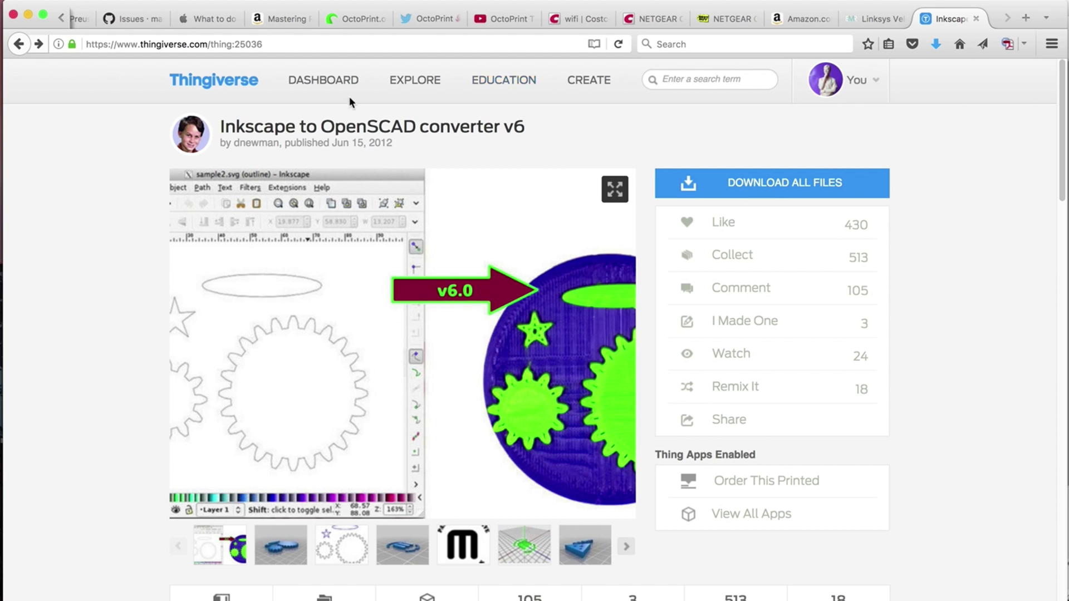
{"action": "left_click", "coordinate": [39, 43]}
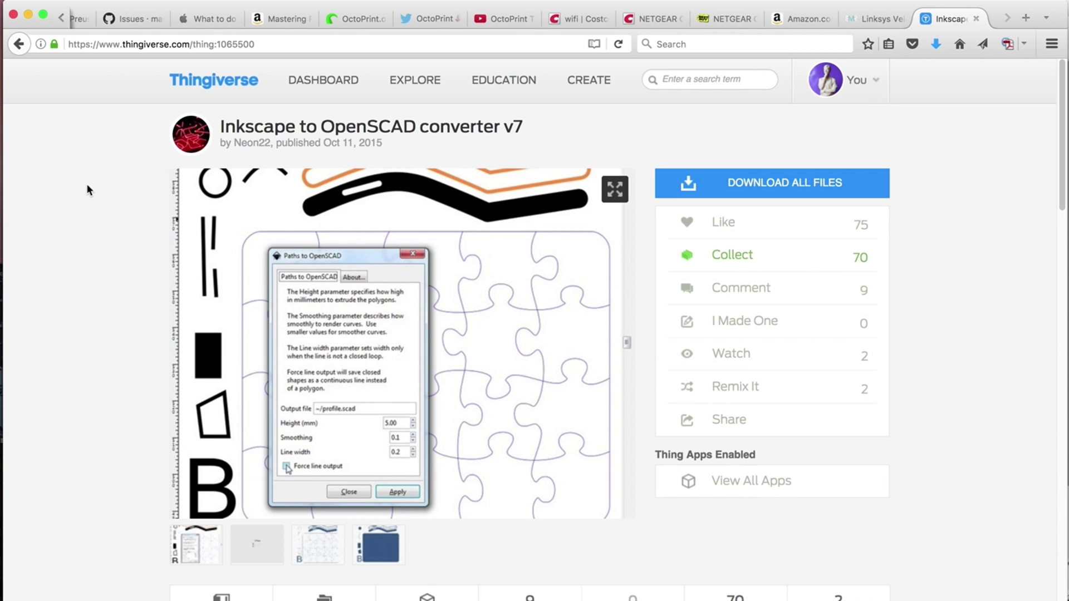
{"action": "mouse_move", "coordinate": [526, 146]}
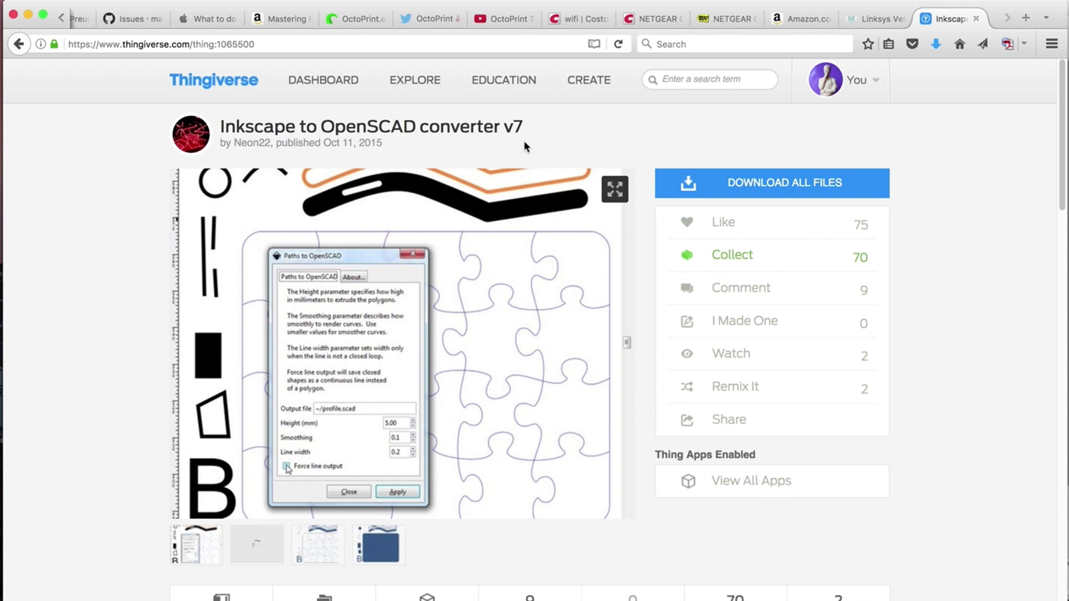
{"action": "left_click", "coordinate": [19, 44]}
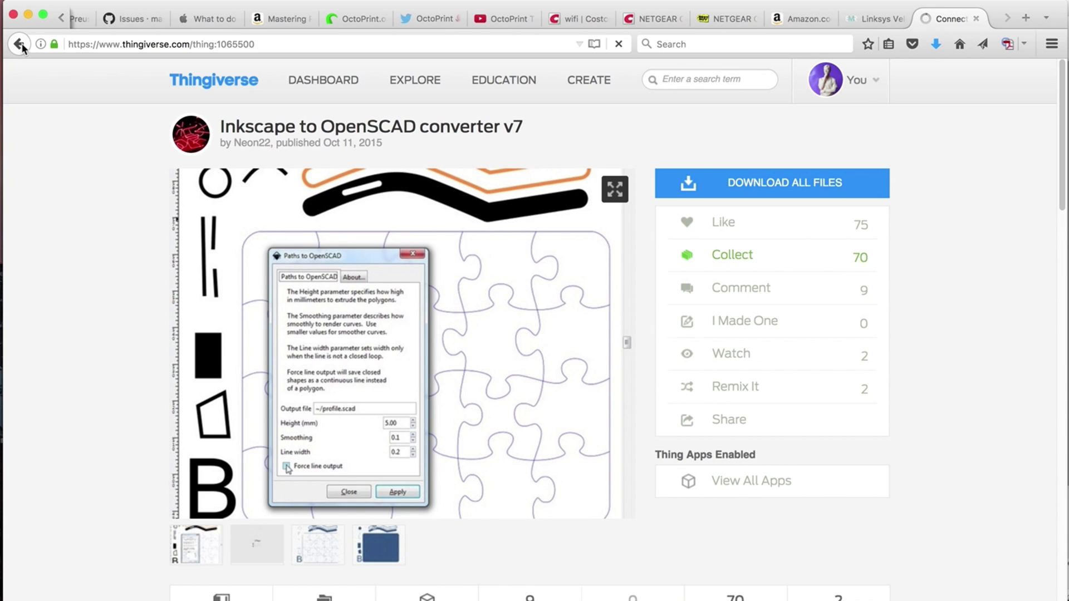
{"action": "left_click", "coordinate": [19, 44]}
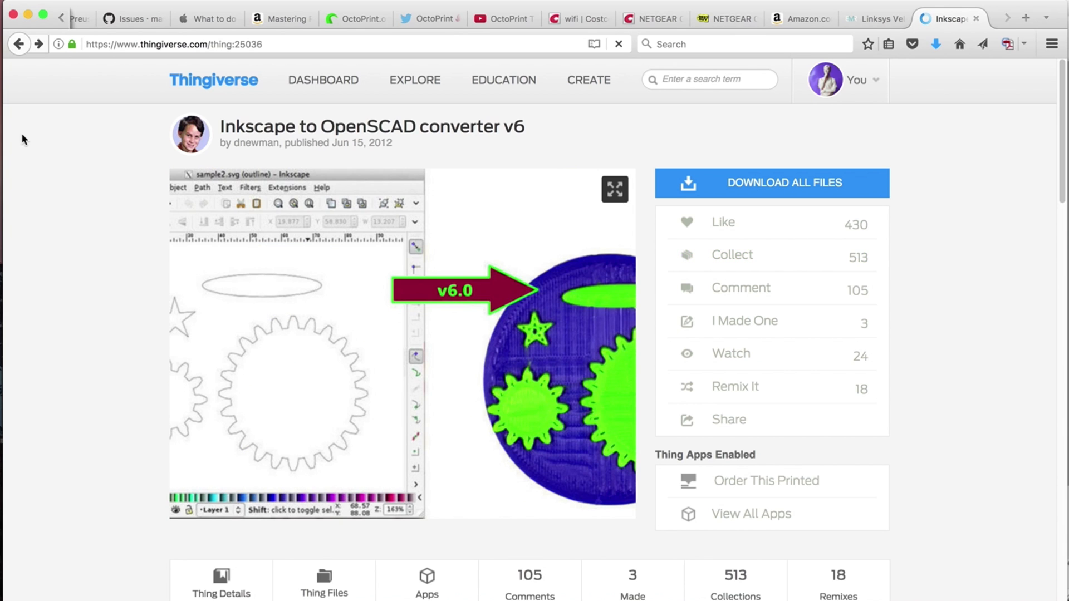
{"action": "scroll", "scroll_direction": "down", "scroll_amount": 3}
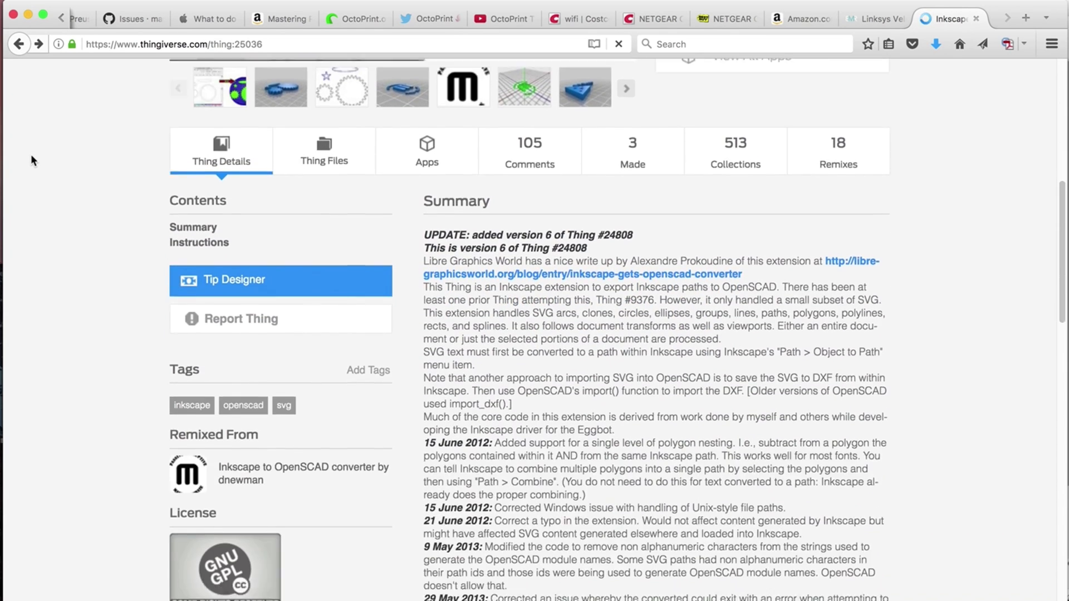
{"action": "scroll", "scroll_direction": "down", "scroll_amount": 3}
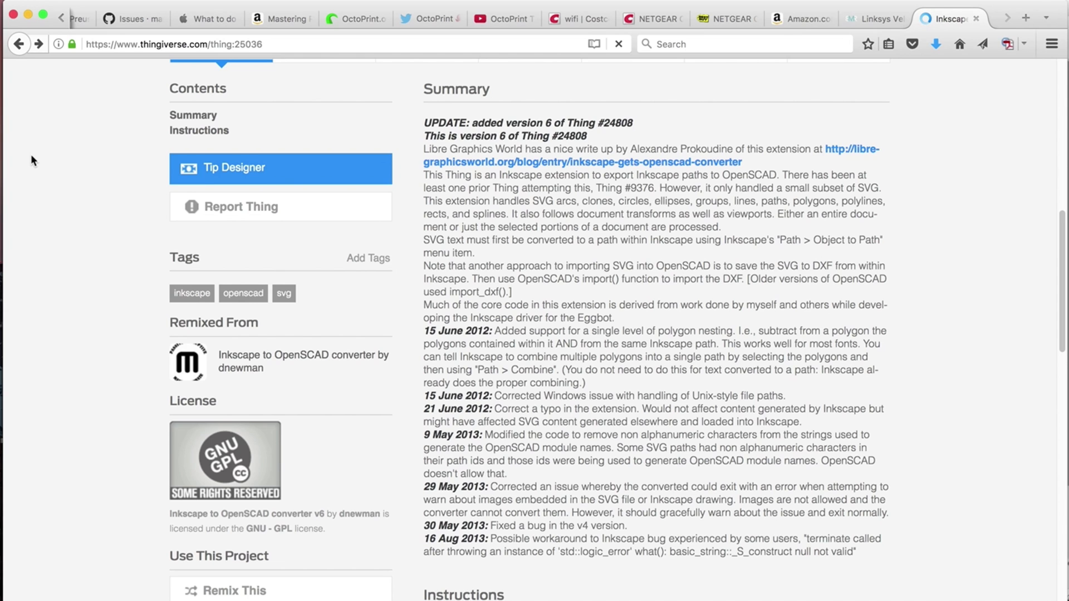
{"action": "scroll", "scroll_direction": "up", "scroll_amount": 3}
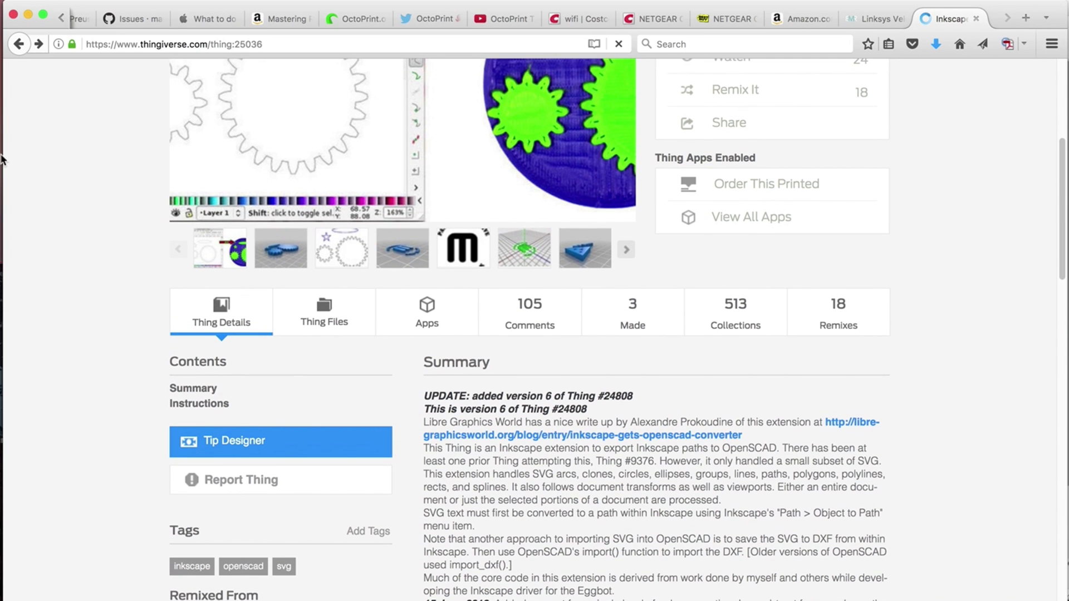
{"action": "mouse_move", "coordinate": [19, 151]}
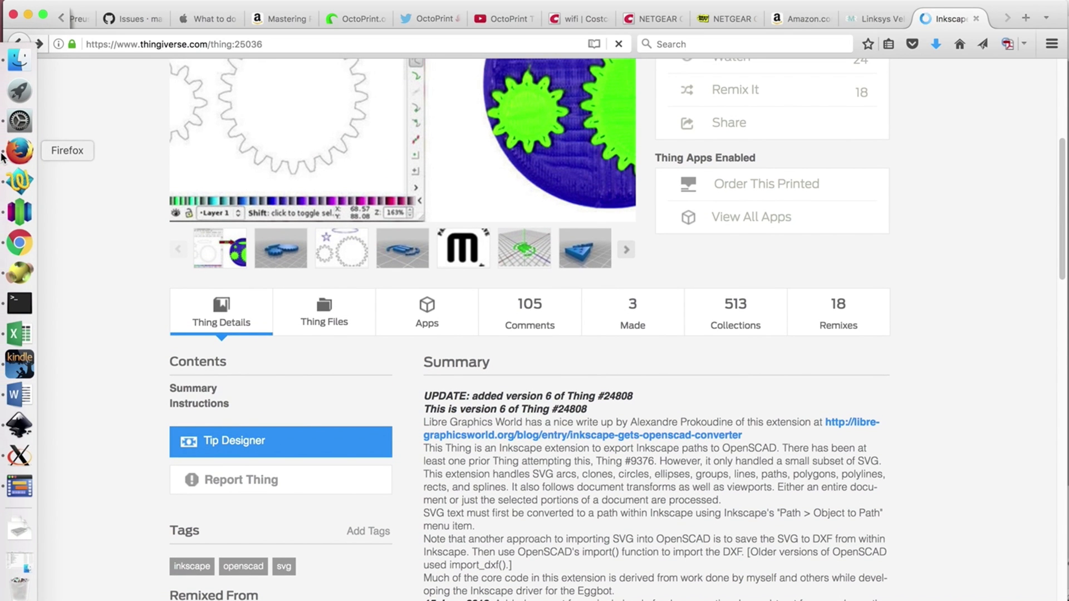
{"action": "mouse_move", "coordinate": [17, 425]}
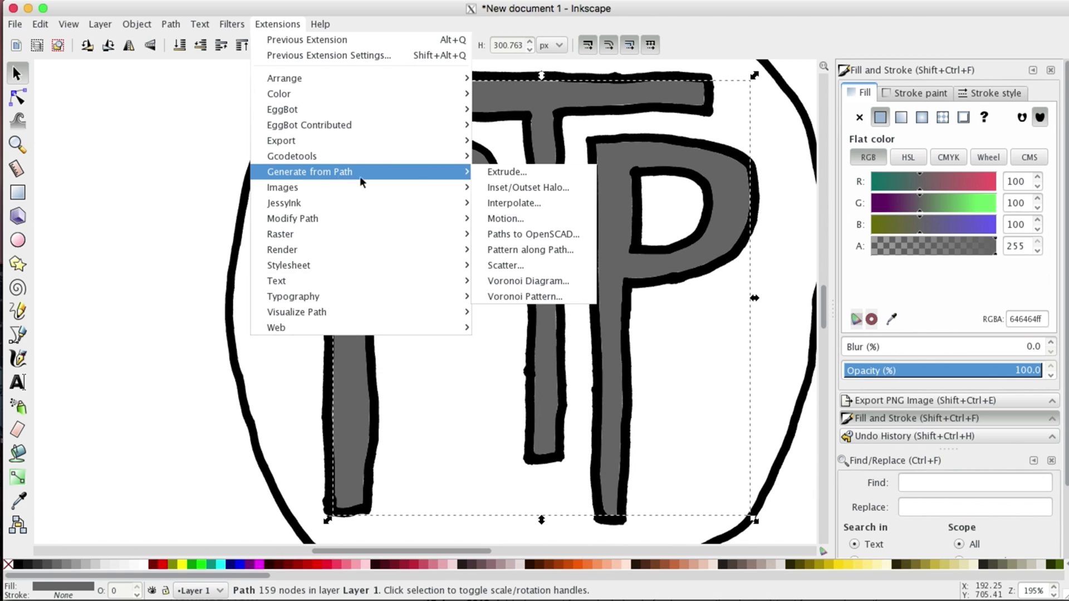
{"action": "mouse_move", "coordinate": [532, 233]}
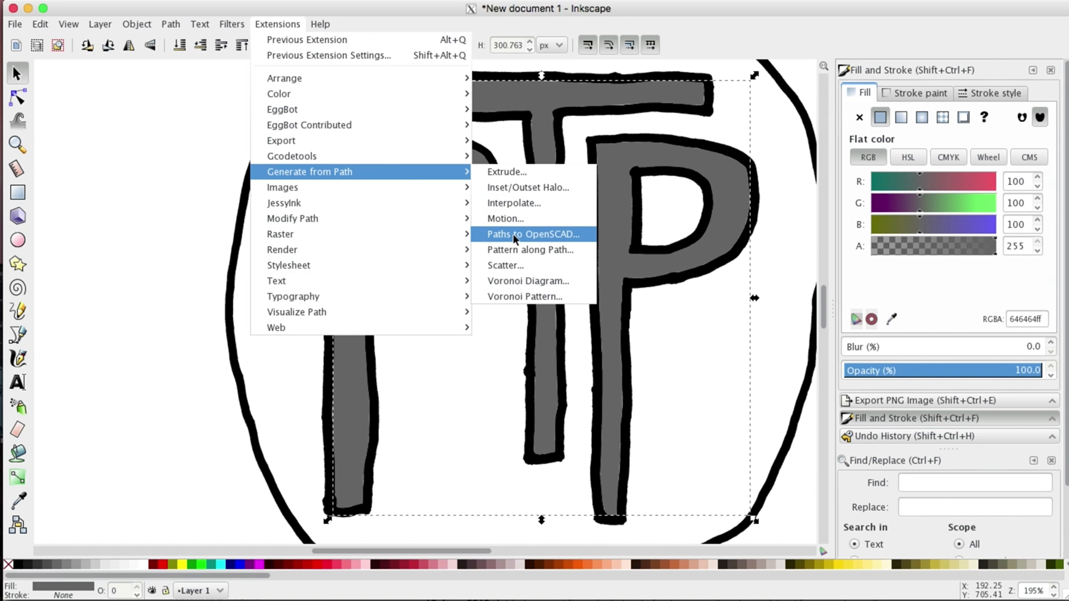
- Launch the Paths to OpenSCAD extension under Generate from Path
{"action": "left_click", "coordinate": [534, 234]}
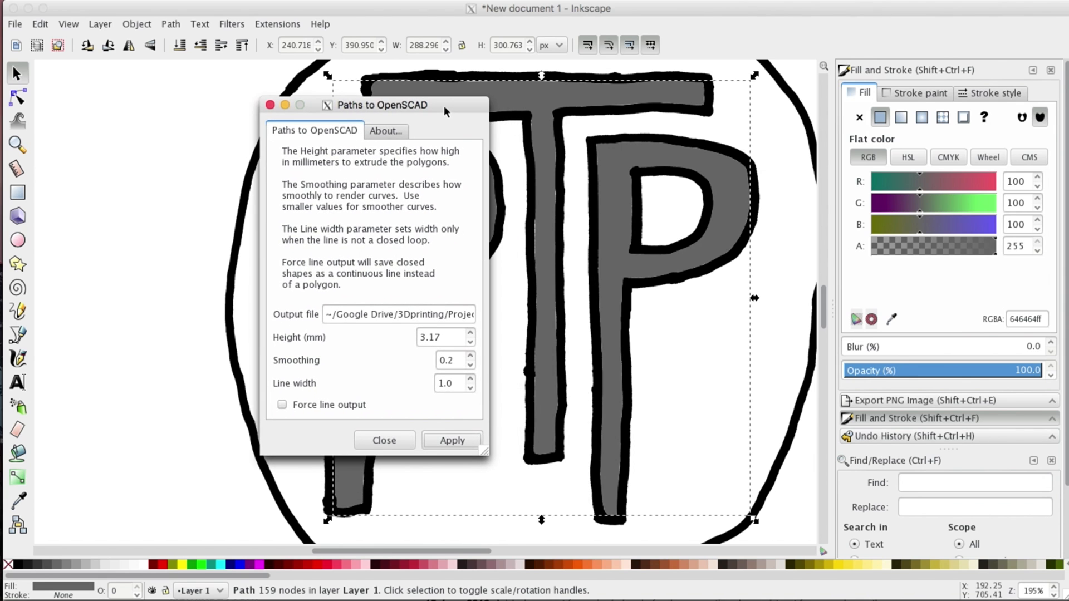
{"action": "mouse_move", "coordinate": [429, 286]}
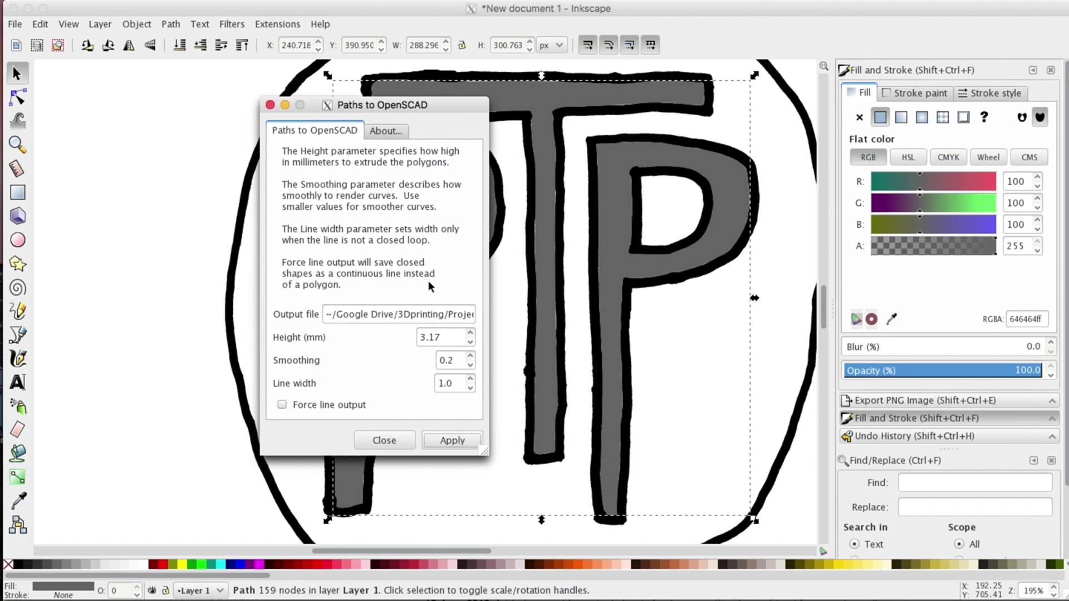
- Set the output file to logotext.scad, then apply the export and close
{"action": "left_click", "coordinate": [426, 314]}
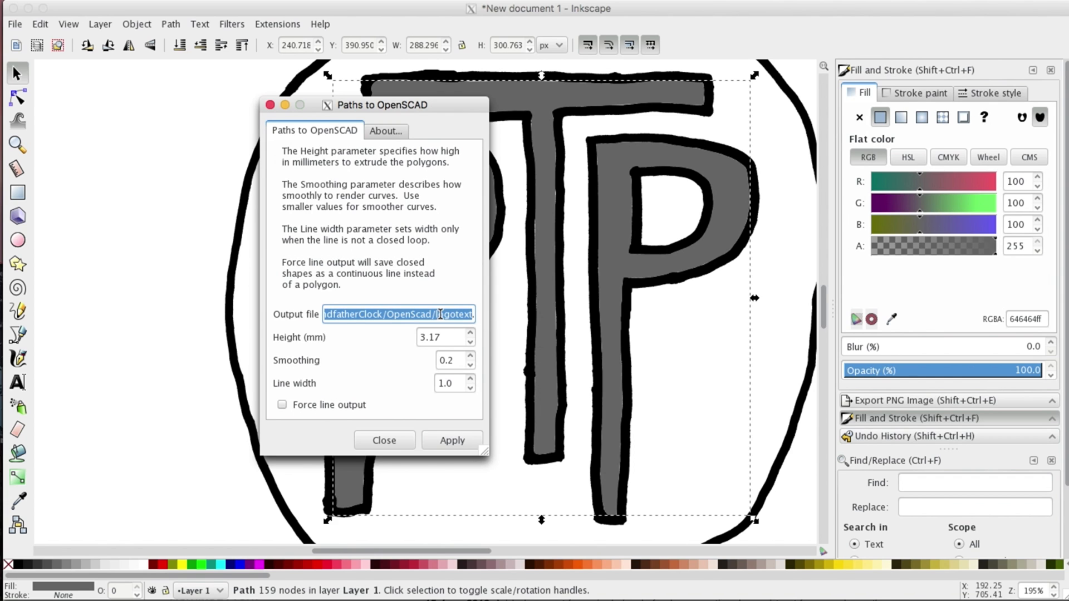
{"action": "left_click", "coordinate": [447, 314]}
{"action": "type", "text": ".scad"}
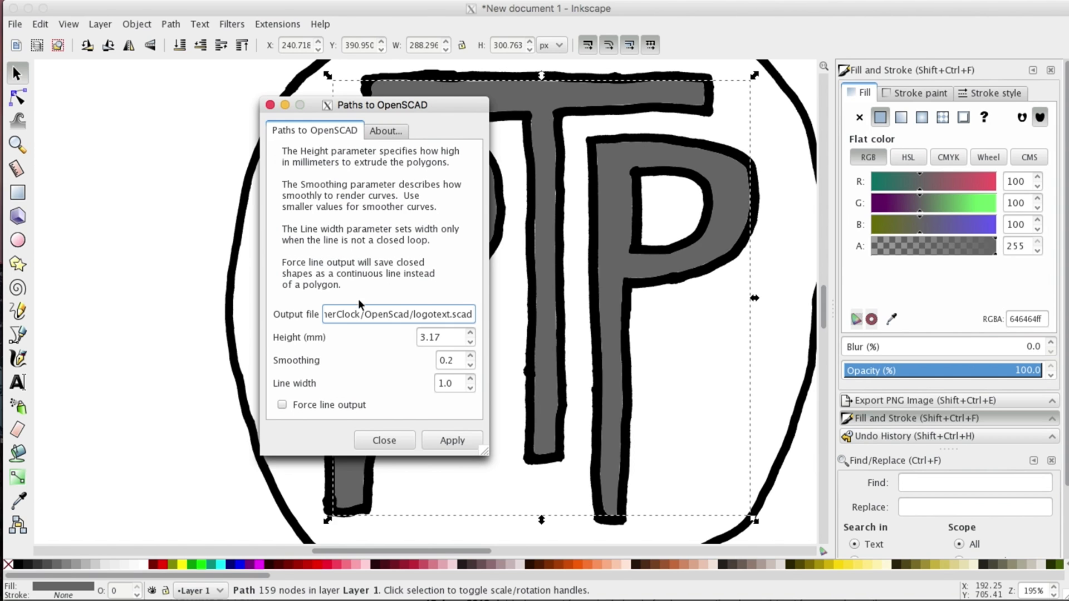
{"action": "mouse_move", "coordinate": [363, 375]}
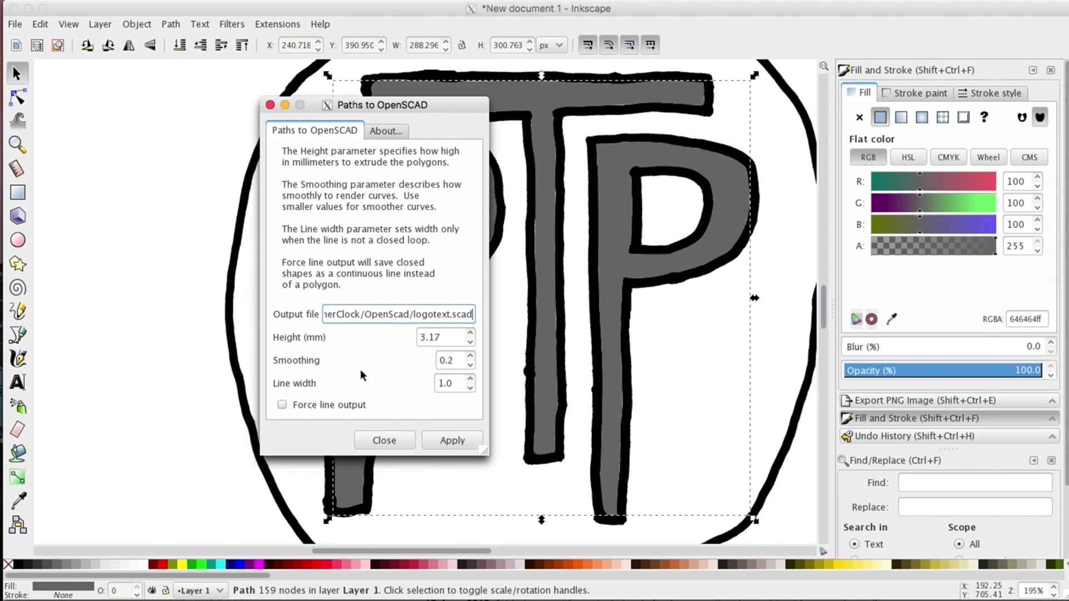
{"action": "mouse_move", "coordinate": [394, 379]}
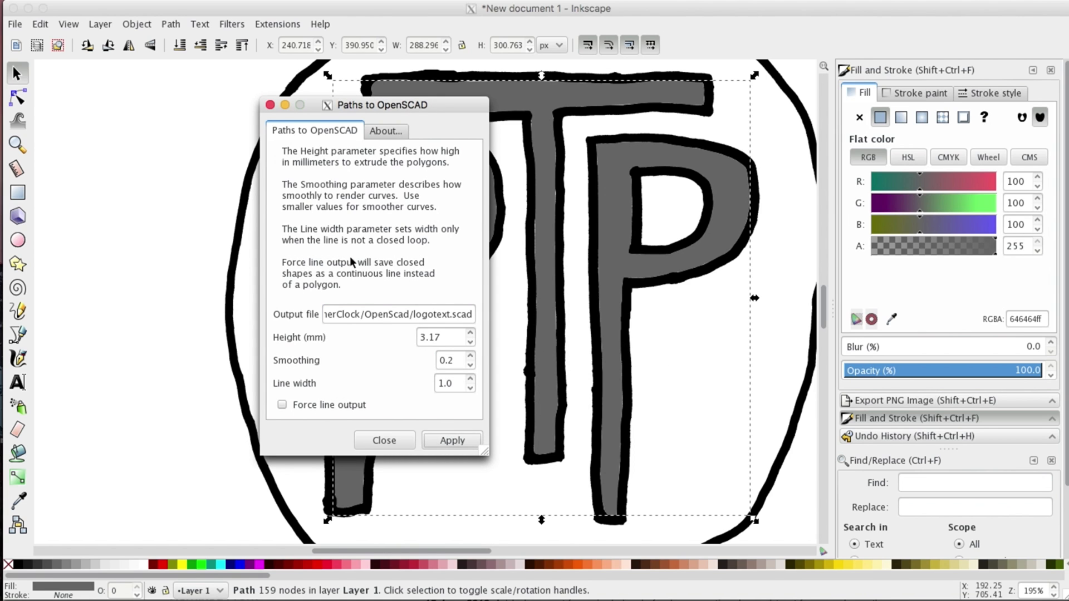
{"action": "mouse_move", "coordinate": [271, 106]}
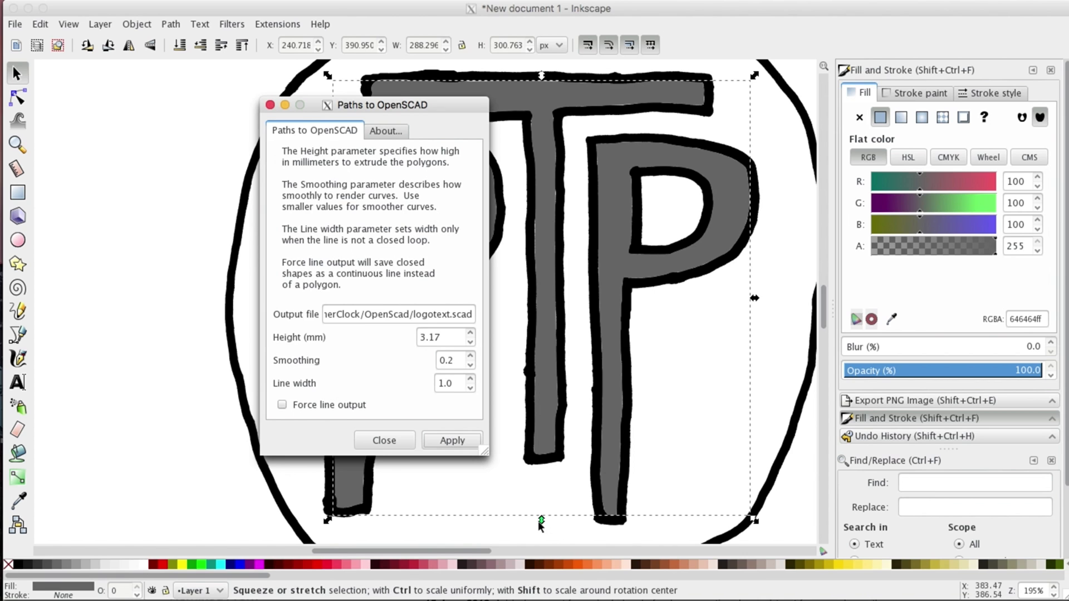
{"action": "left_click", "coordinate": [383, 440]}
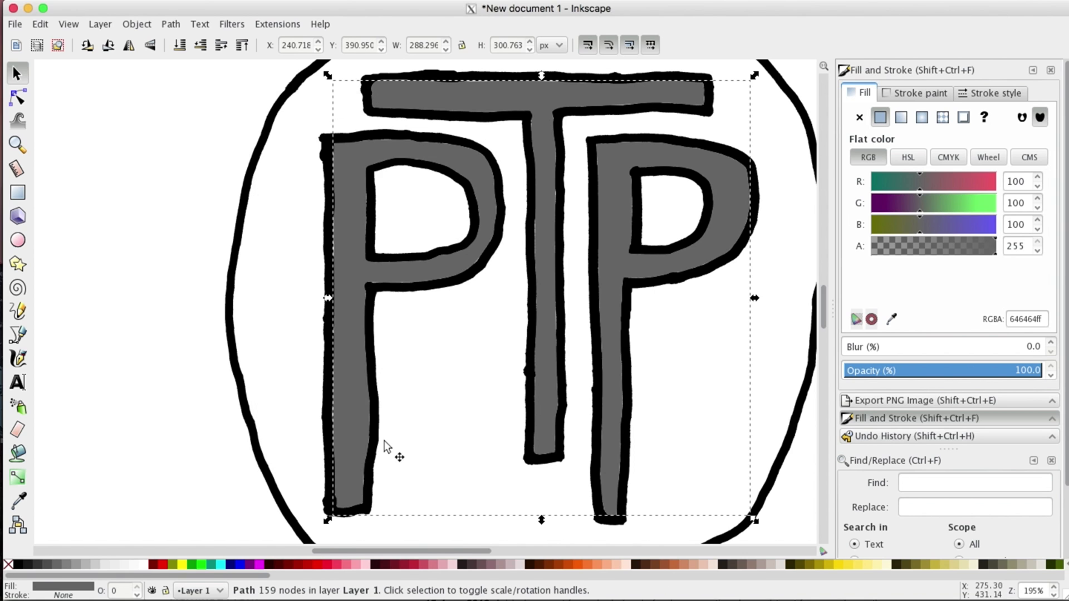
{"action": "mouse_move", "coordinate": [159, 310]}
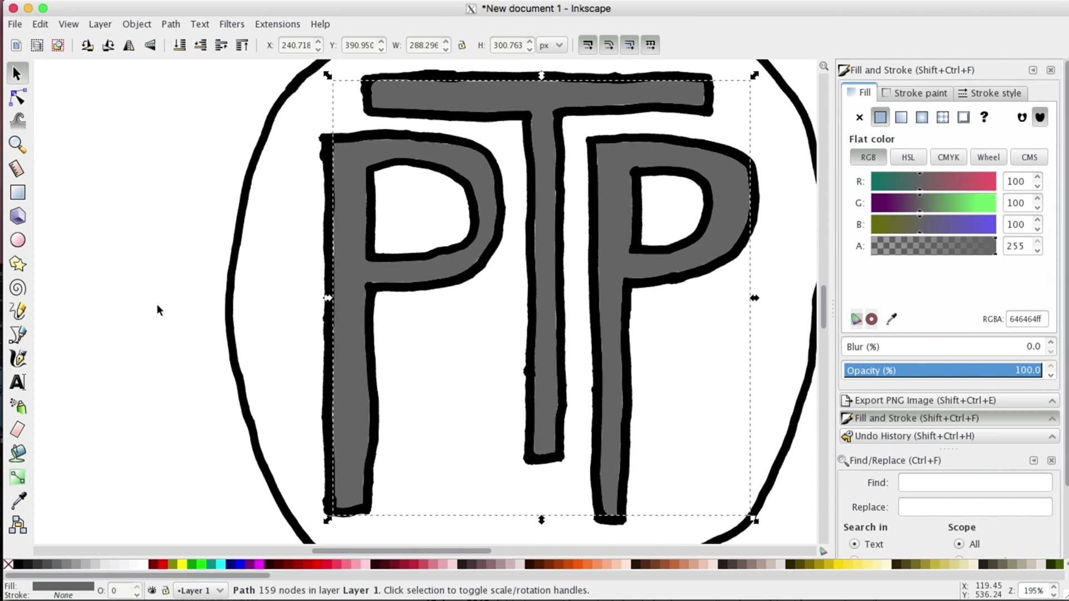